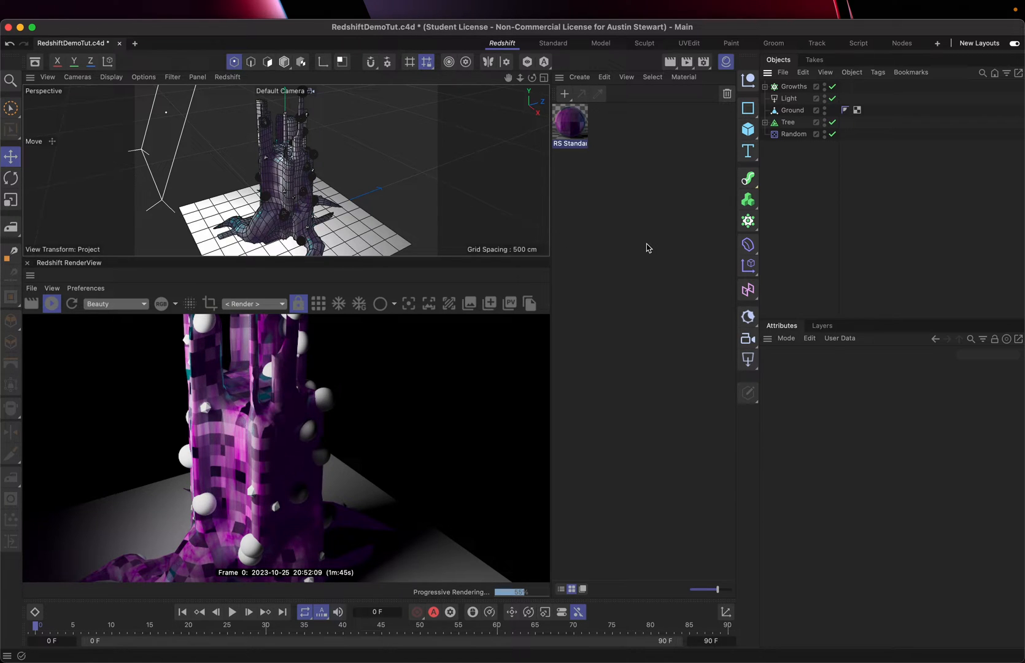
pyautogui.moveTo(543, 248)
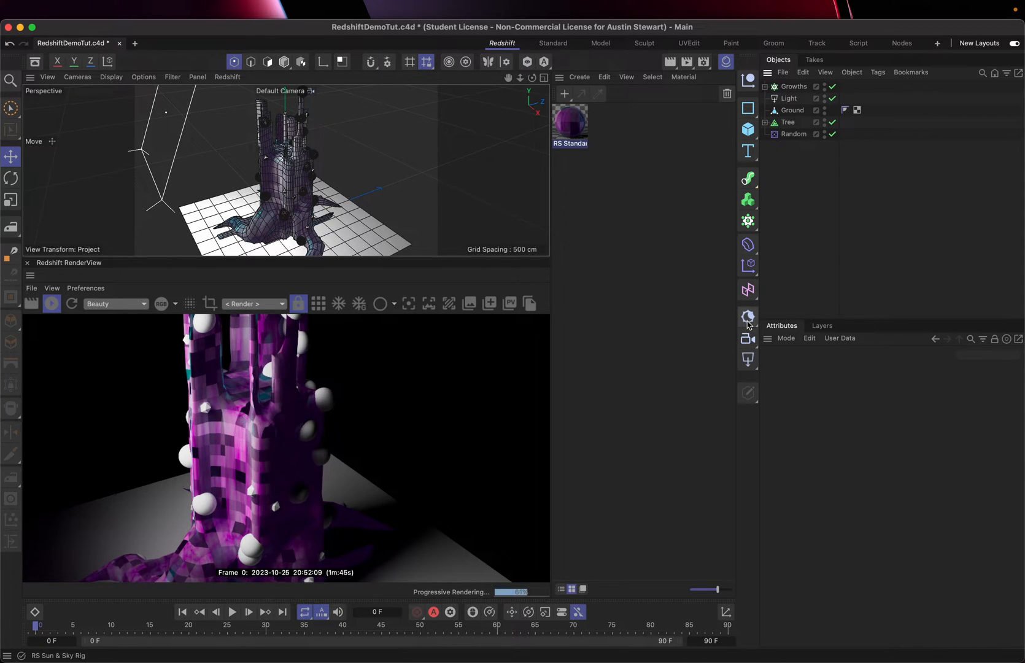
pyautogui.moveTo(747, 317)
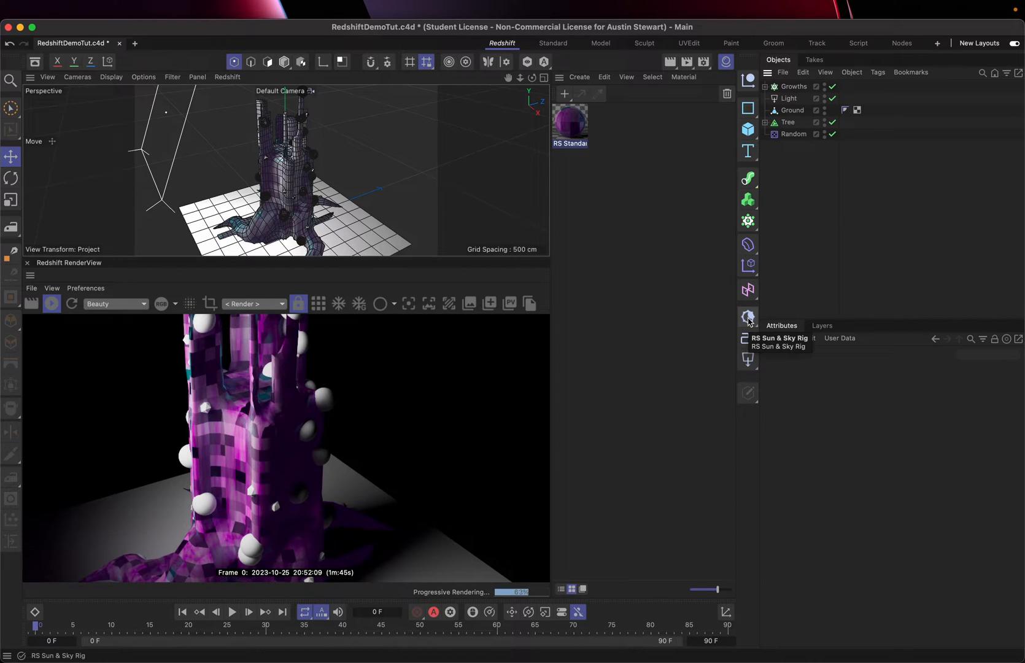
# Step: Add an RS Environment from the RS Sun & Sky Rig flyout to fog the scene
pyautogui.click(748, 316)
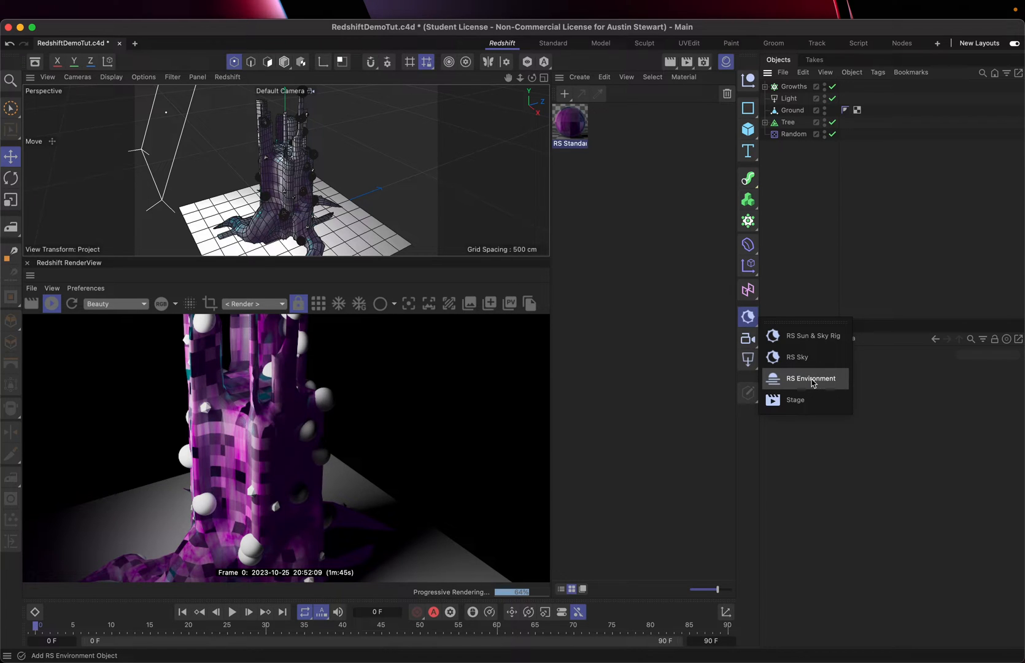
pyautogui.click(810, 378)
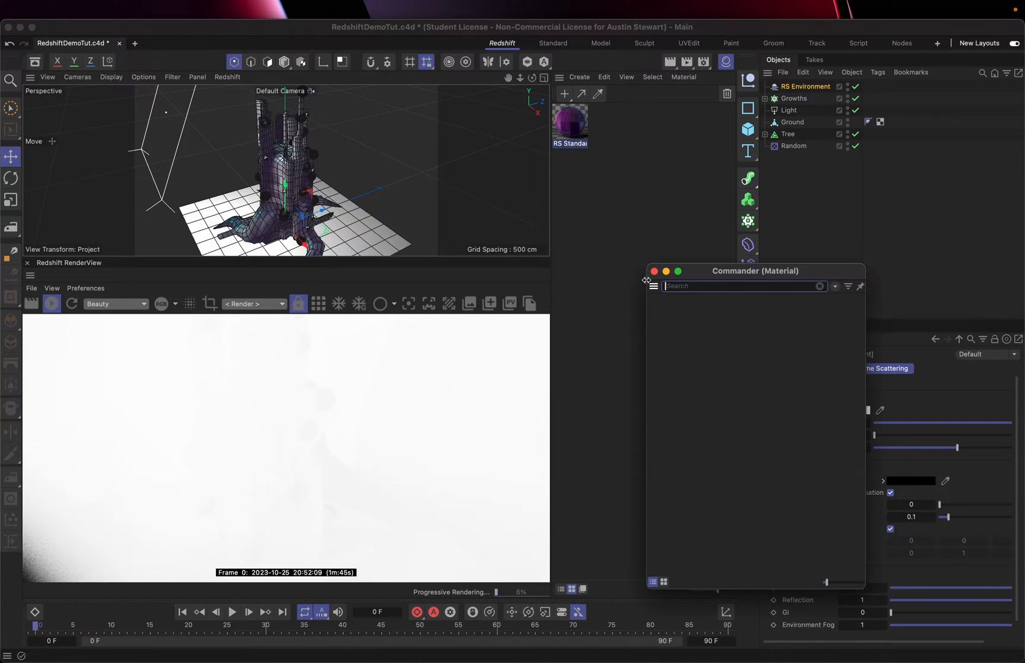
# Step: Search the Commander for 'rs' and 'spher', then dismiss it without adding anything
pyautogui.write('rs')
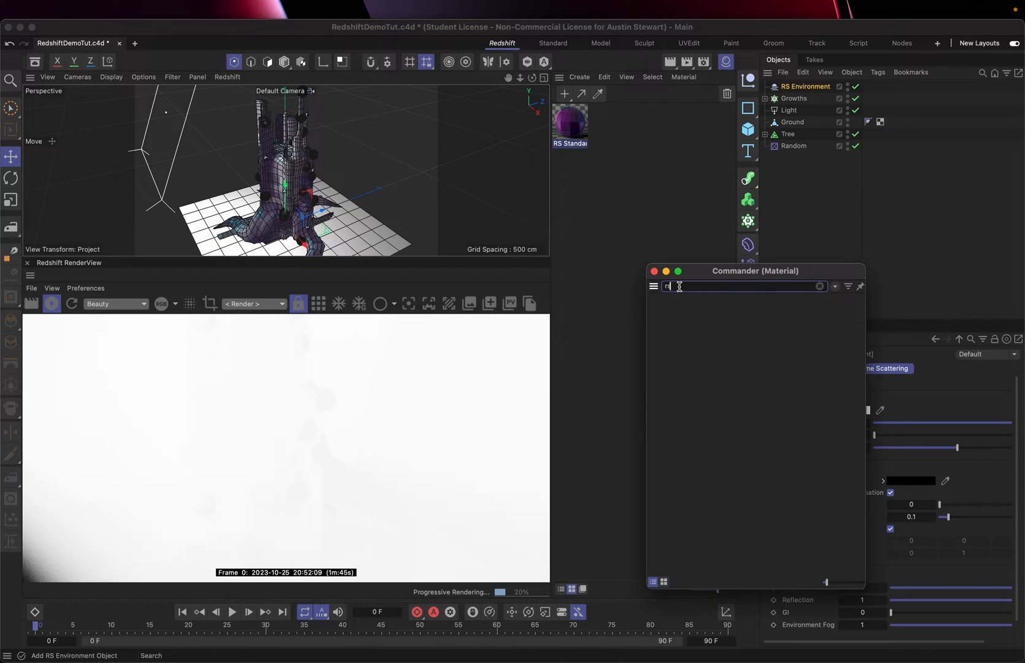
pyautogui.write('sphere')
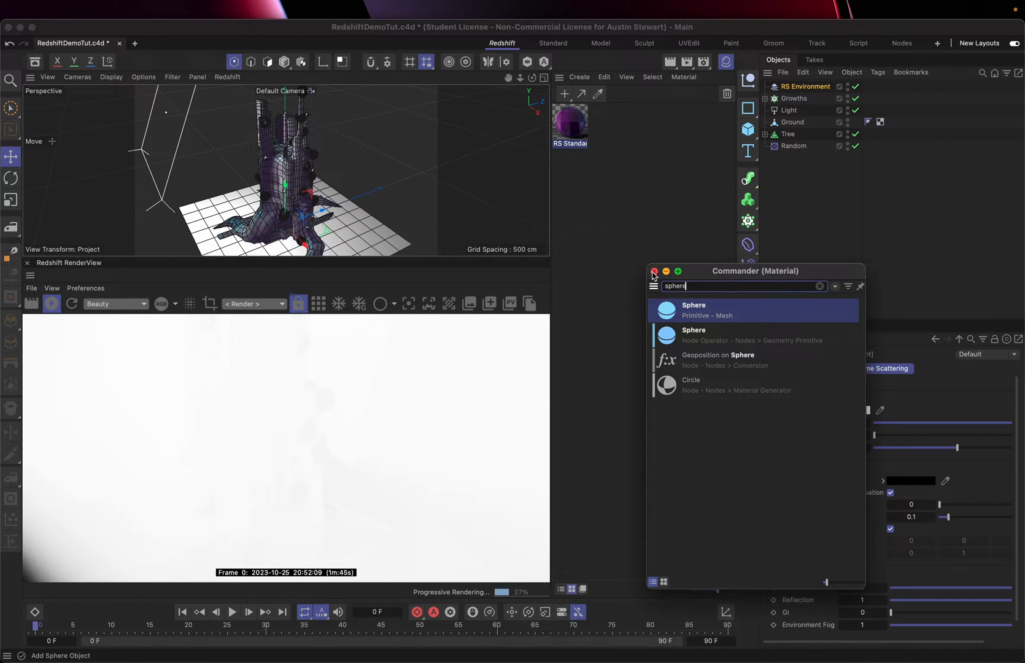
pyautogui.click(654, 270)
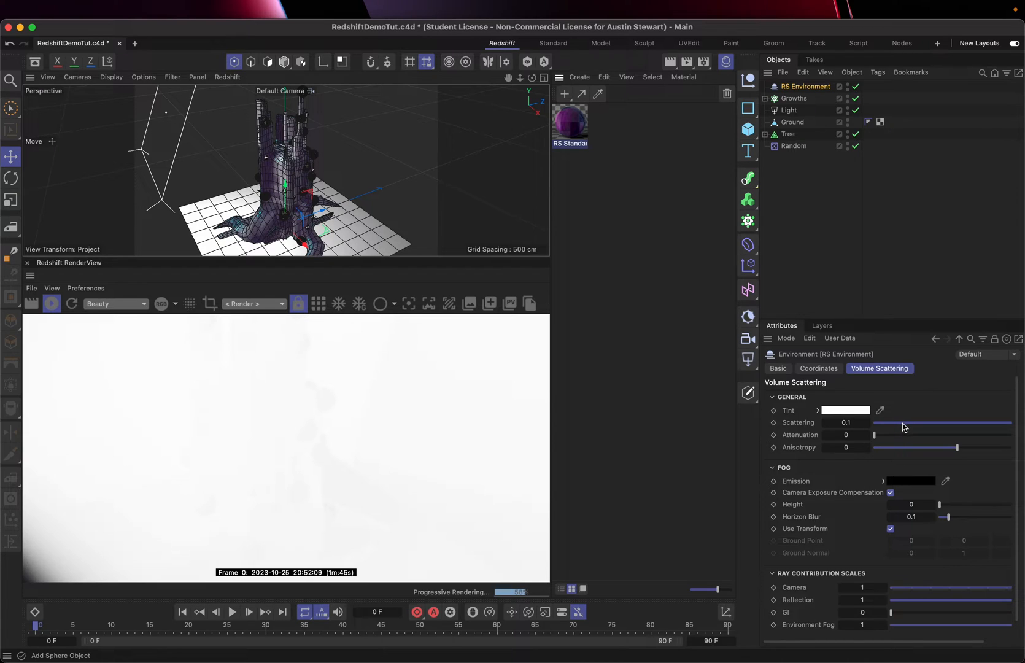
# Step: Lower the RS Environment's Scattering from 0.1 to about 0.0171 to thin the fog
pyautogui.moveTo(903, 426); pyautogui.dragTo(901, 426)
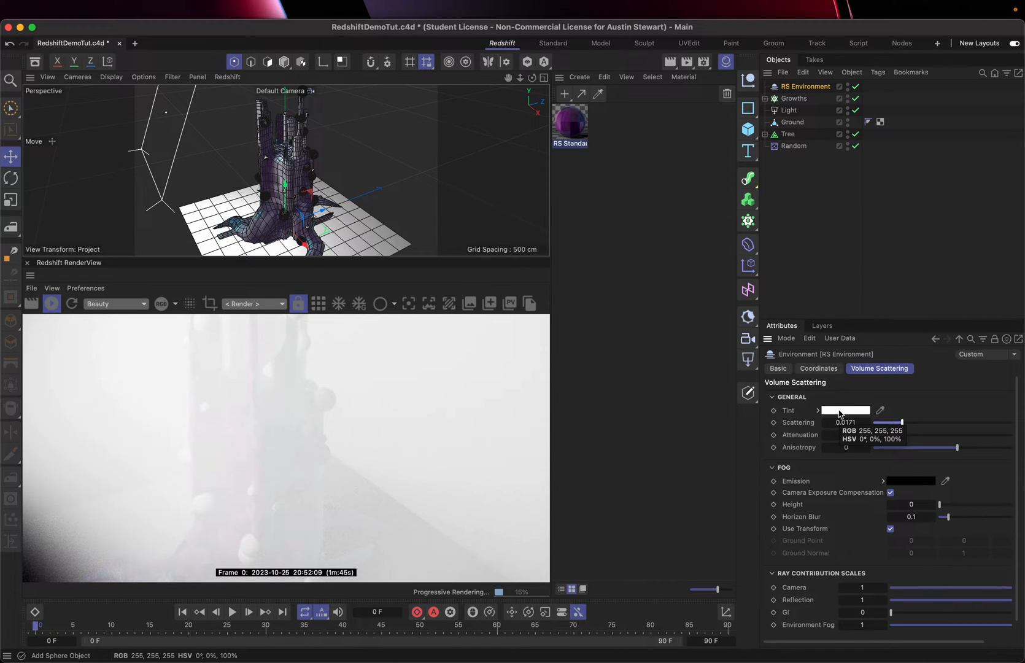
# Step: Set the fog Tint to a pale warm white, RGB 228, 221, 221, in the Color Chooser
pyautogui.click(846, 410)
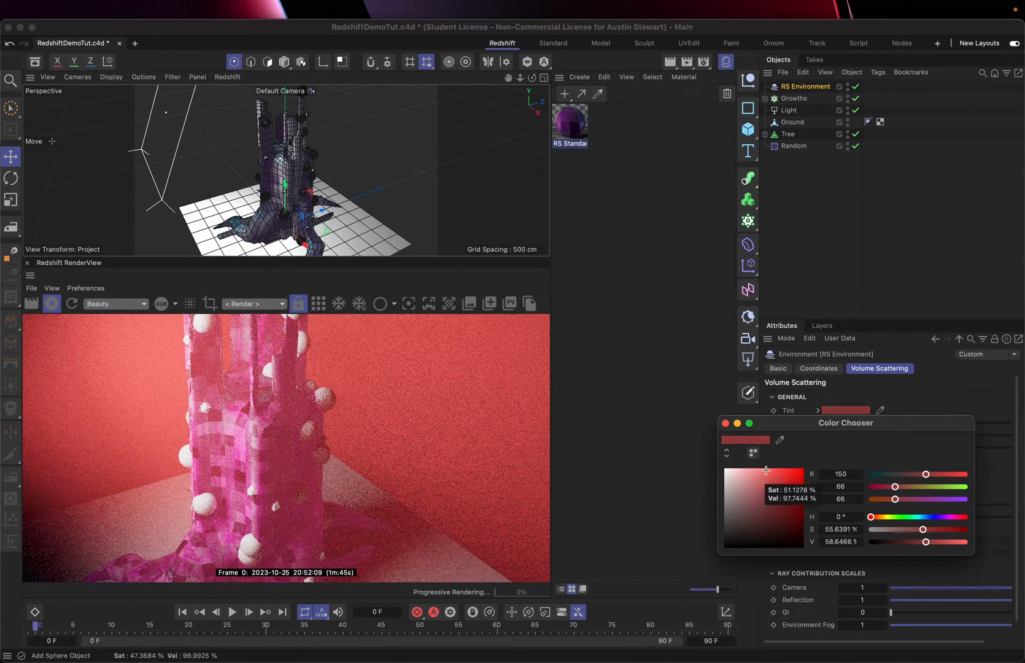
pyautogui.moveTo(767, 469); pyautogui.dragTo(770, 469)
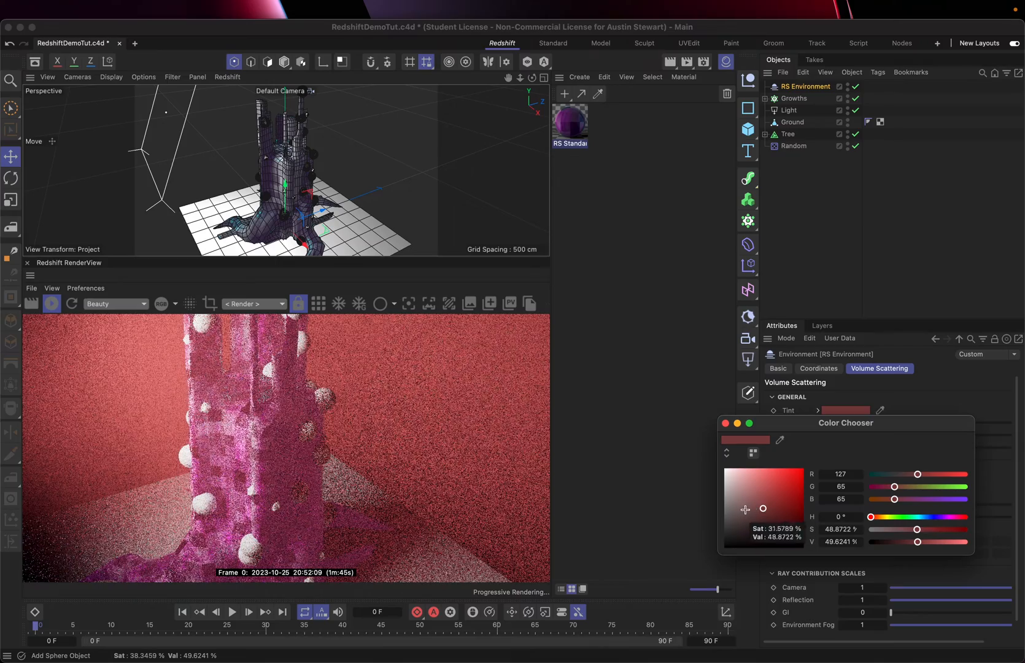
pyautogui.moveTo(761, 509); pyautogui.dragTo(724, 511)
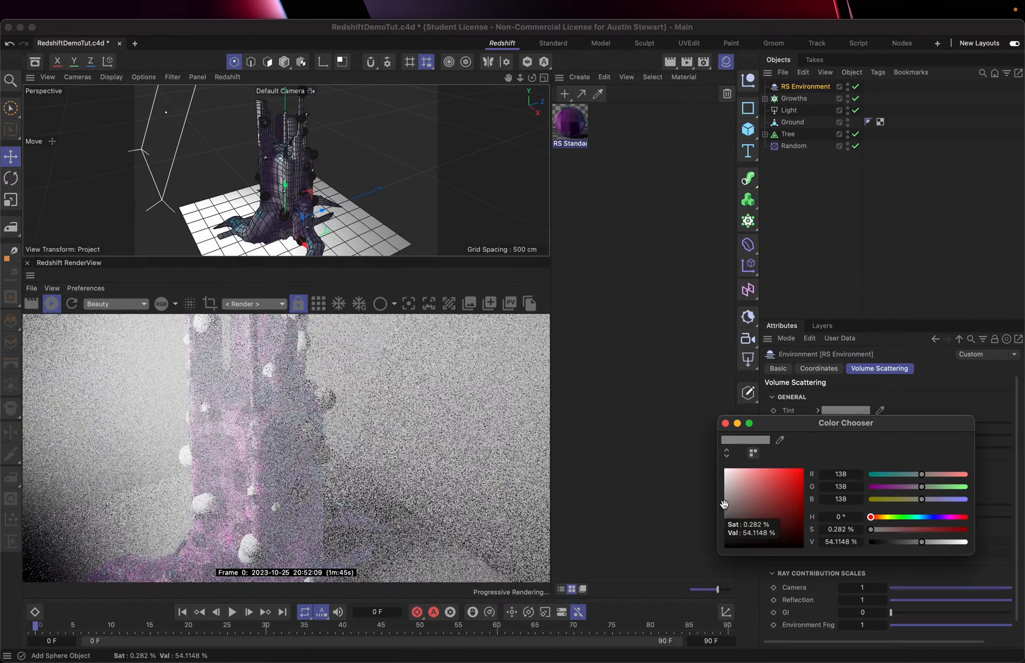
pyautogui.moveTo(724, 503); pyautogui.dragTo(725, 506)
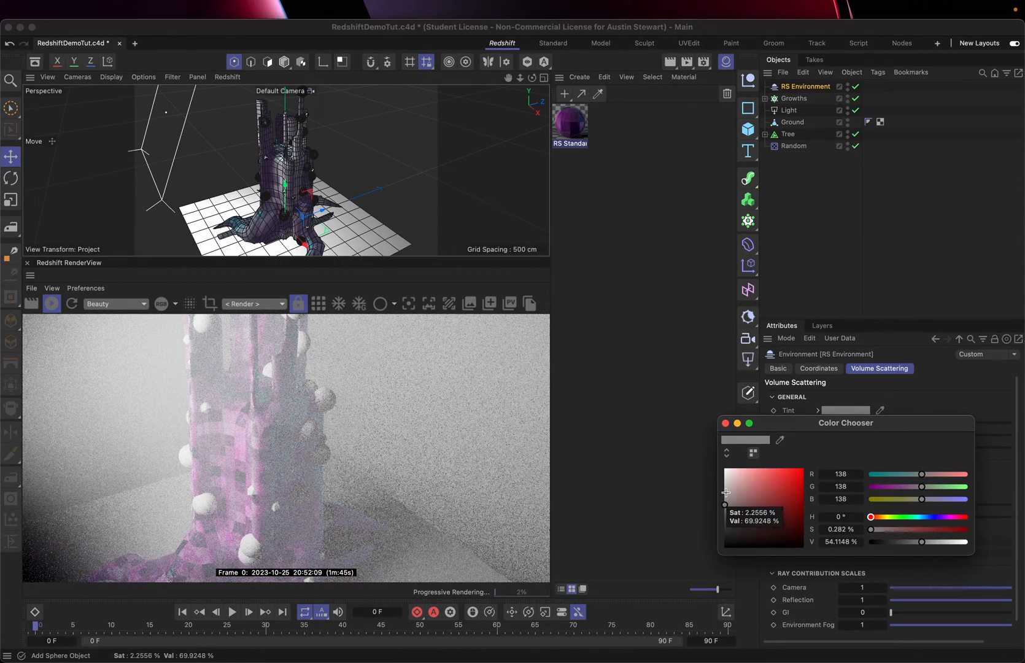
pyautogui.moveTo(726, 497); pyautogui.dragTo(725, 487)
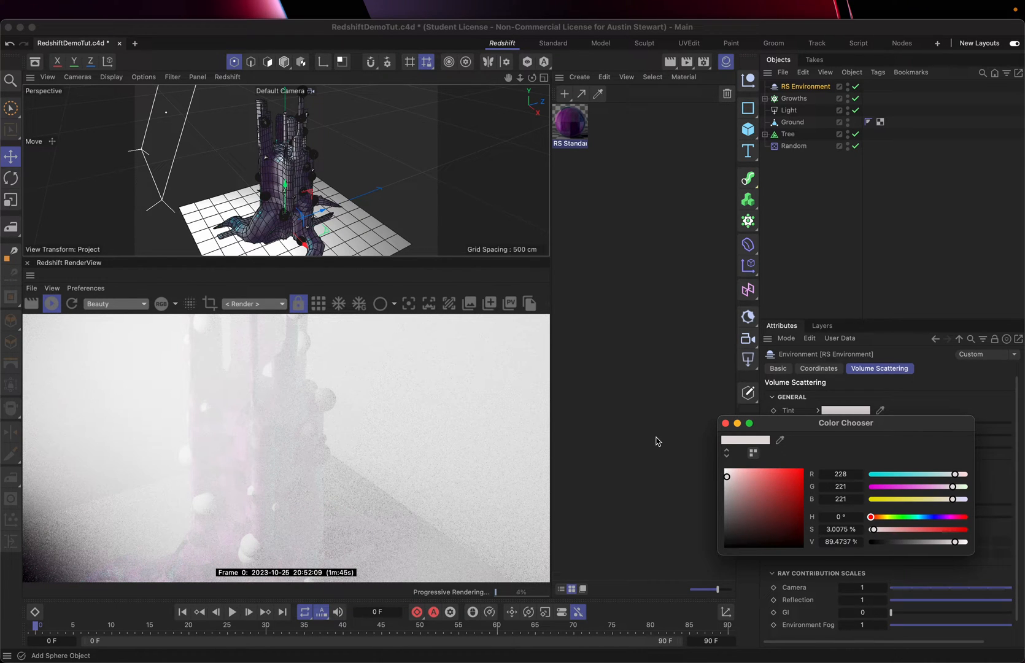
pyautogui.moveTo(335, 489)
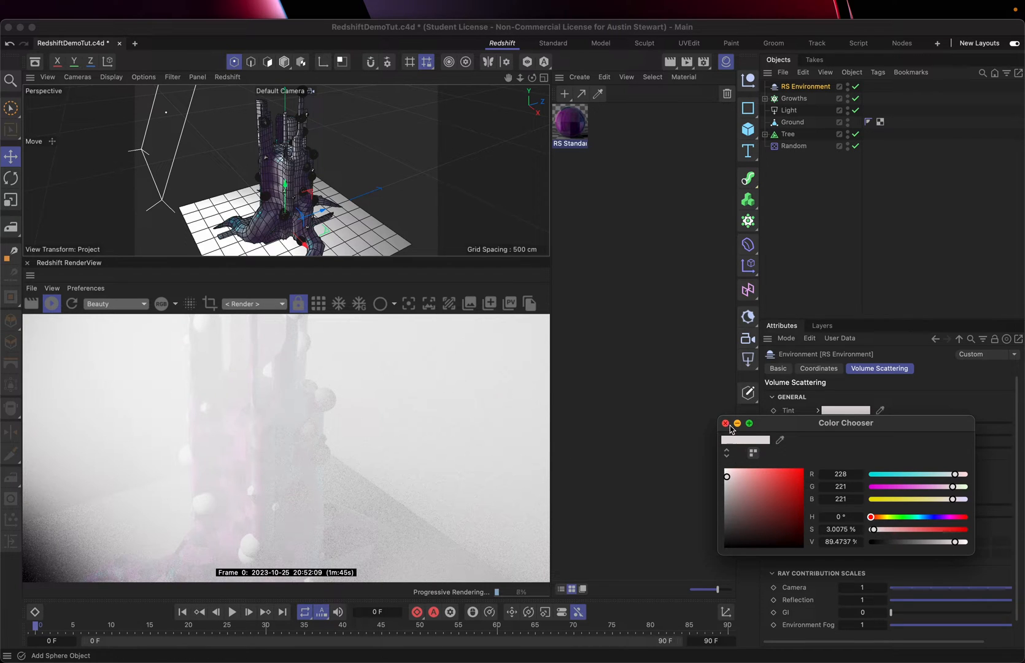
# Step: Dismiss the Color Chooser and set the RenderView sizing to Fit Window
pyautogui.click(726, 424)
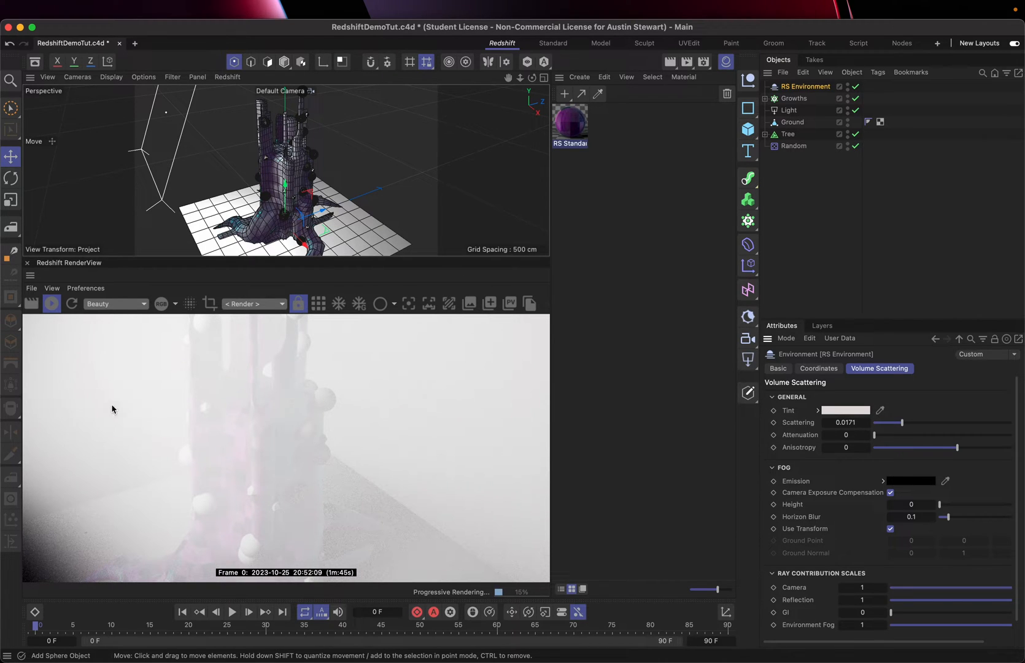
pyautogui.moveTo(426, 409)
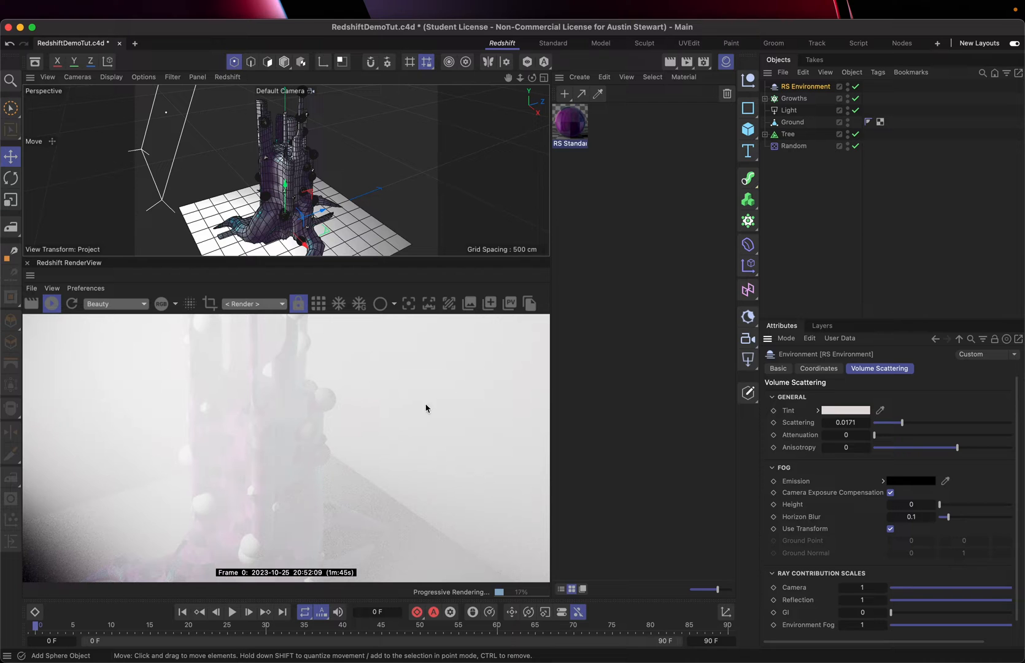
pyautogui.moveTo(551, 115)
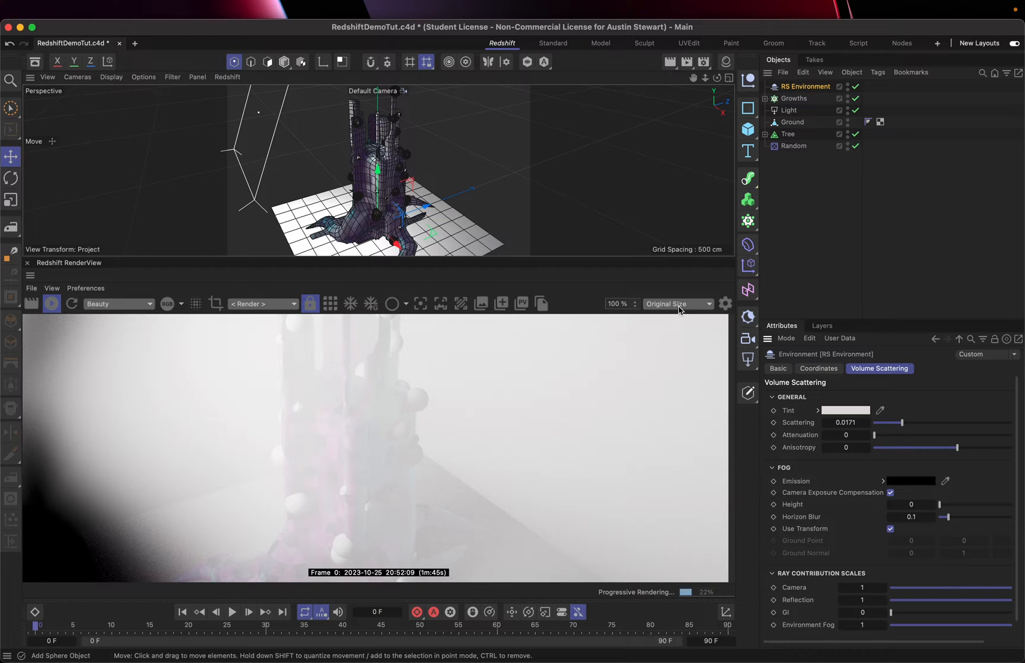
pyautogui.click(677, 303)
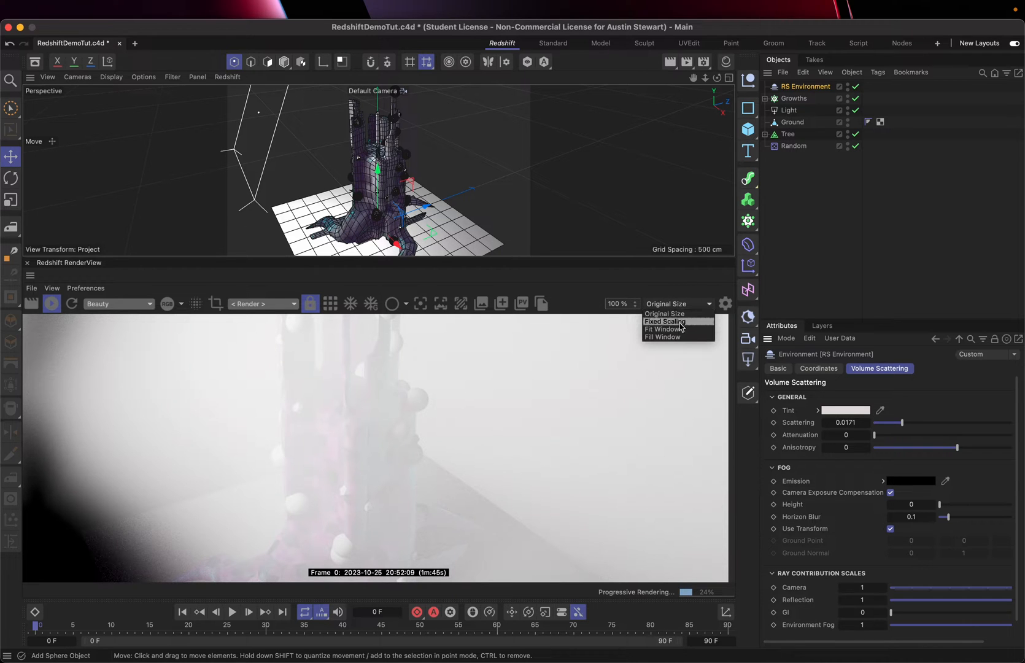
pyautogui.click(662, 329)
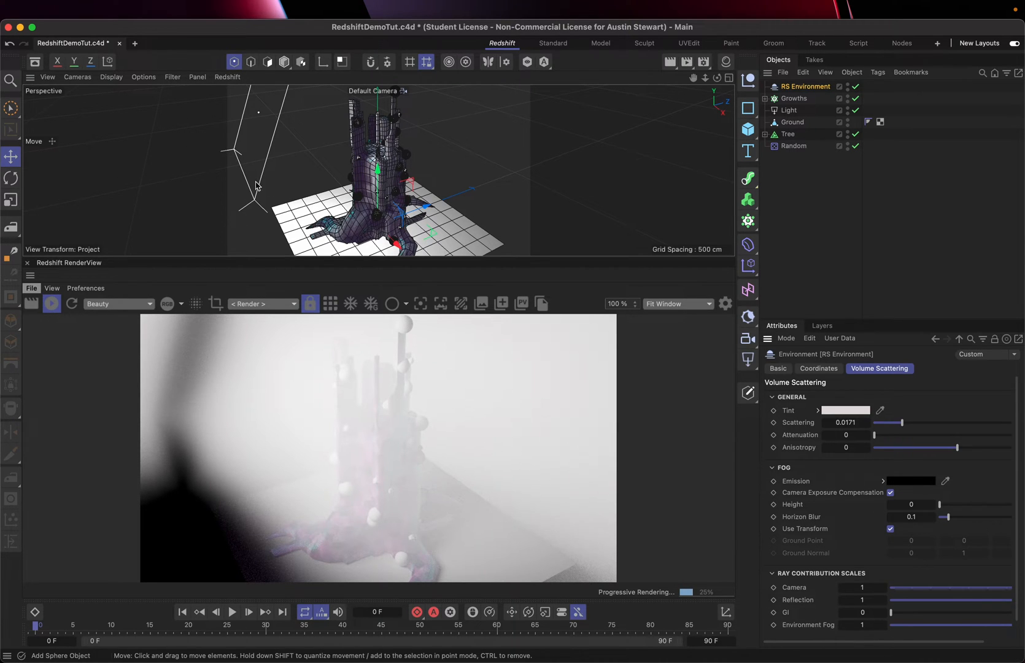
pyautogui.moveTo(256, 208)
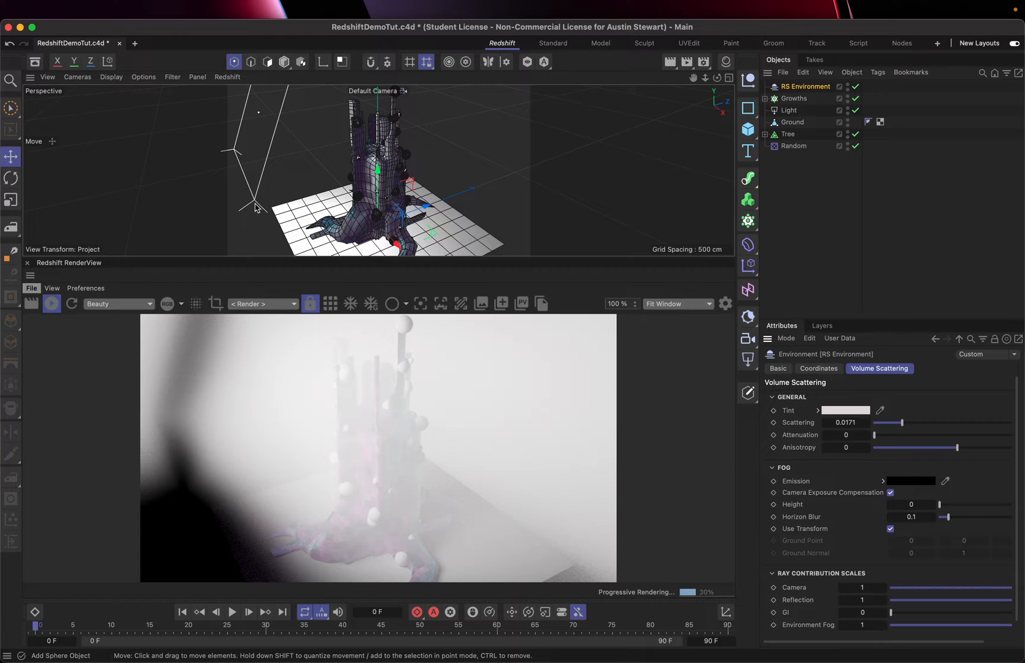
pyautogui.moveTo(233, 156)
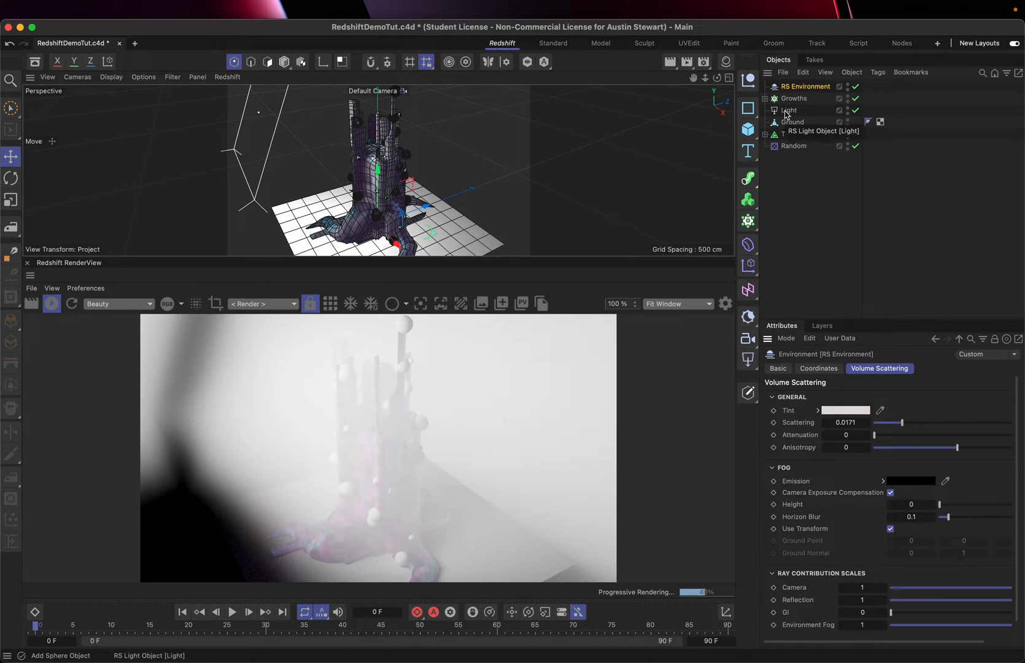
# Step: Select the scene Light and show its Object settings in the Attribute Manager
pyautogui.click(790, 110)
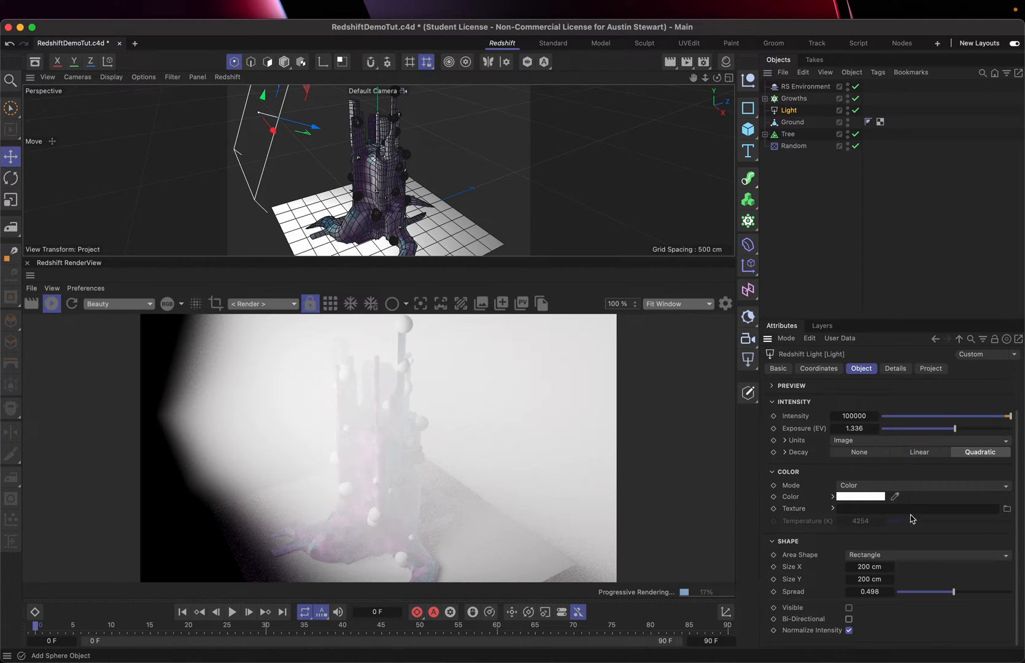
pyautogui.click(922, 508)
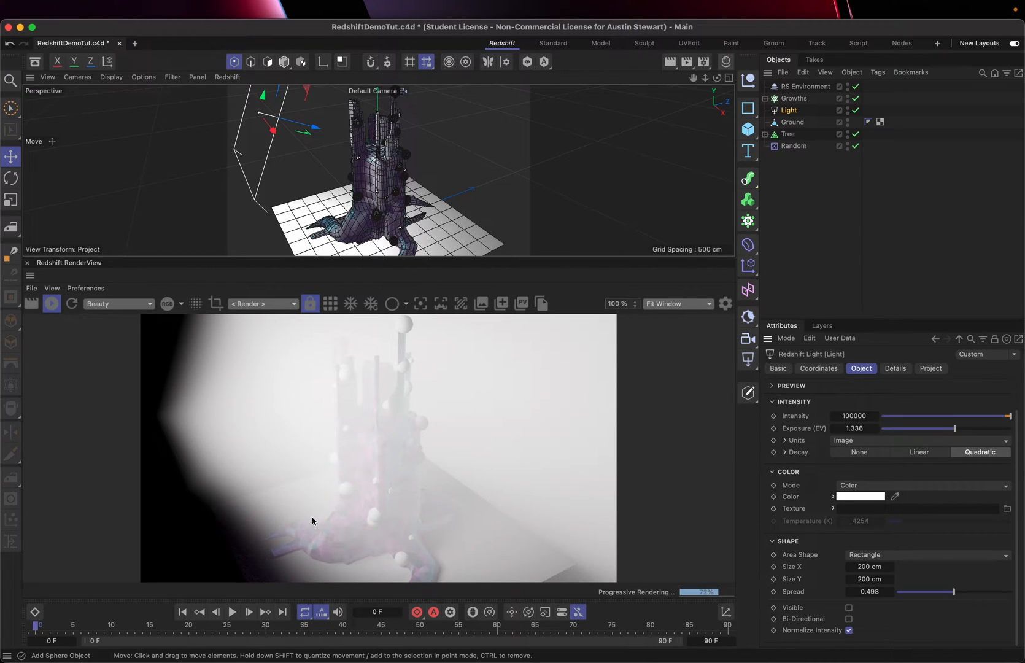
pyautogui.moveTo(889, 602)
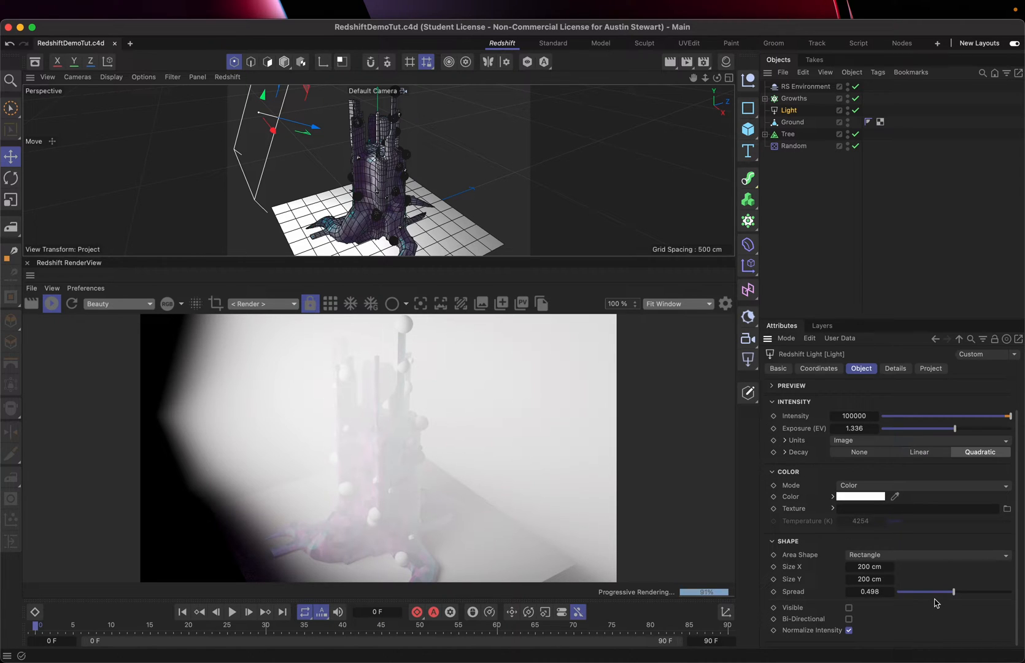
pyautogui.moveTo(984, 602)
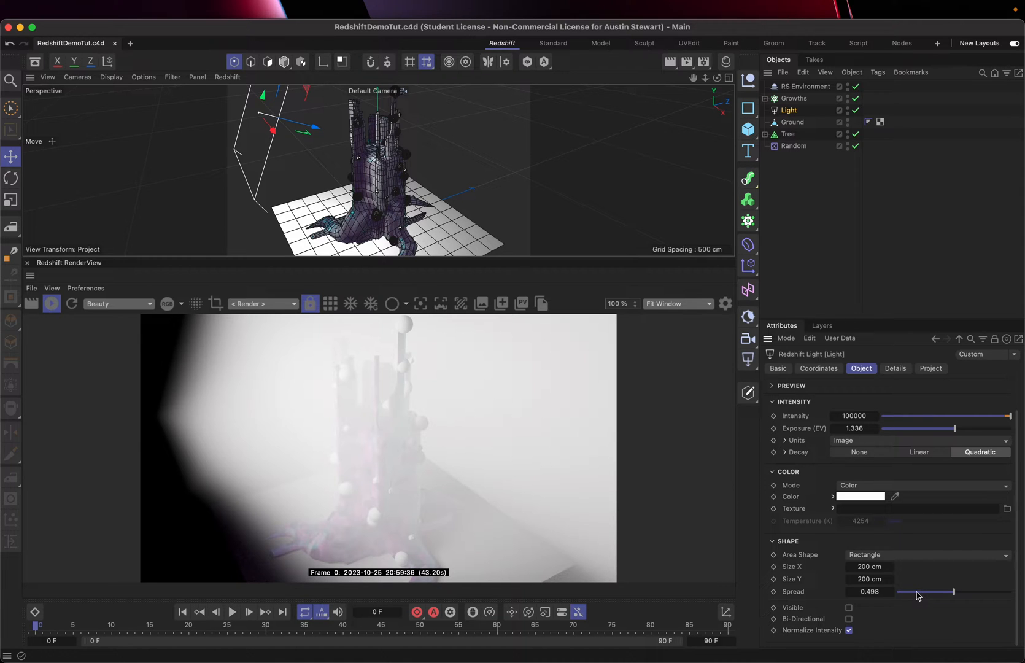
# Step: Narrow the Redshift Light's Spread to 0.163 and let the render refine
pyautogui.moveTo(948, 592); pyautogui.dragTo(909, 591)
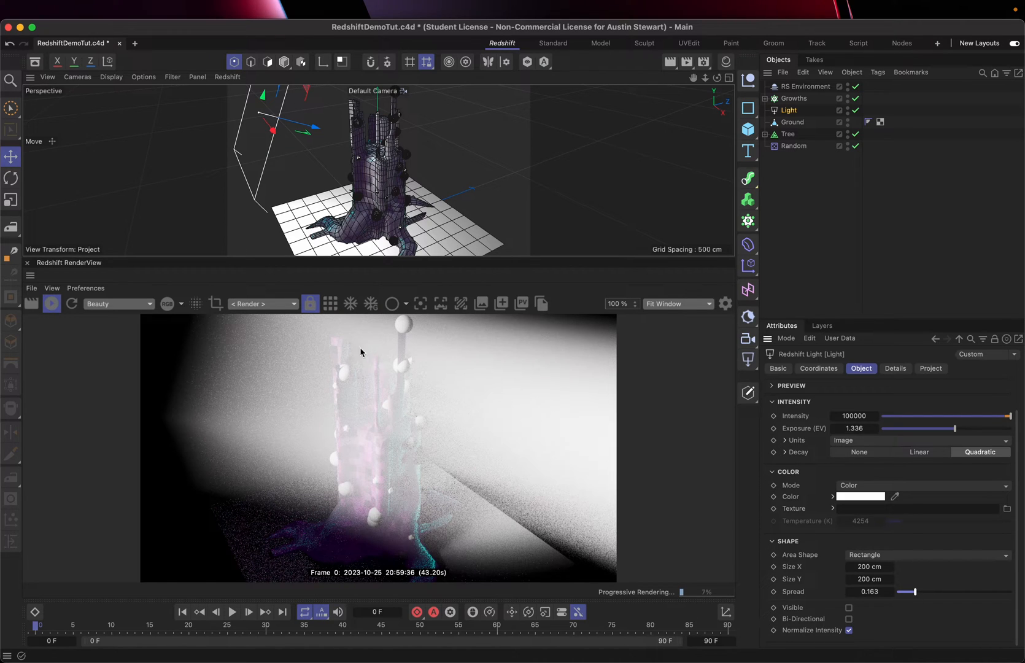
pyautogui.moveTo(222, 403)
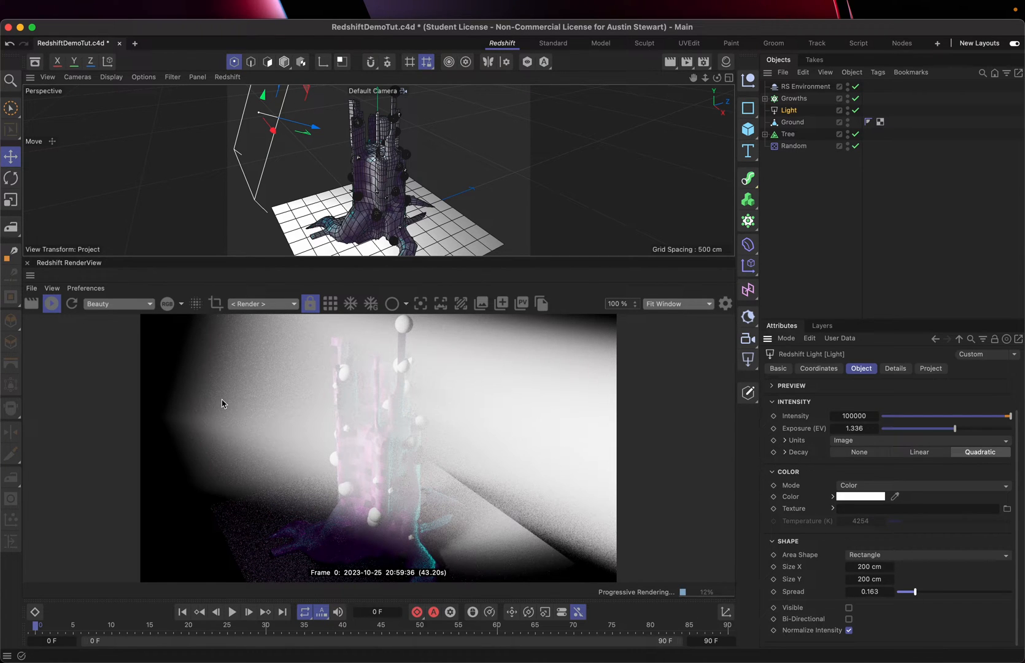
pyautogui.moveTo(238, 415)
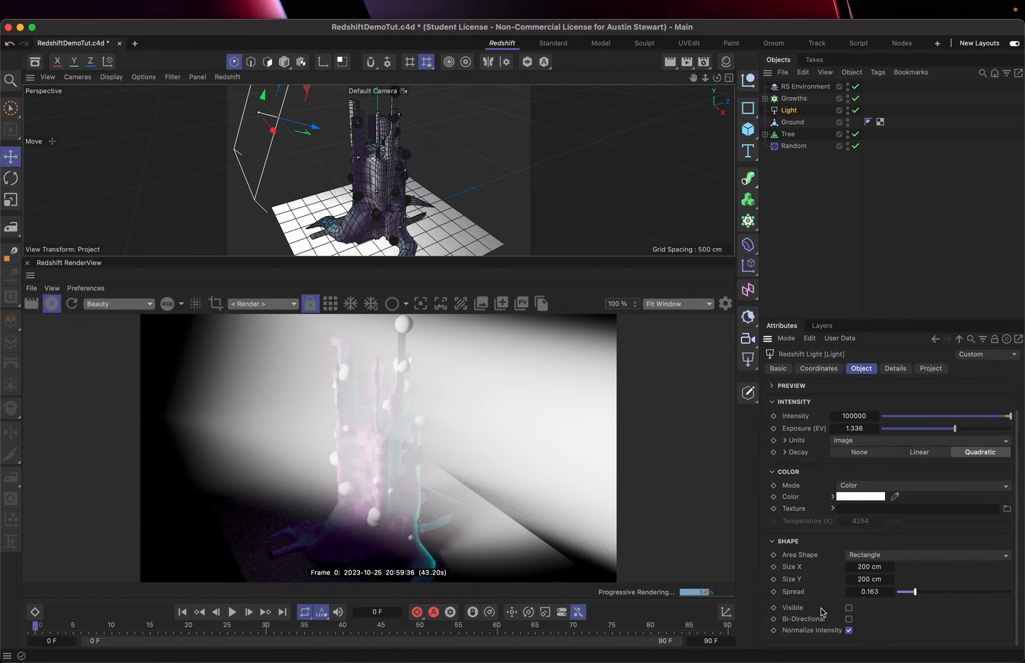
pyautogui.moveTo(370, 447)
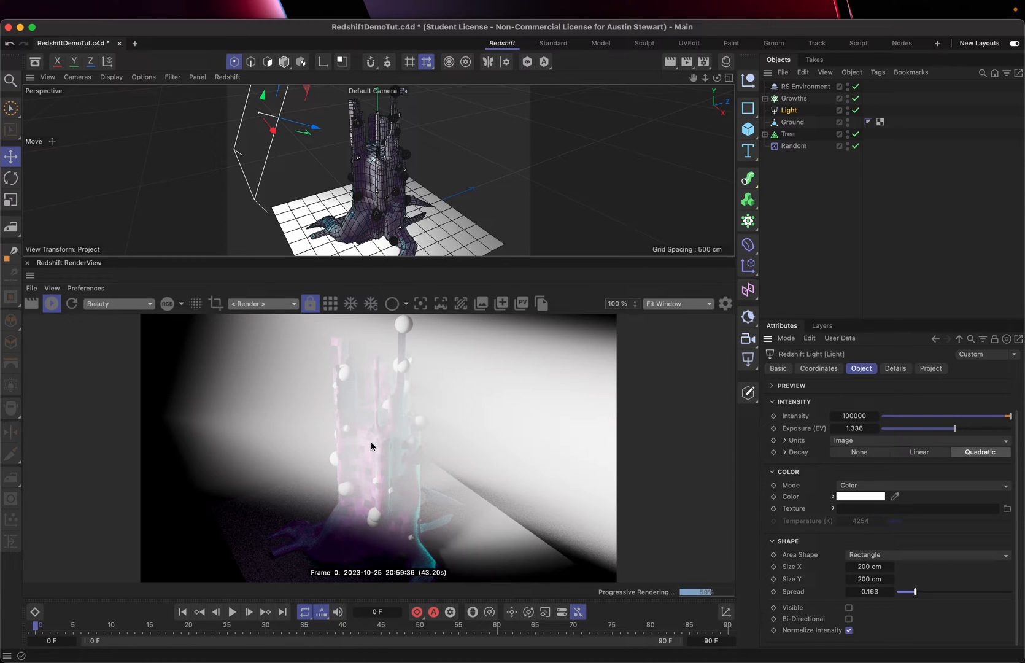
pyautogui.moveTo(181, 385)
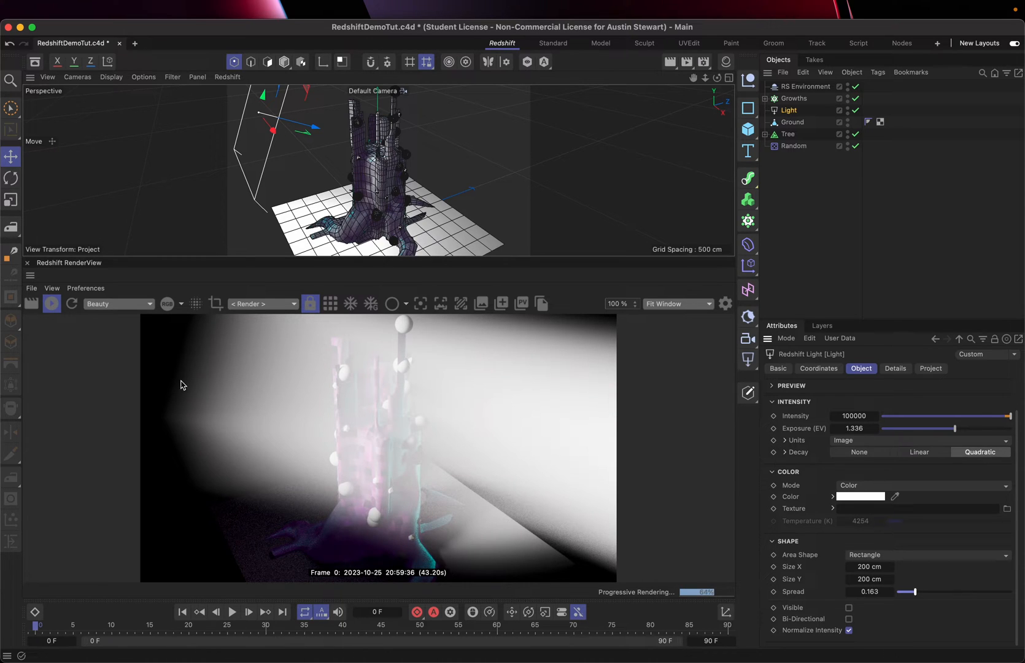
pyautogui.moveTo(766, 594)
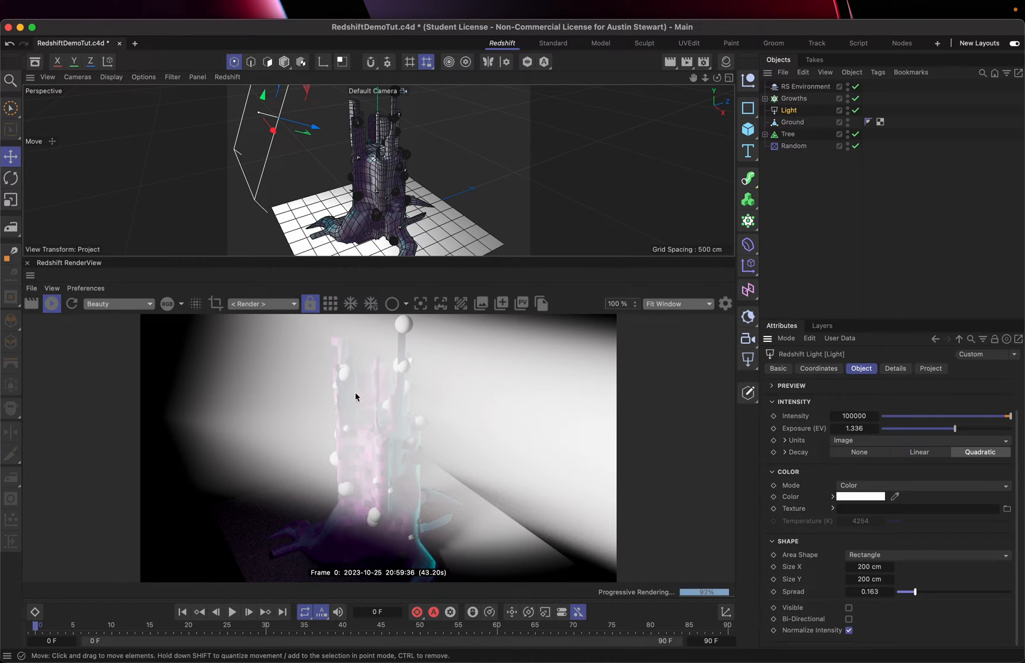
pyautogui.moveTo(308, 510)
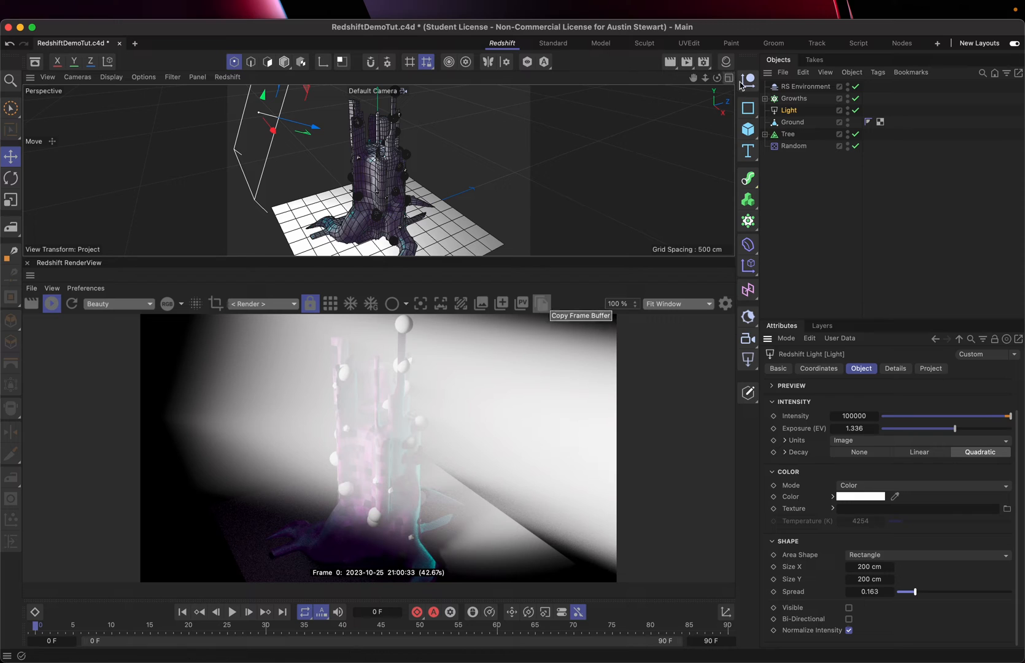
pyautogui.moveTo(725, 61)
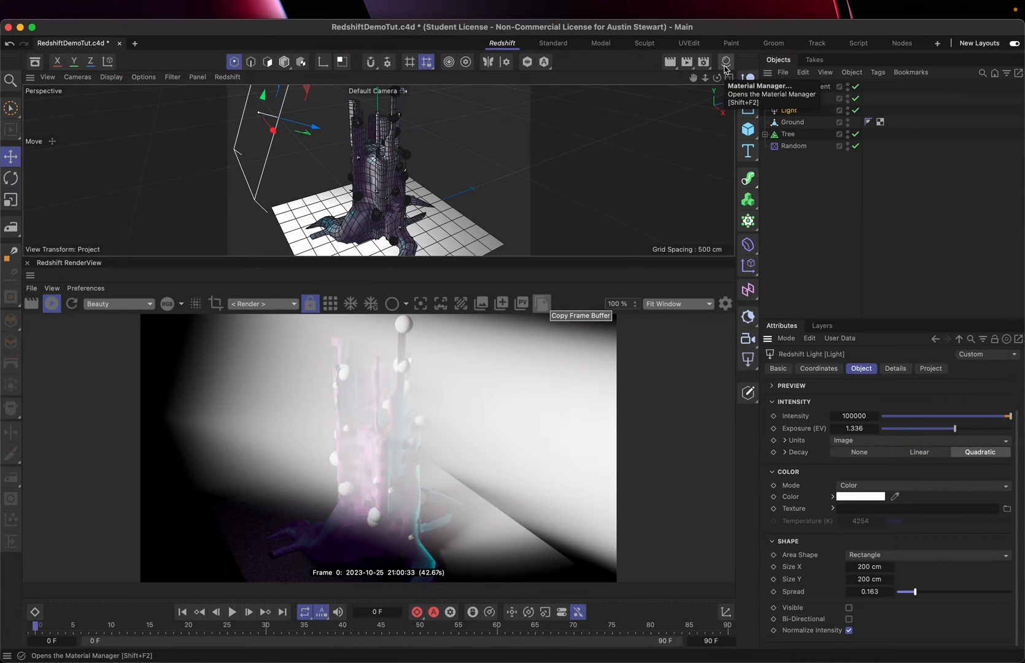
# Step: Create a new RS Noise Volume material via Create > Utilities > Noise Volume
pyautogui.click(725, 61)
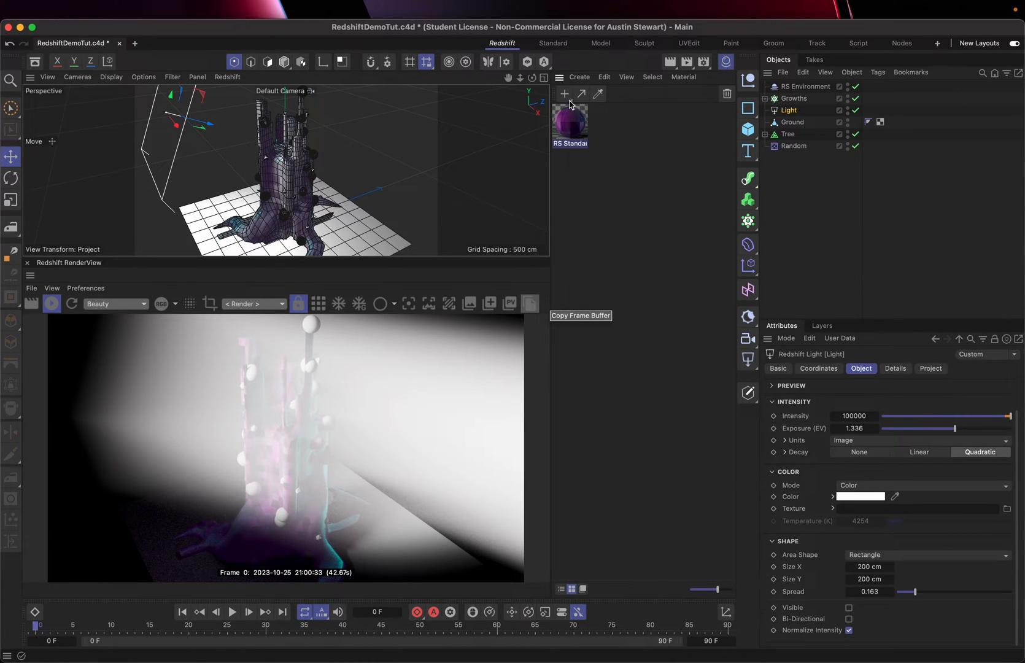
pyautogui.click(563, 94)
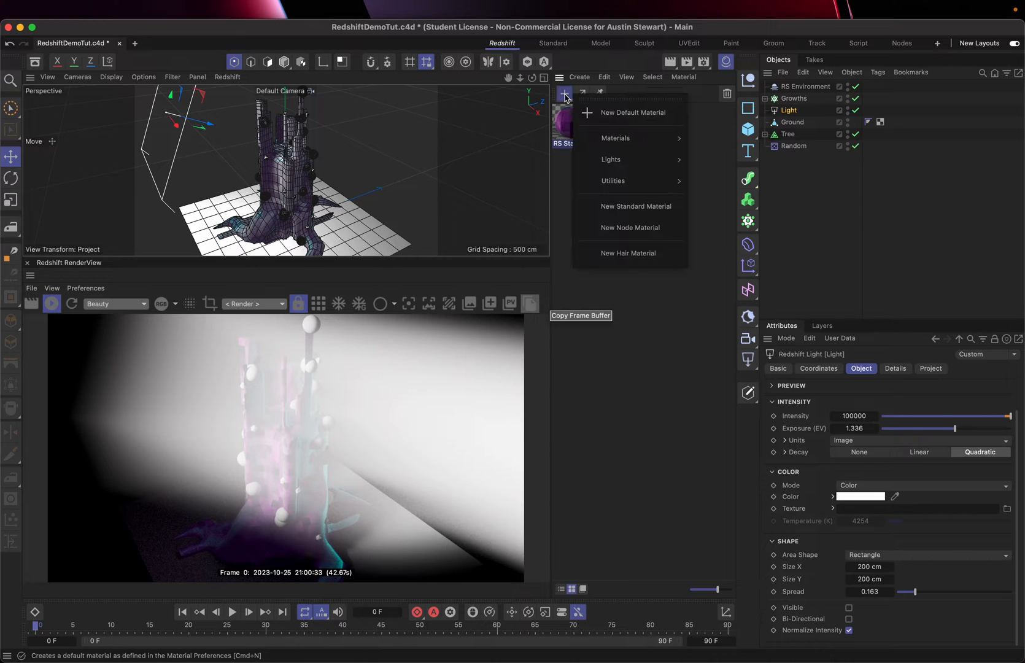
pyautogui.moveTo(614, 138)
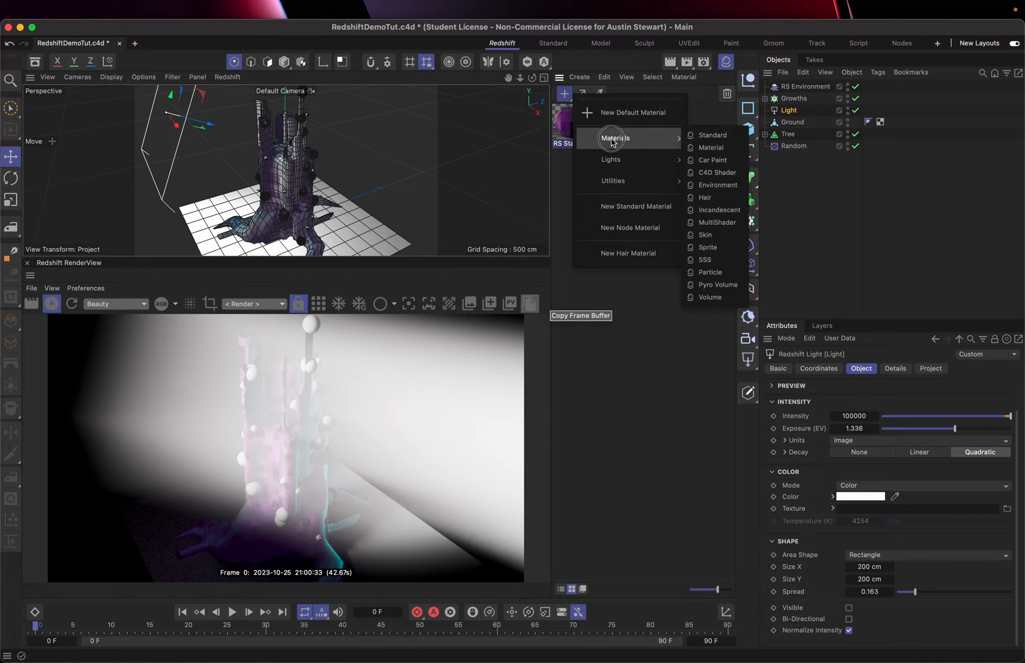
pyautogui.moveTo(696, 177)
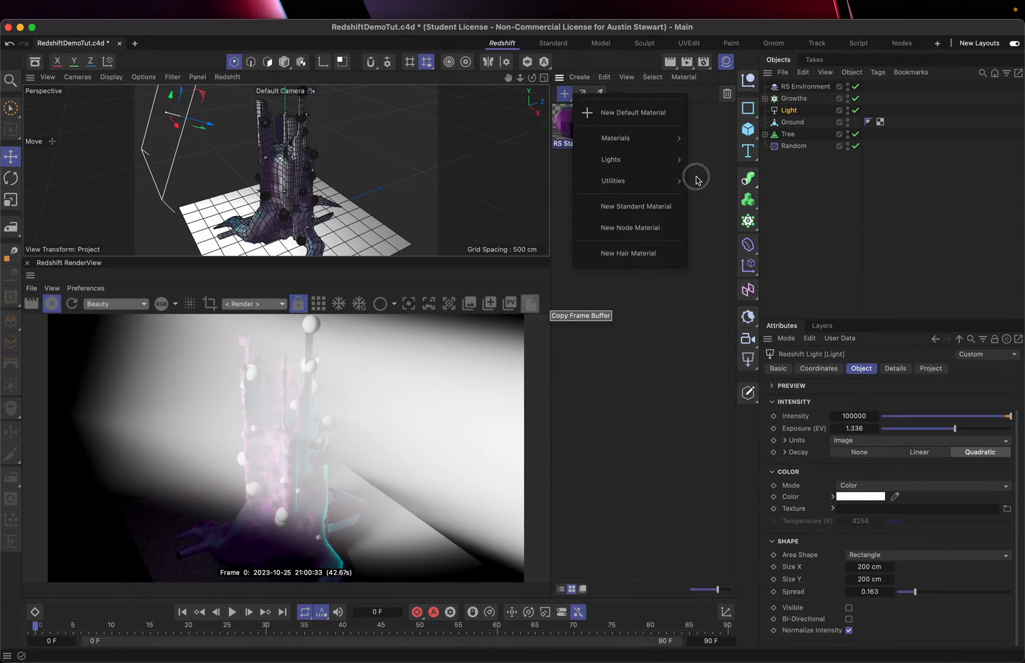
pyautogui.moveTo(615, 137)
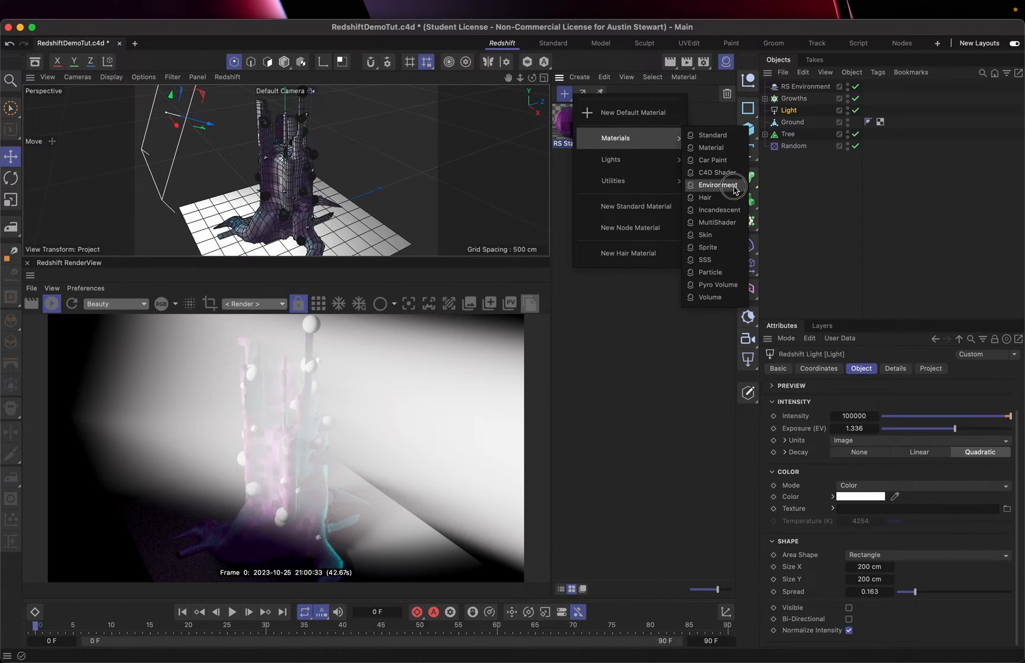
pyautogui.moveTo(741, 299)
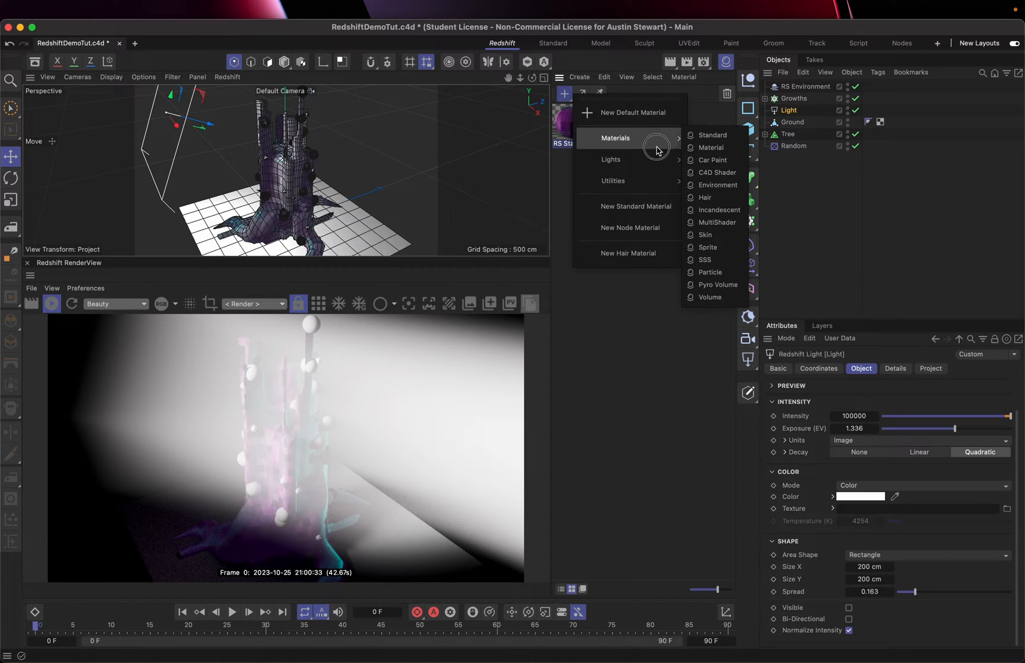
pyautogui.moveTo(614, 181)
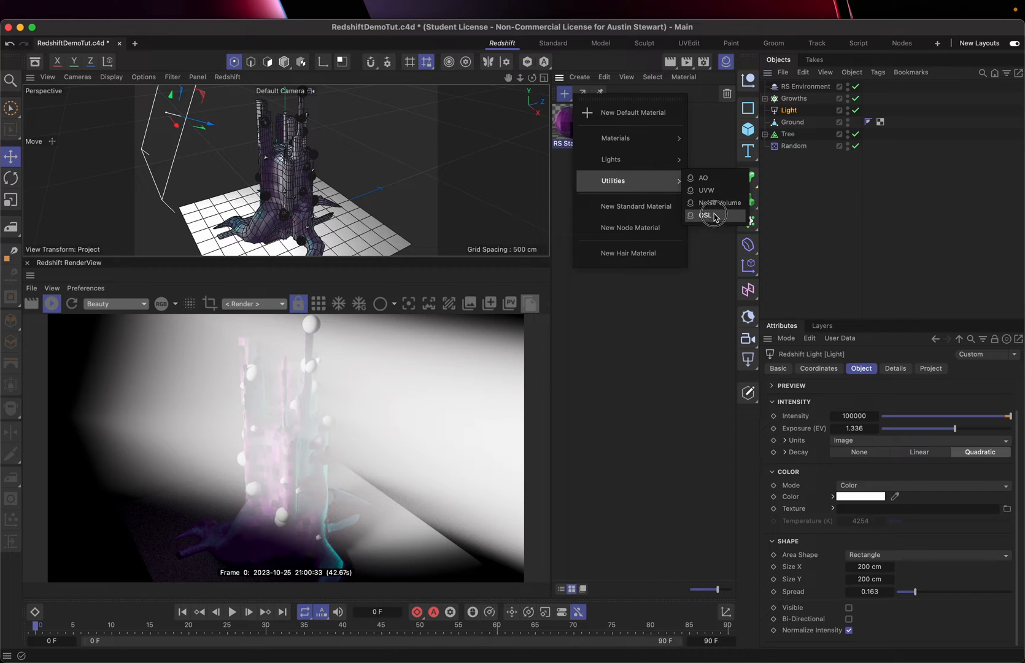
pyautogui.moveTo(716, 202)
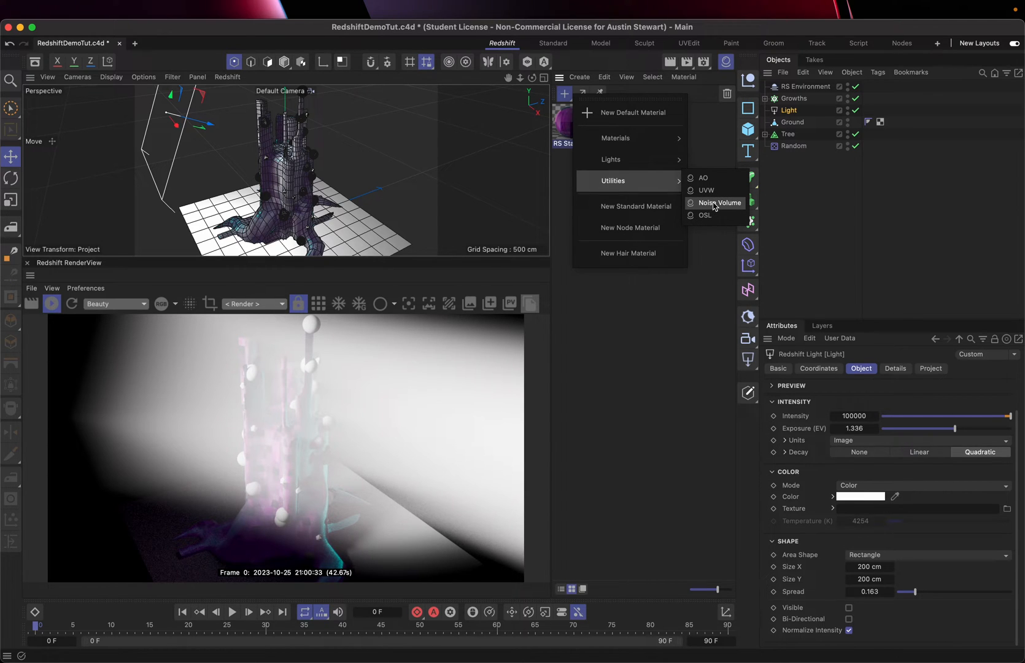
pyautogui.click(719, 202)
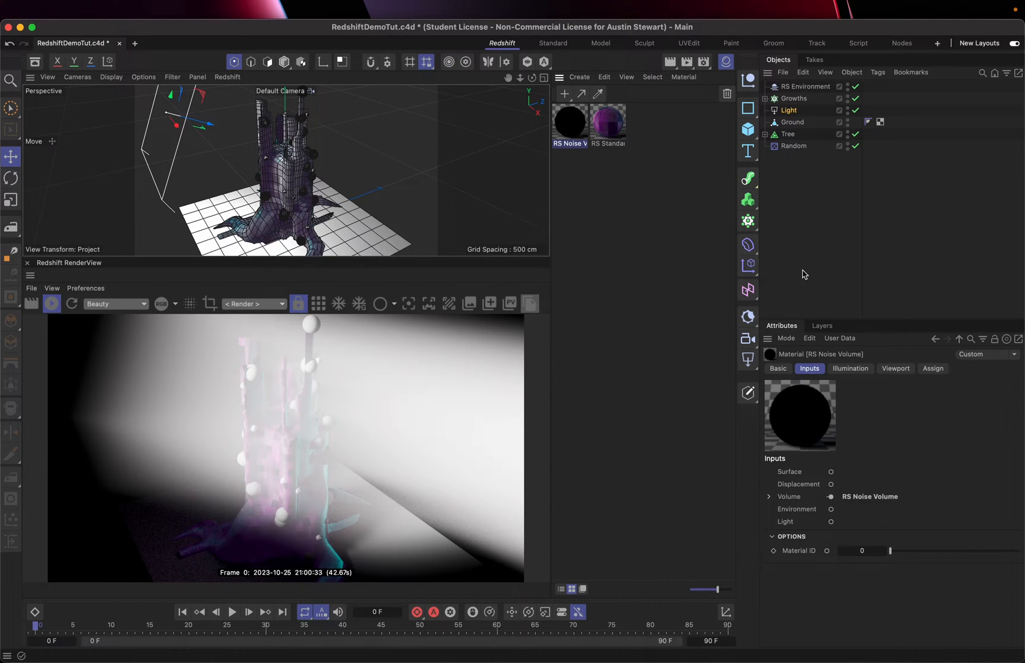
pyautogui.moveTo(644, 198)
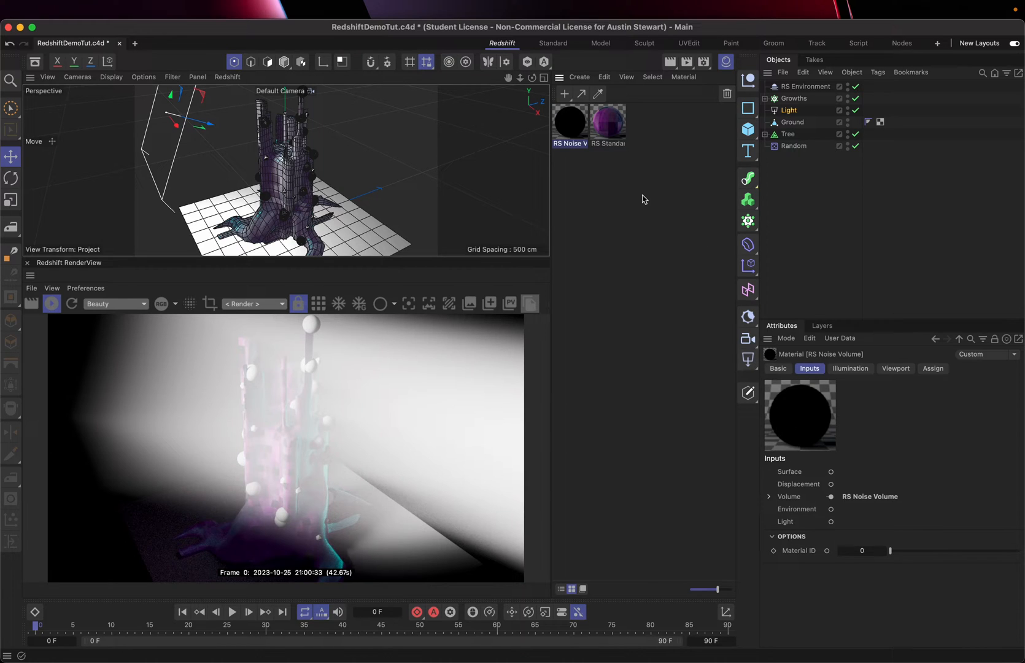
# Step: Assign the RS Noise Volume material to the RS Environment for patchy fog
pyautogui.click(809, 86)
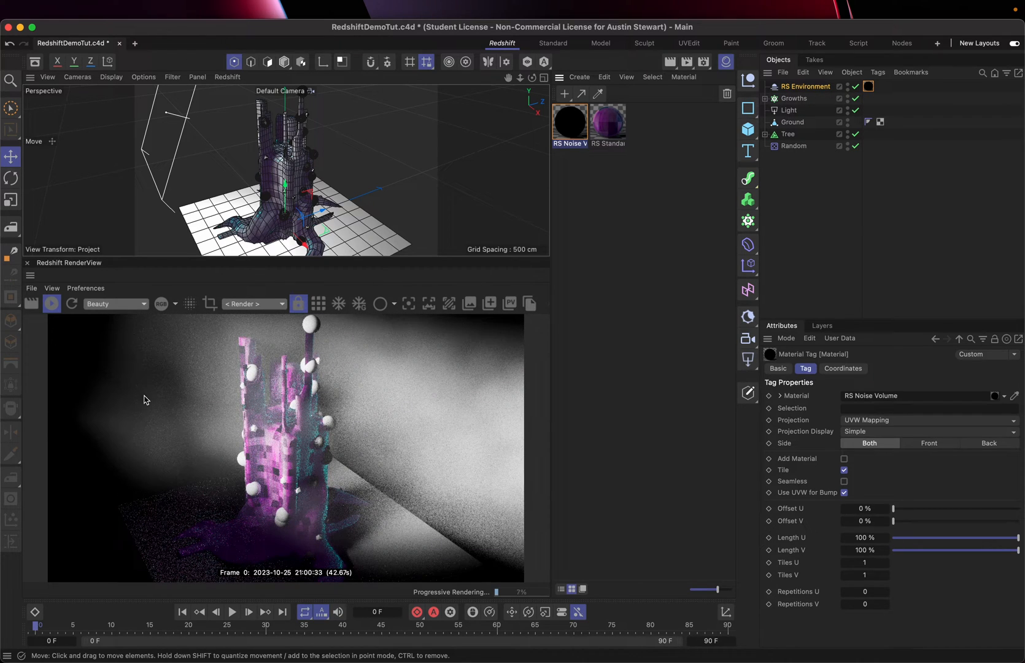
pyautogui.moveTo(190, 460)
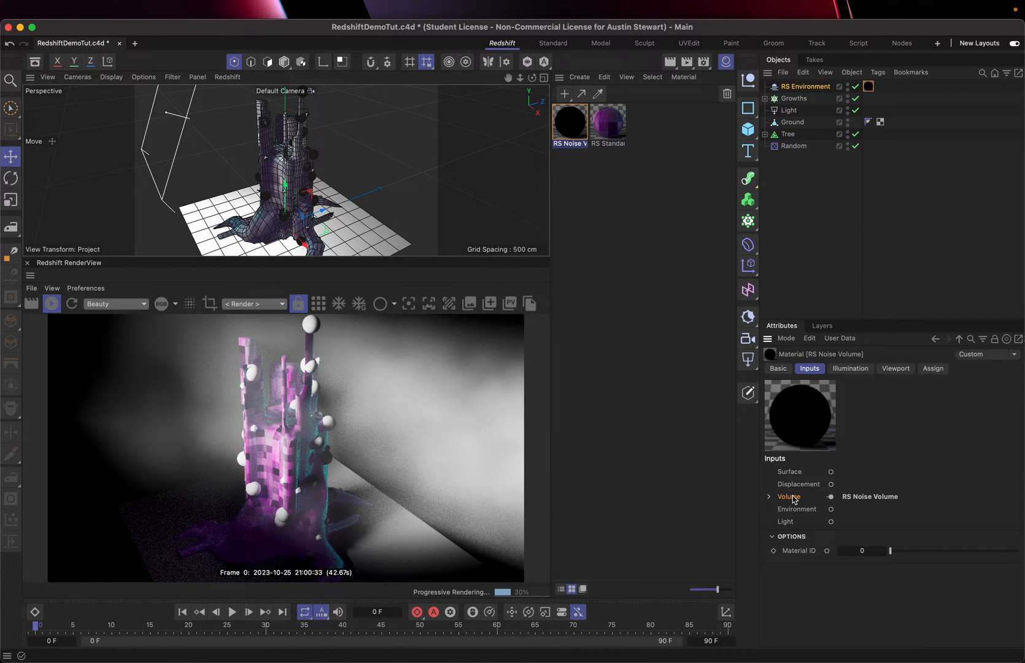
pyautogui.moveTo(877, 495)
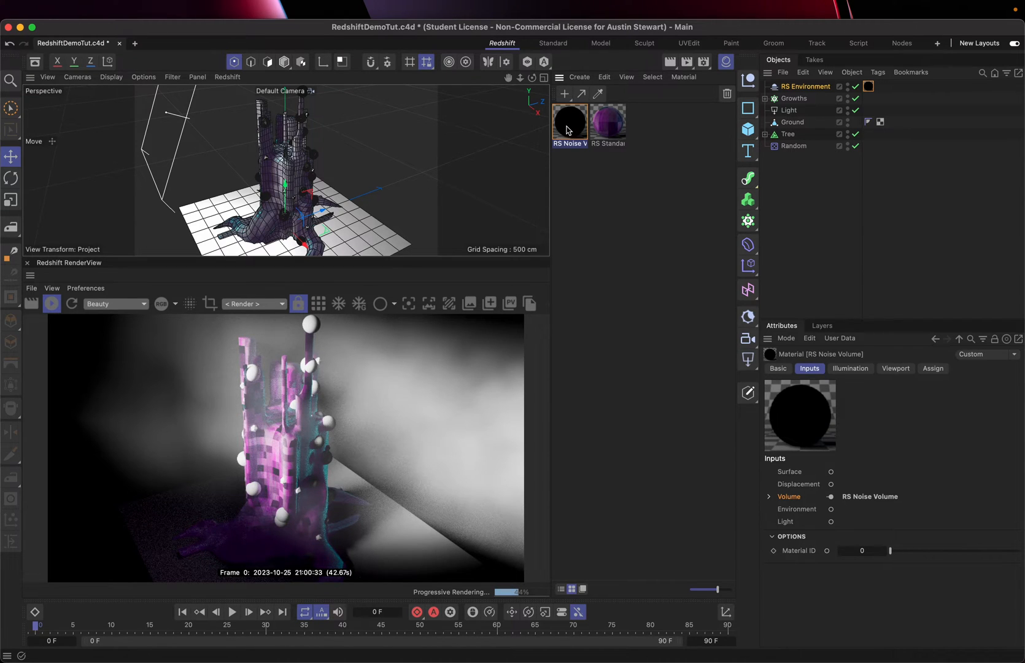
pyautogui.doubleClick(569, 122)
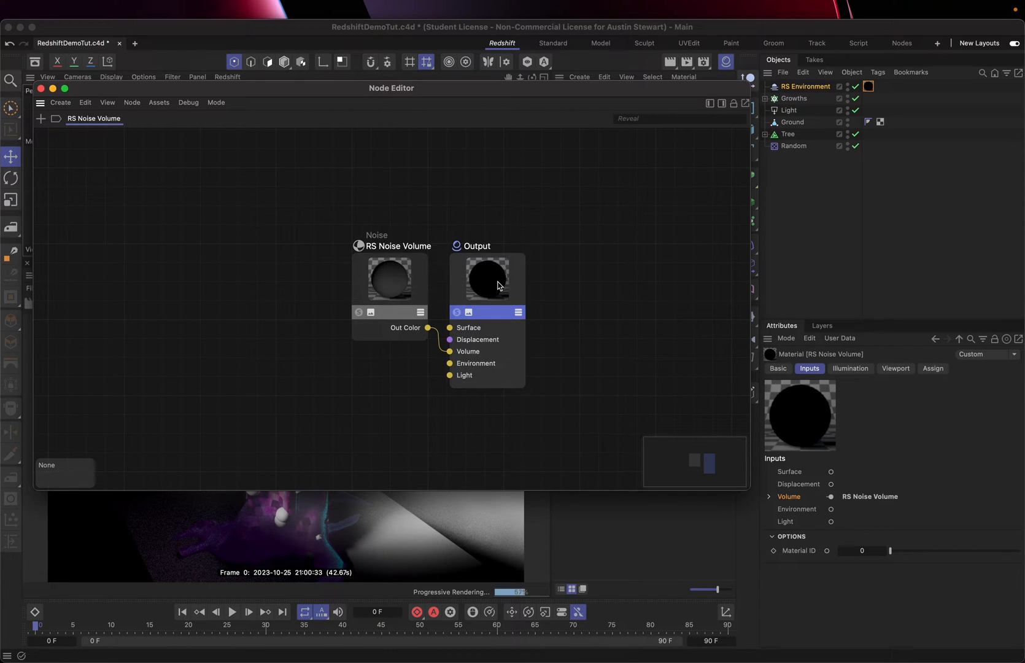
pyautogui.click(389, 282)
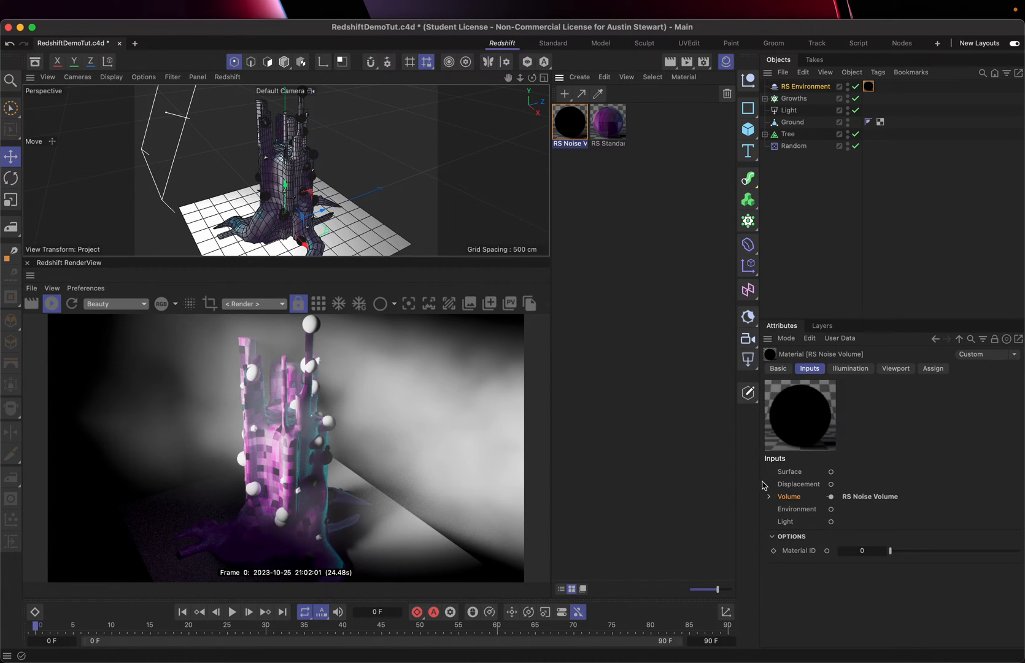
pyautogui.moveTo(769, 419)
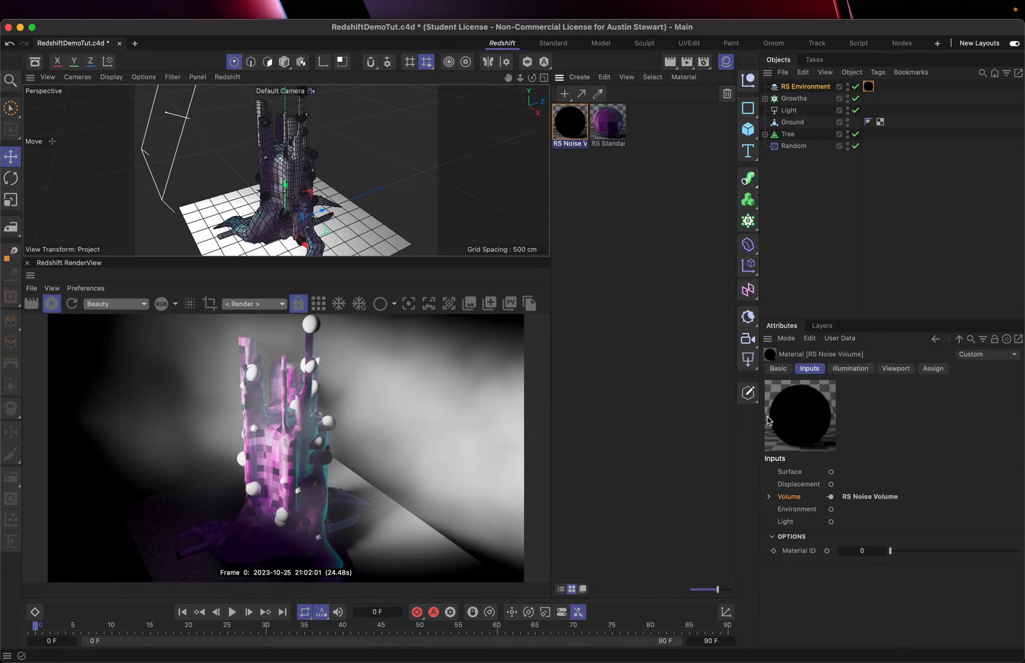
# Step: Expand the RS Noise Volume's Volume input to reveal its Color and remap settings
pyautogui.click(768, 496)
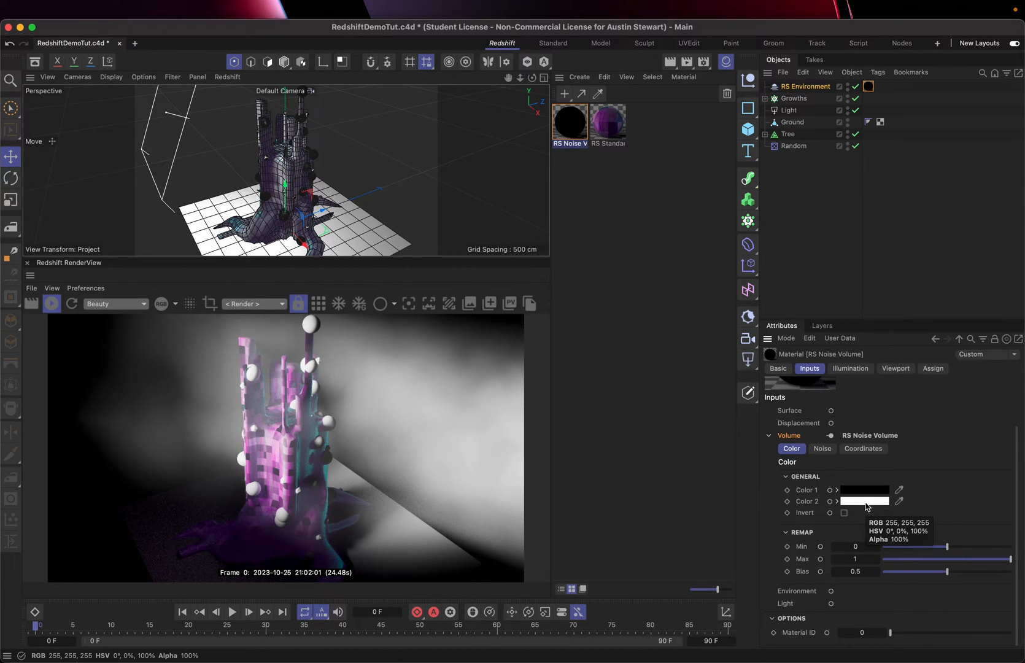
# Step: Try the noise volume's second colour at a mid grey, then a strong red
pyautogui.click(865, 501)
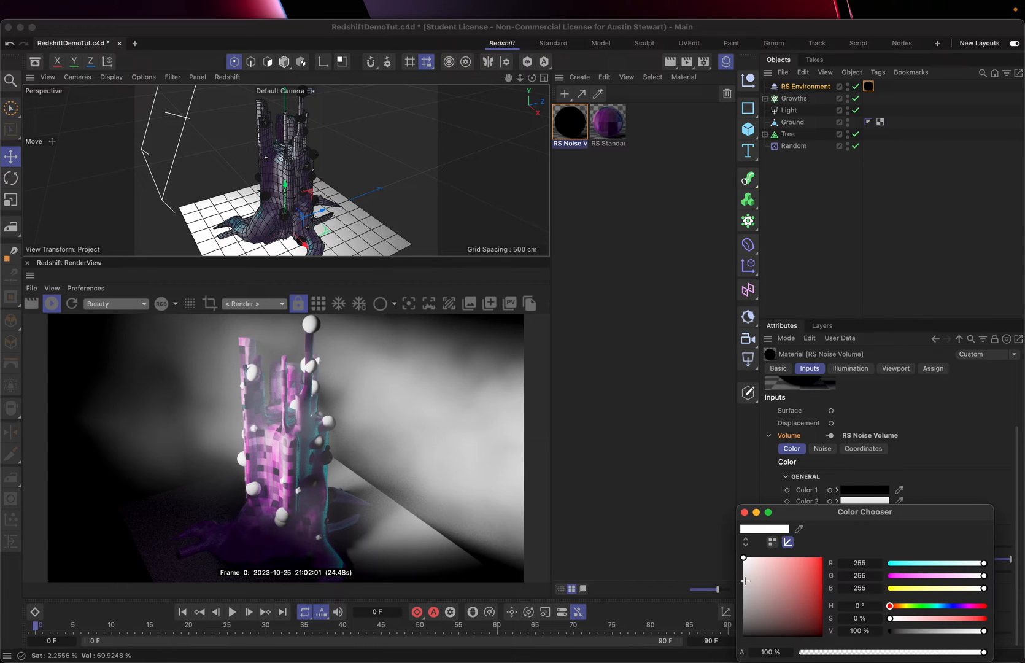
pyautogui.click(745, 579)
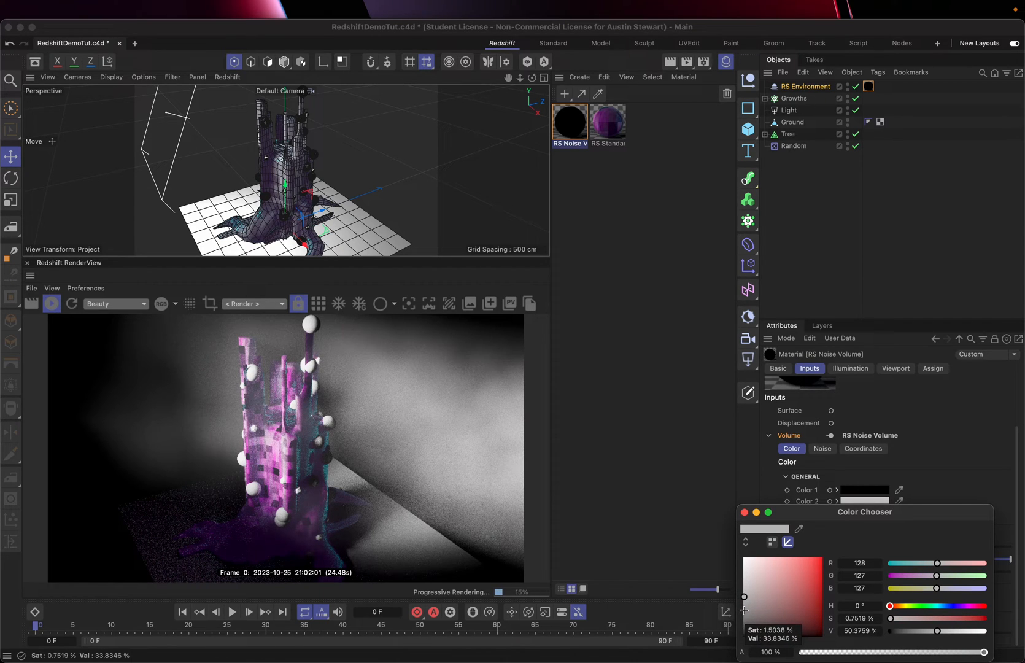
pyautogui.moveTo(744, 596); pyautogui.dragTo(759, 610)
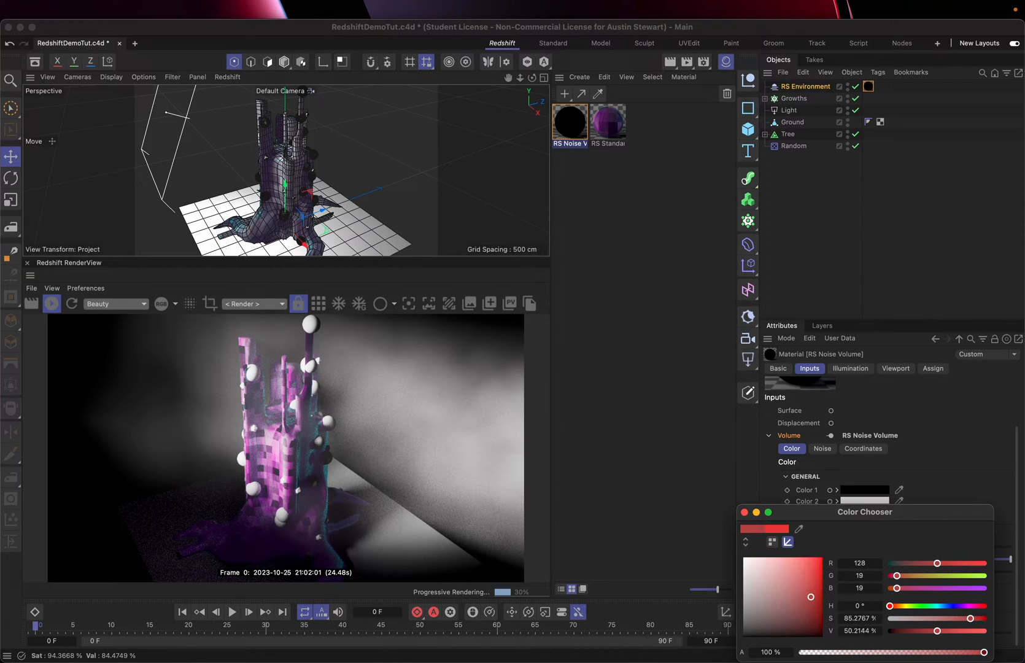
pyautogui.click(744, 512)
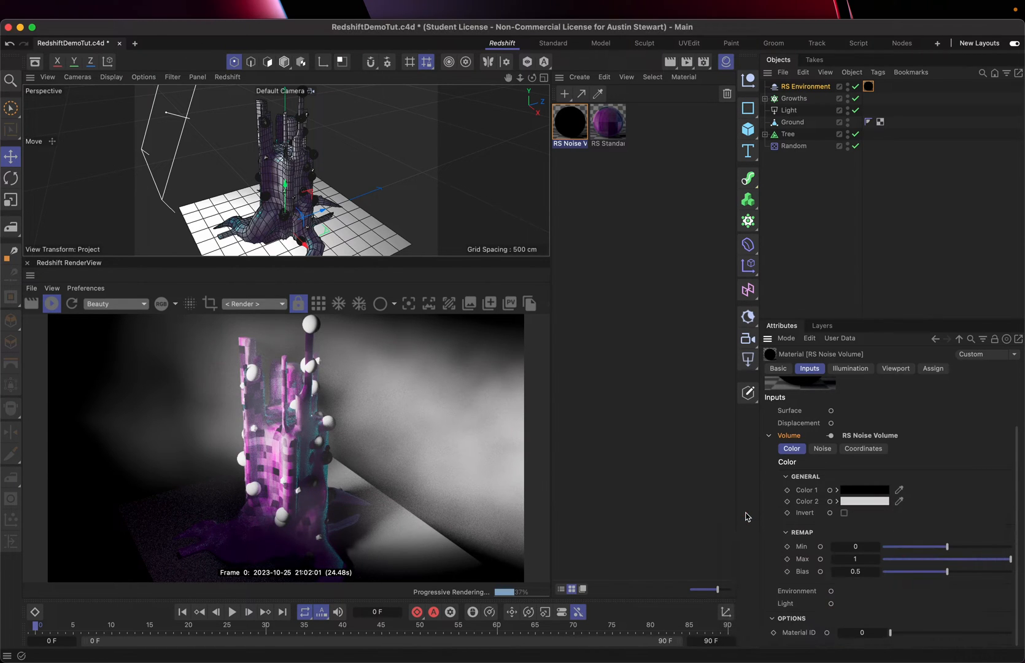
# Step: Revisit the second colour and settle it on a dark grey around 73, 70, 70
pyautogui.click(863, 500)
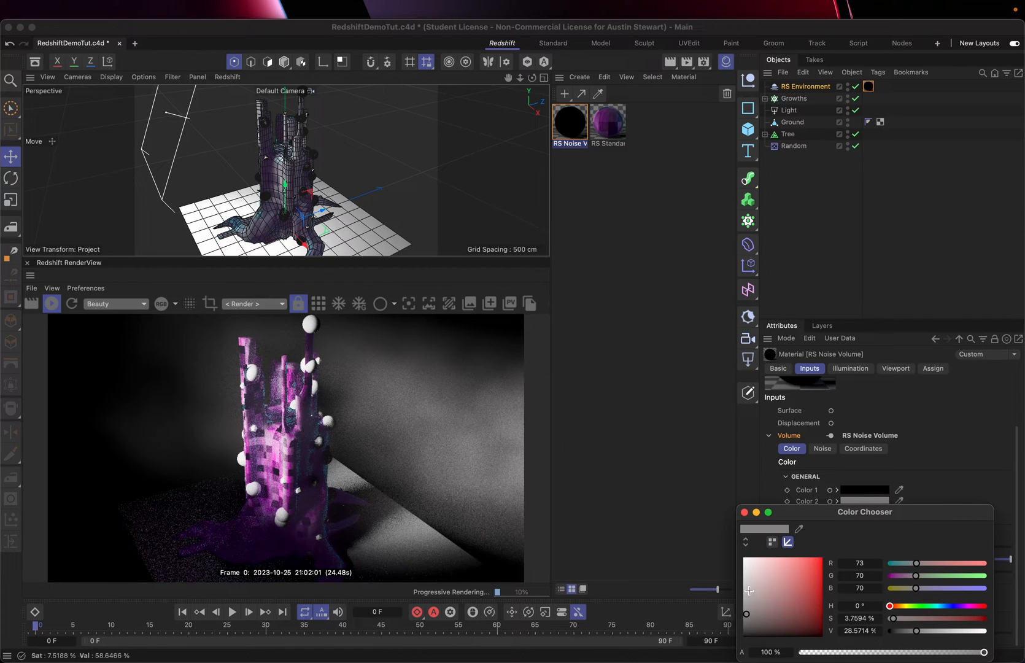
pyautogui.click(744, 570)
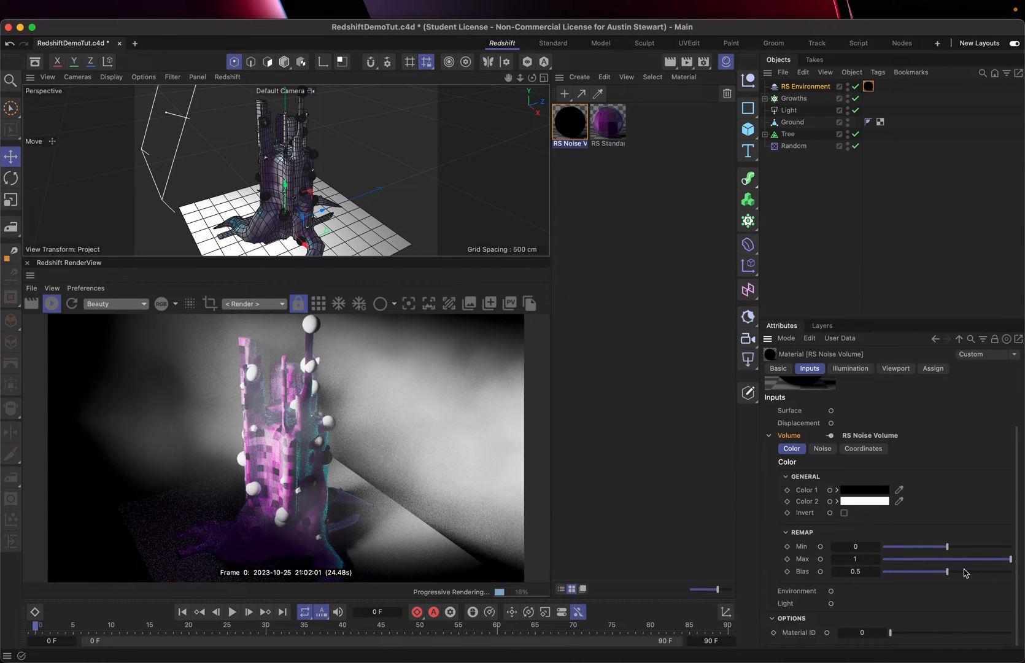
pyautogui.moveTo(914, 576)
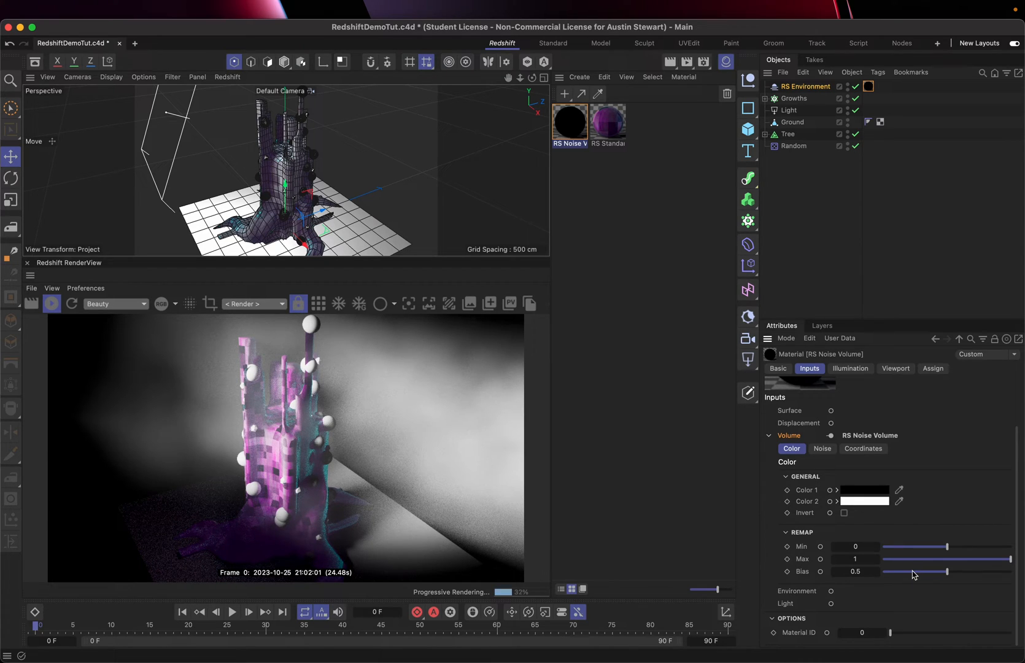
# Step: Test a noise bias of about 0.23, then return it to 0.5
pyautogui.moveTo(935, 571); pyautogui.dragTo(896, 571)
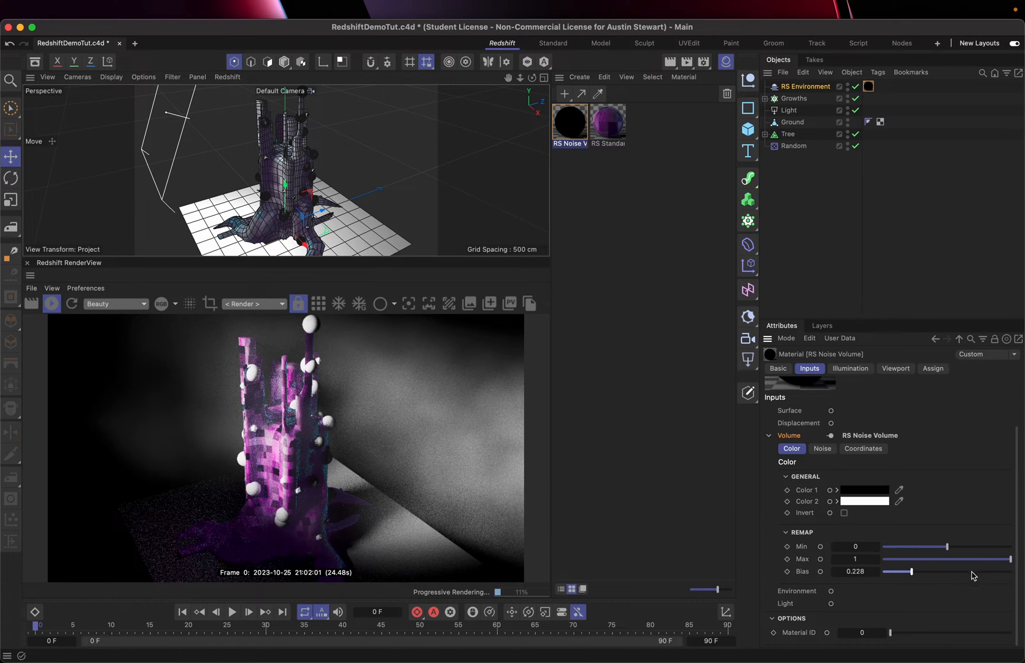
pyautogui.moveTo(914, 571); pyautogui.dragTo(974, 571)
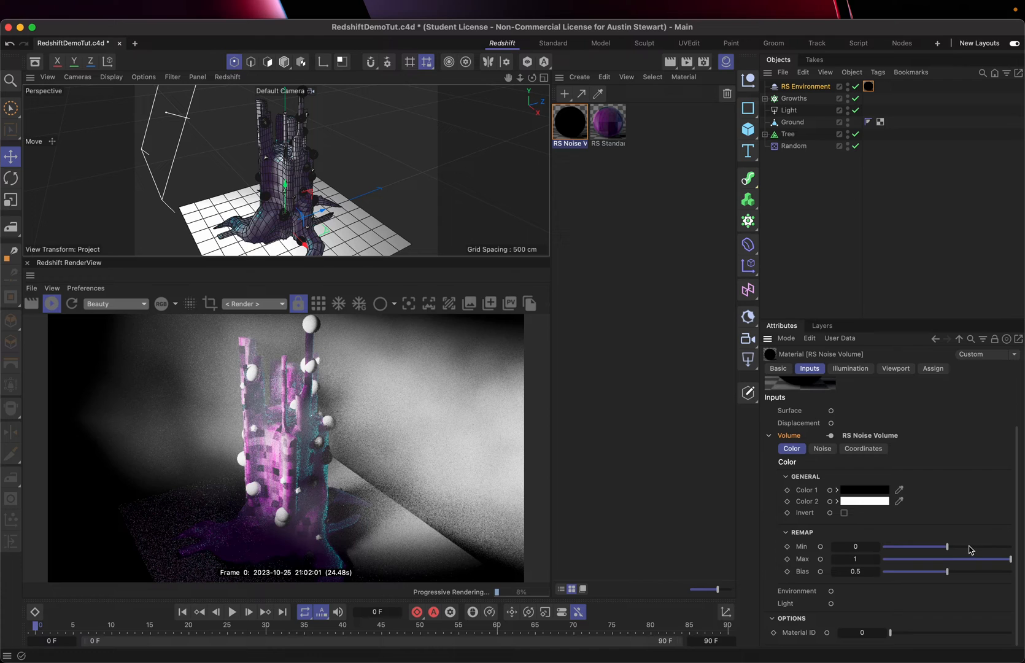
# Step: Try raising and lowering the noise minimum, leaving the remap at 0–1
pyautogui.moveTo(888, 547); pyautogui.dragTo(968, 546)
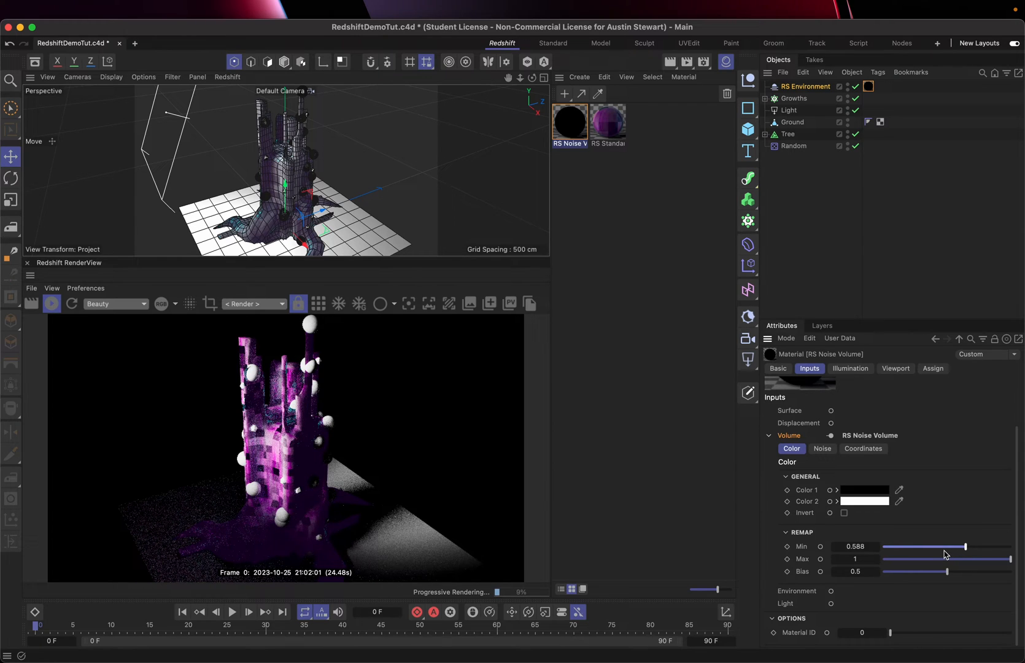
pyautogui.moveTo(970, 546); pyautogui.dragTo(936, 546)
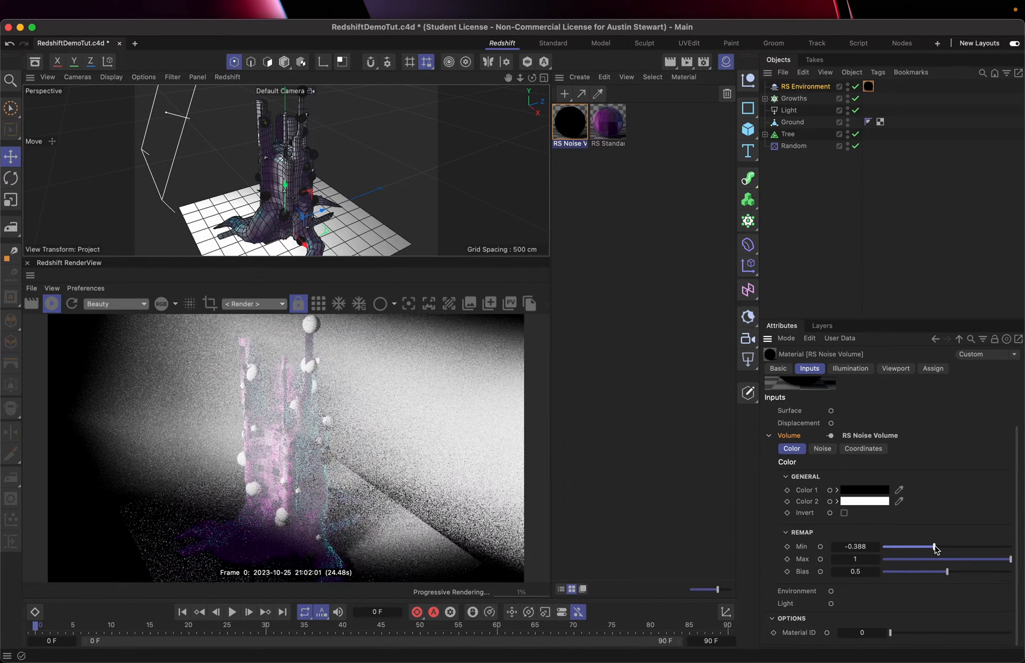
pyautogui.click(855, 546)
pyautogui.write('0')
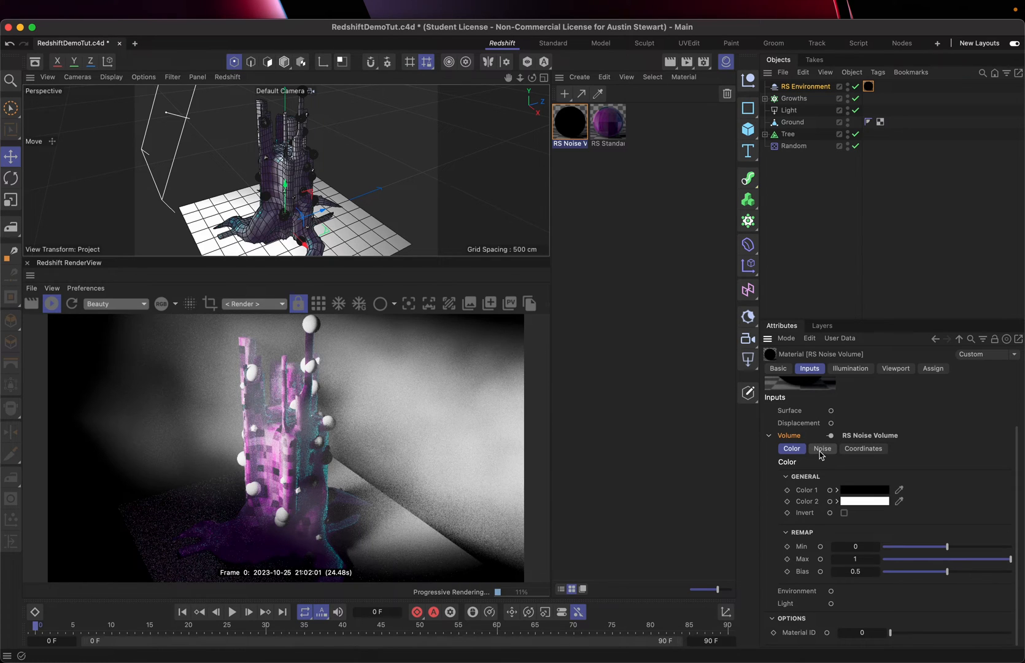
# Step: Set the fog noise to complexity 8 and frequency scale 2.93 after trying 0.79
pyautogui.click(822, 448)
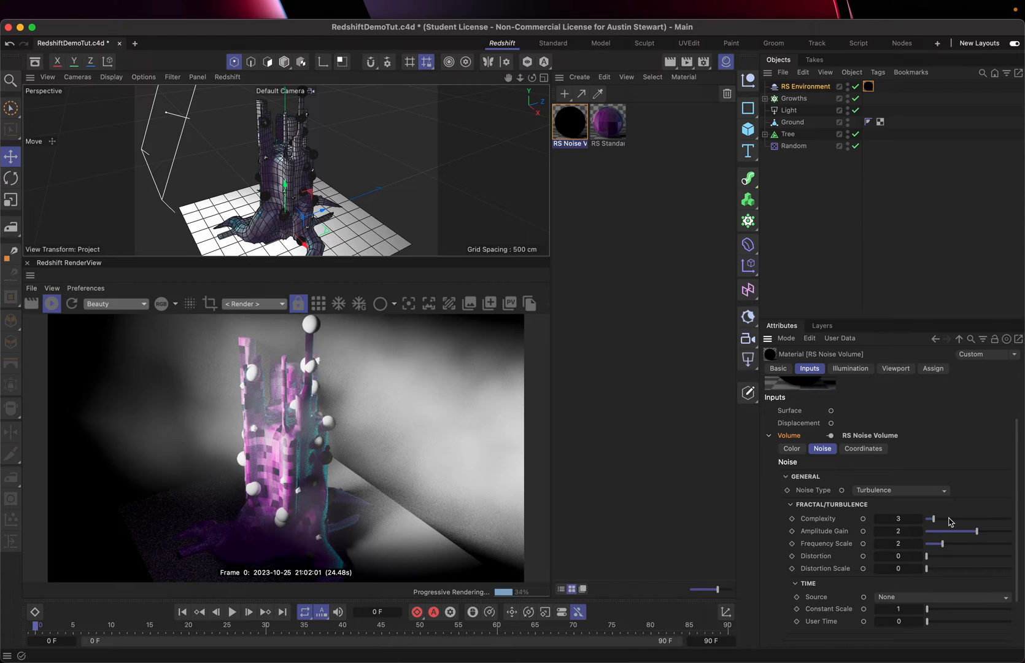
pyautogui.moveTo(932, 518); pyautogui.dragTo(947, 518)
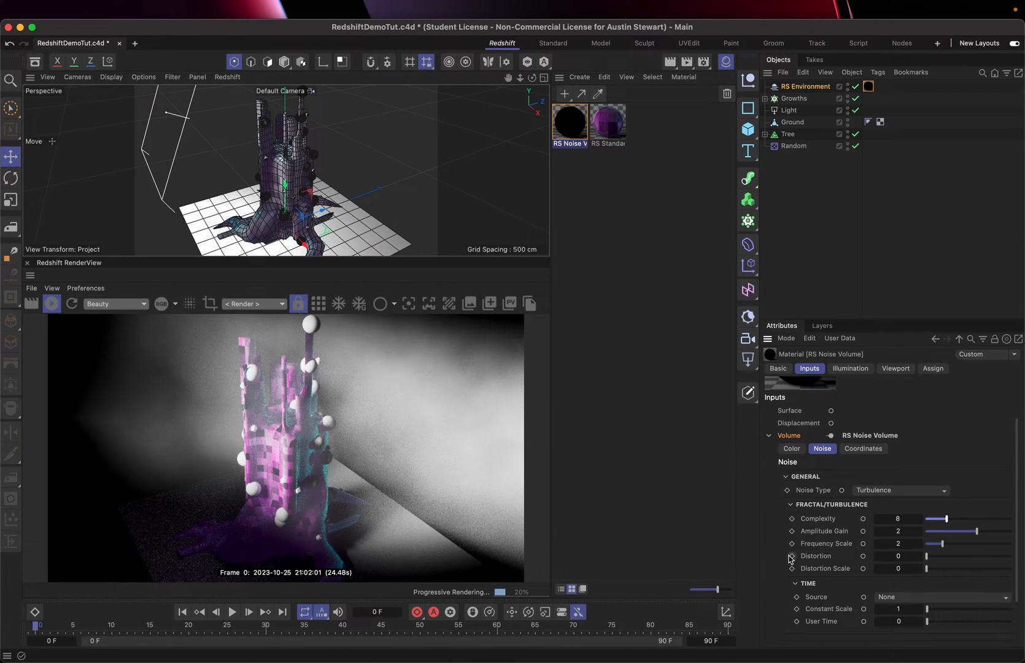
pyautogui.moveTo(941, 542); pyautogui.dragTo(961, 543)
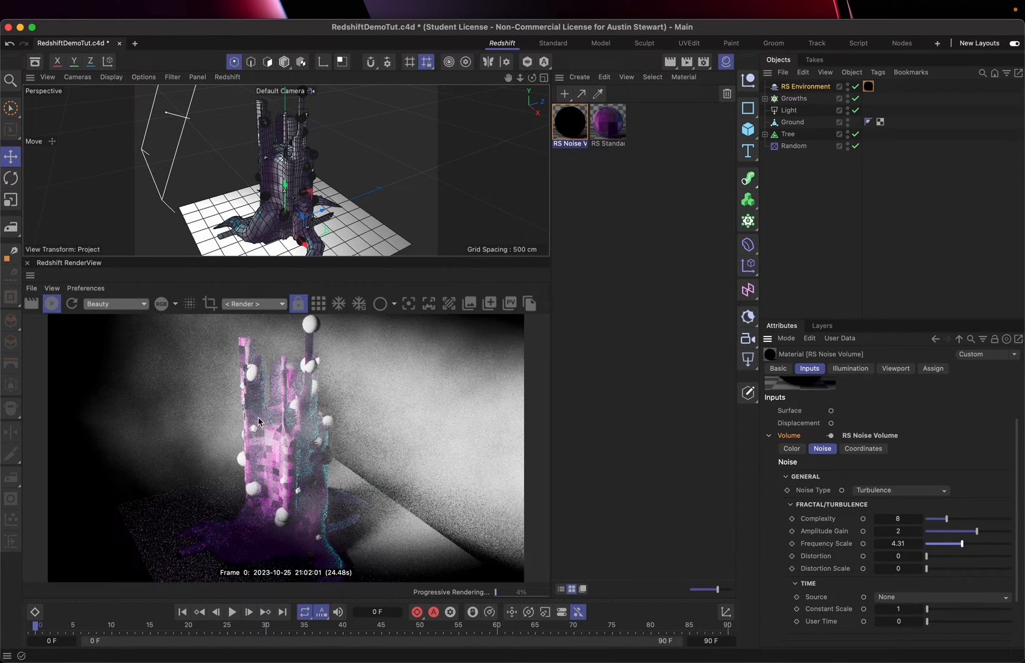
pyautogui.moveTo(961, 544); pyautogui.dragTo(932, 544)
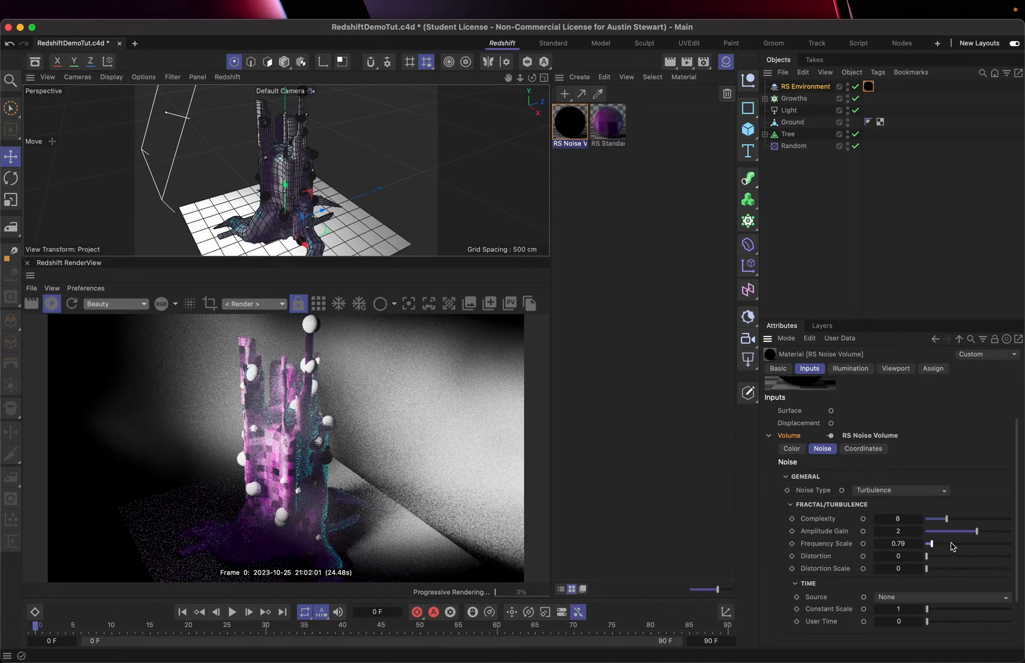
pyautogui.moveTo(930, 544); pyautogui.dragTo(940, 544)
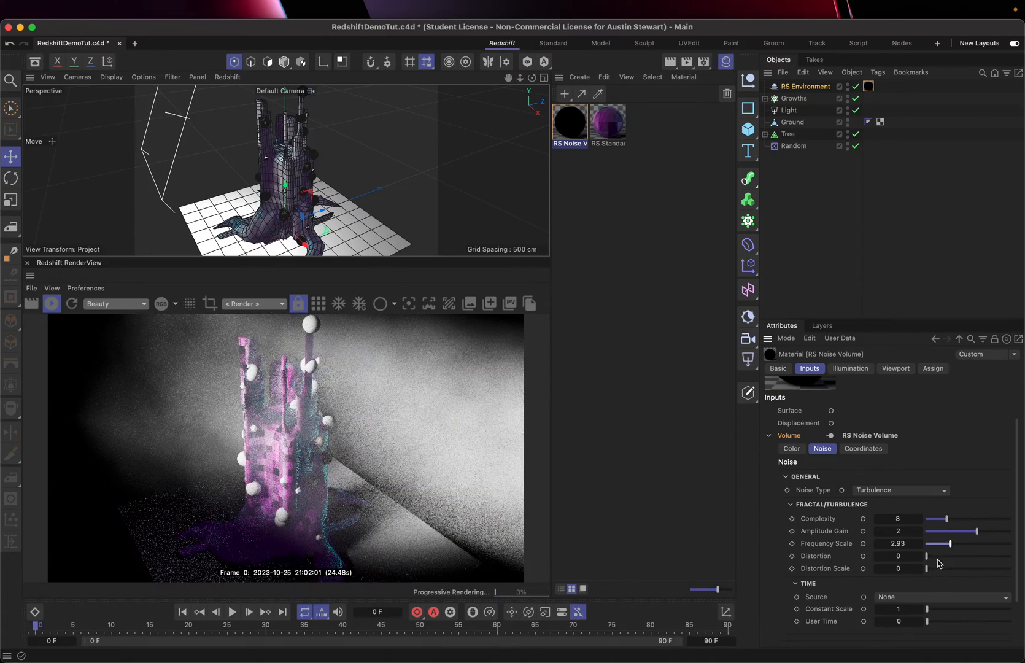
# Step: Add distortion 4.24 and raise the distortion scale to 5.21
pyautogui.moveTo(926, 556); pyautogui.dragTo(951, 556)
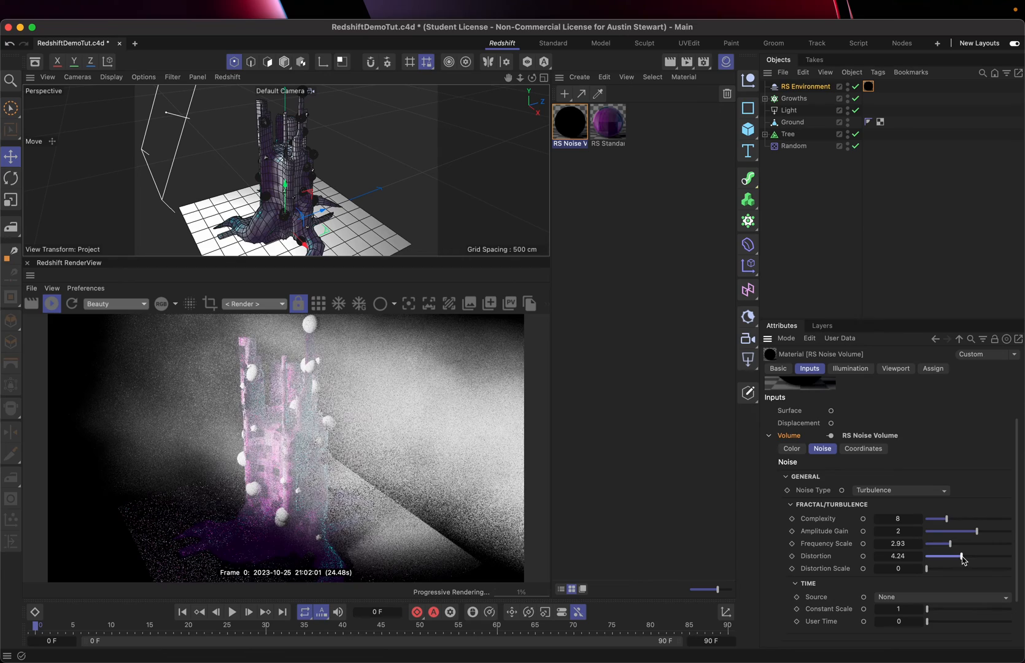
pyautogui.moveTo(927, 568); pyautogui.dragTo(942, 569)
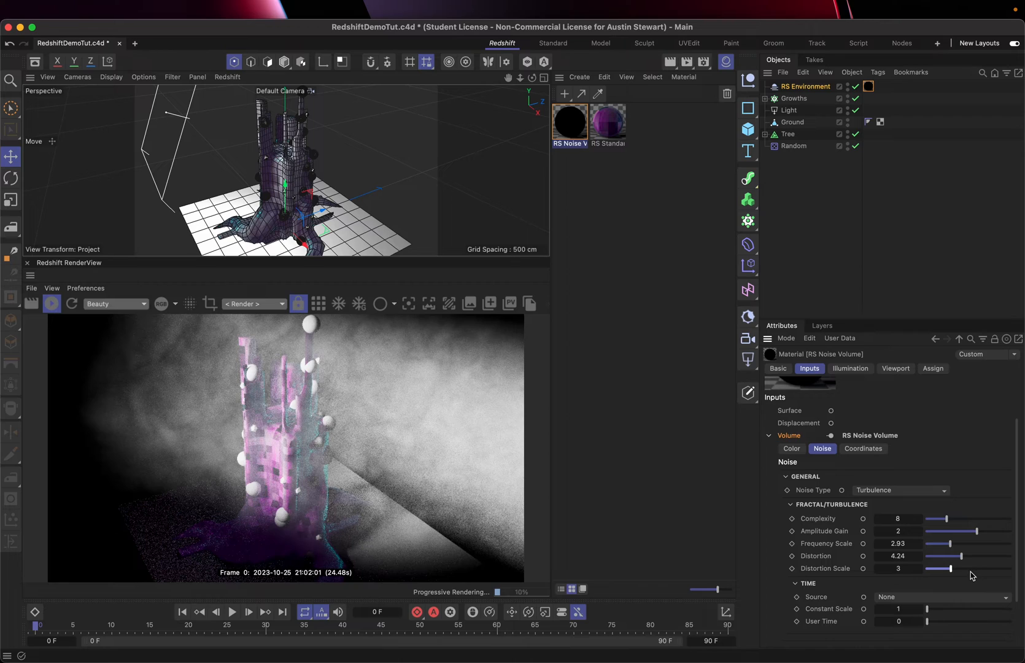
pyautogui.moveTo(941, 568); pyautogui.dragTo(961, 569)
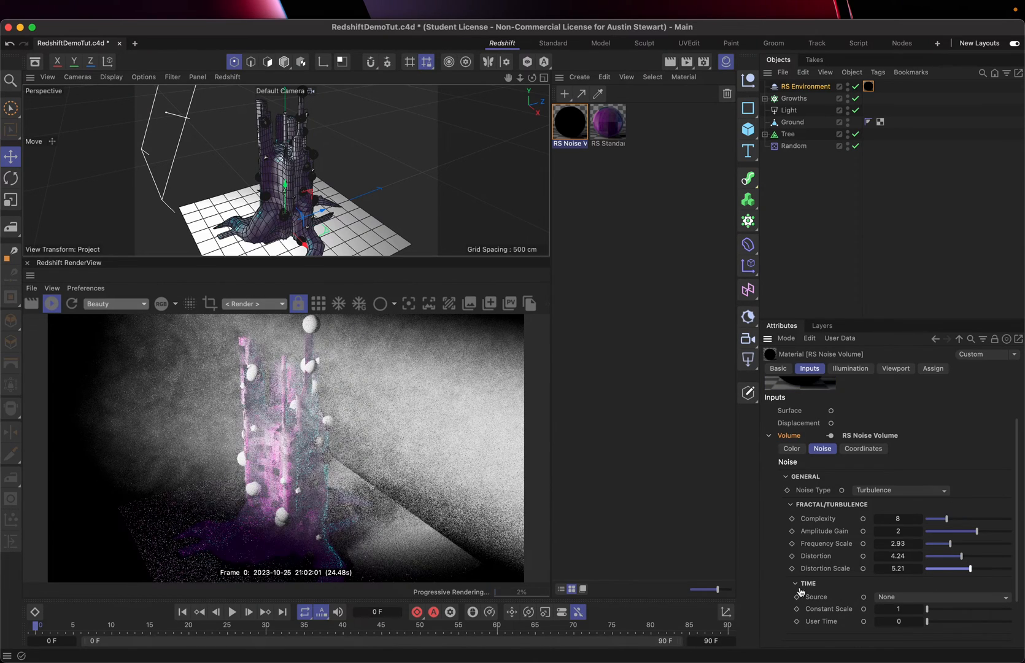
pyautogui.moveTo(218, 388)
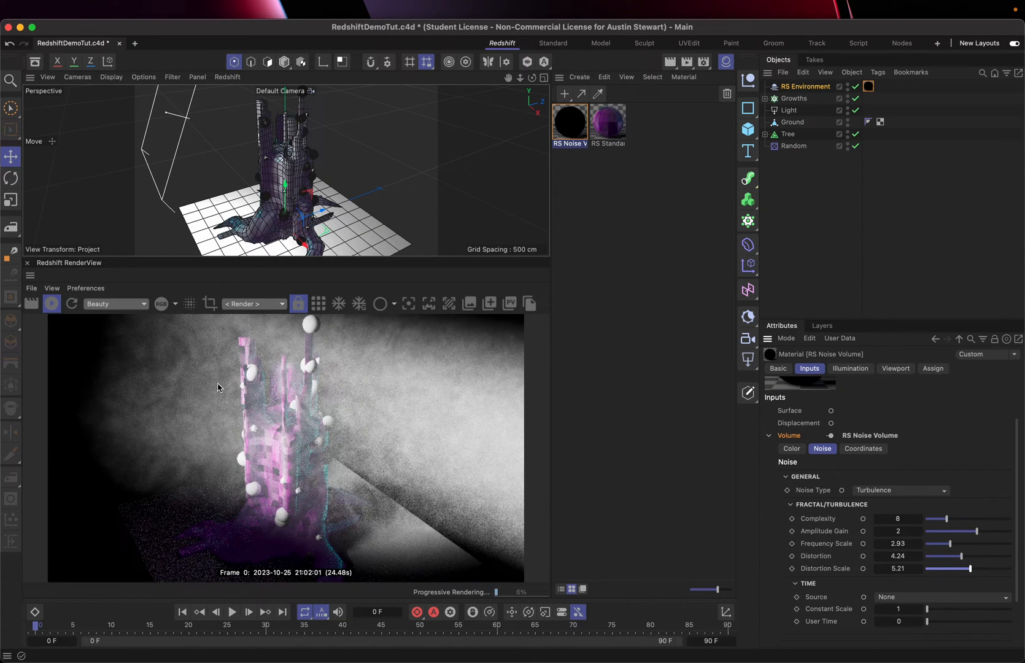
pyautogui.click(941, 596)
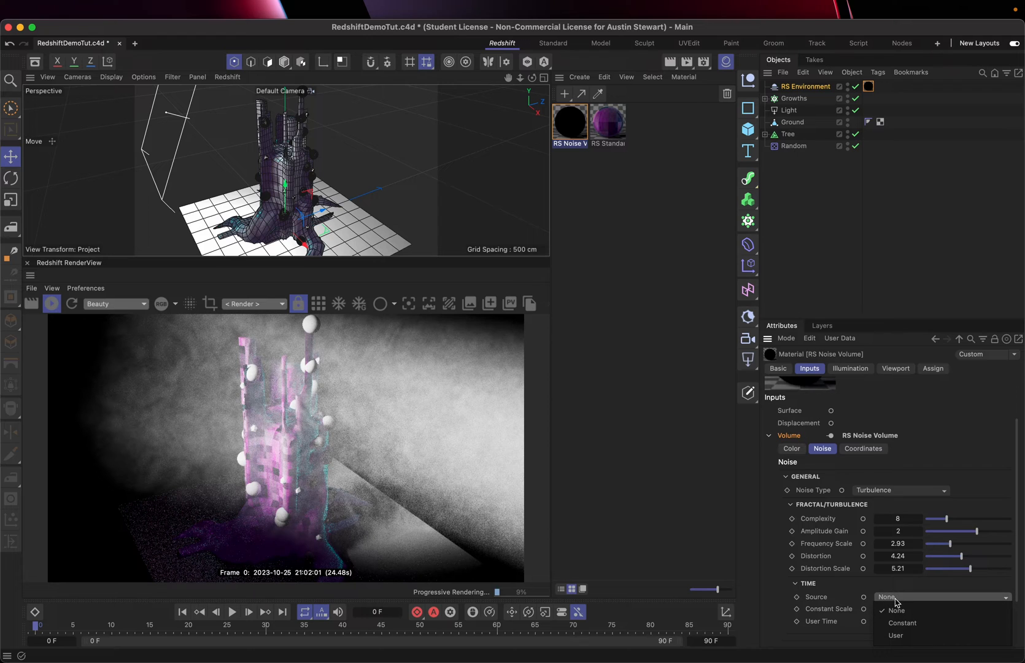
pyautogui.click(896, 610)
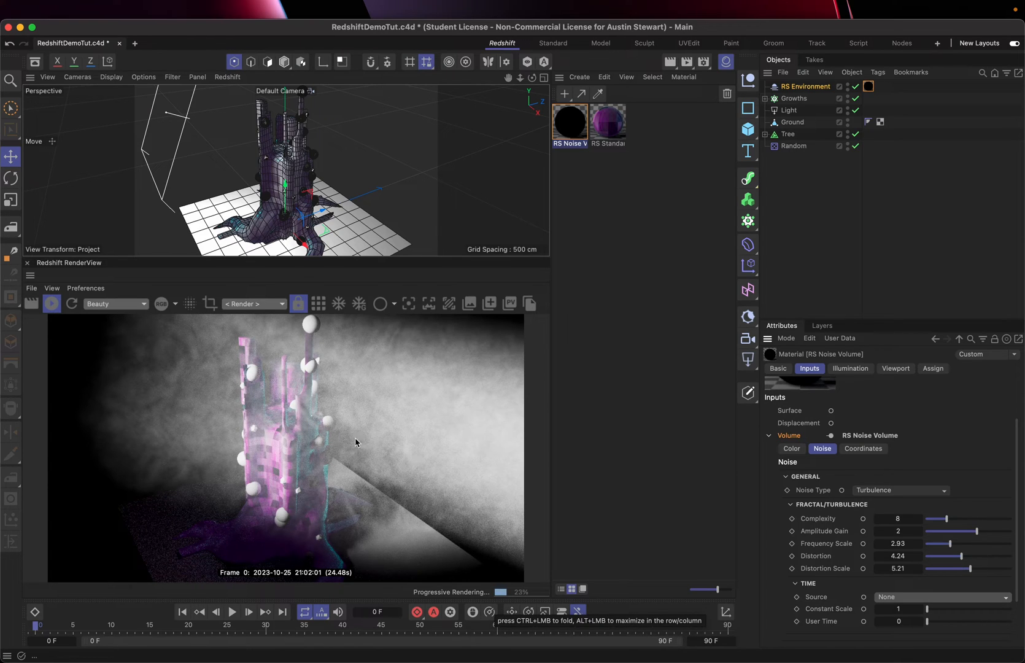
pyautogui.moveTo(390, 466)
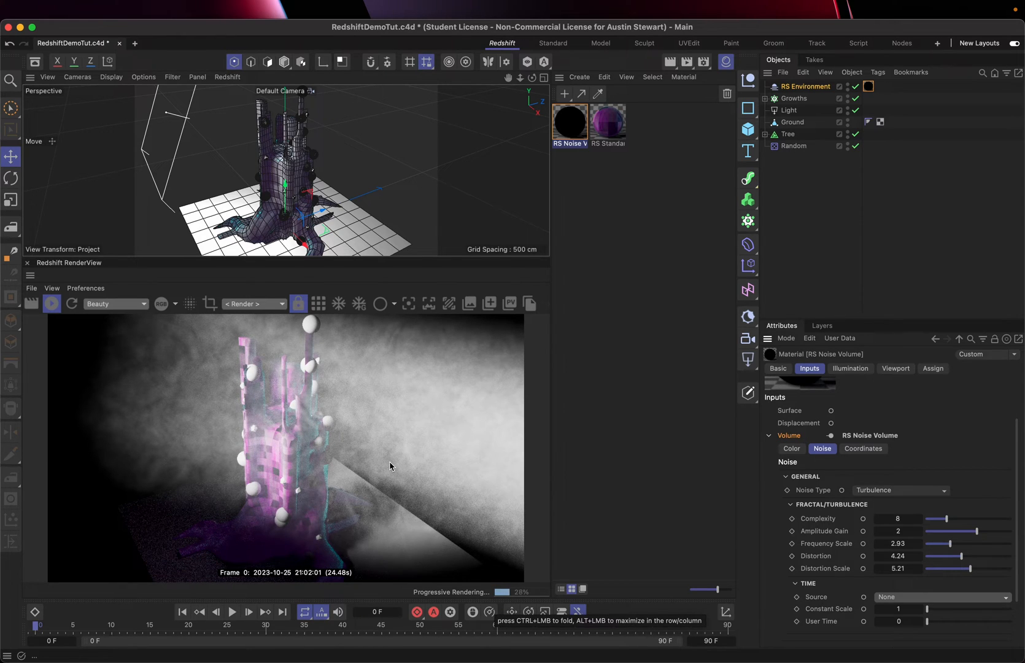
pyautogui.moveTo(884, 597)
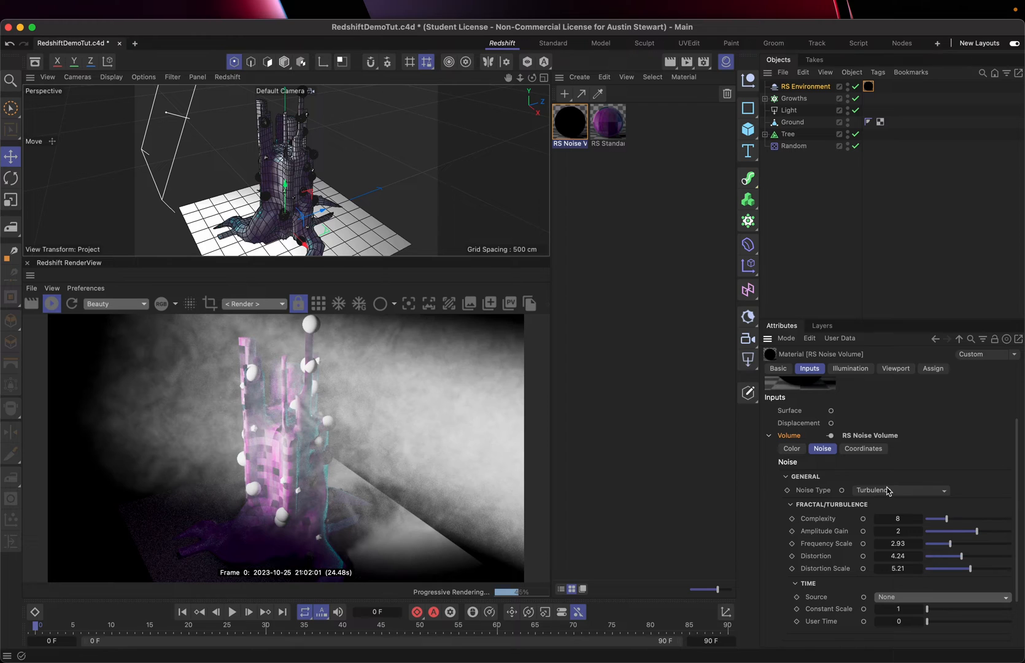
# Step: Try Fractal noise and lower its complexity through 4 and 6 to 7
pyautogui.click(899, 490)
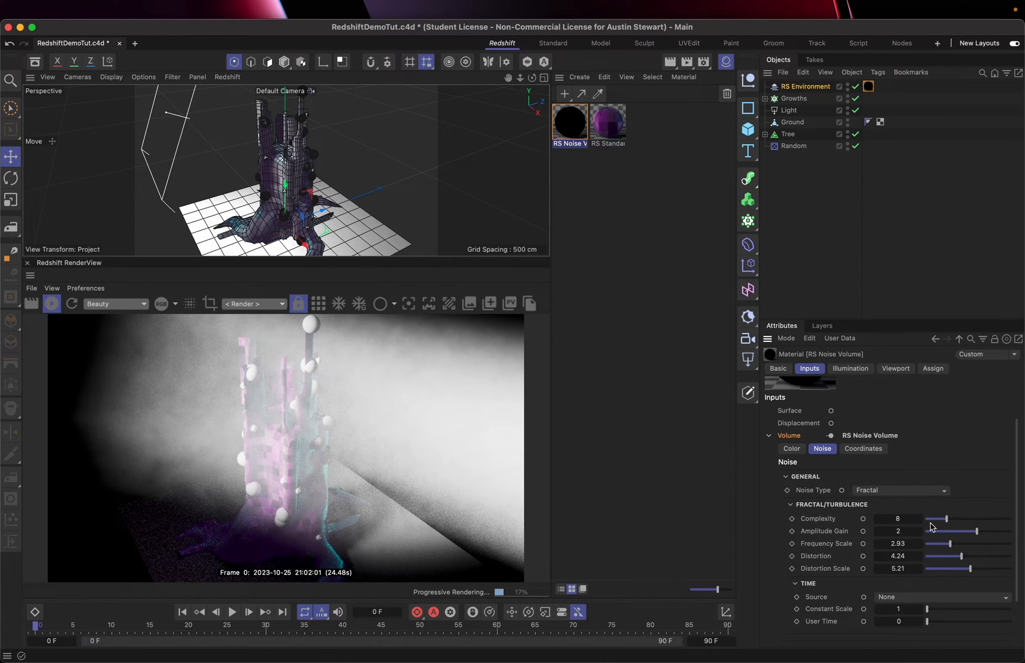
pyautogui.moveTo(961, 518); pyautogui.dragTo(935, 518)
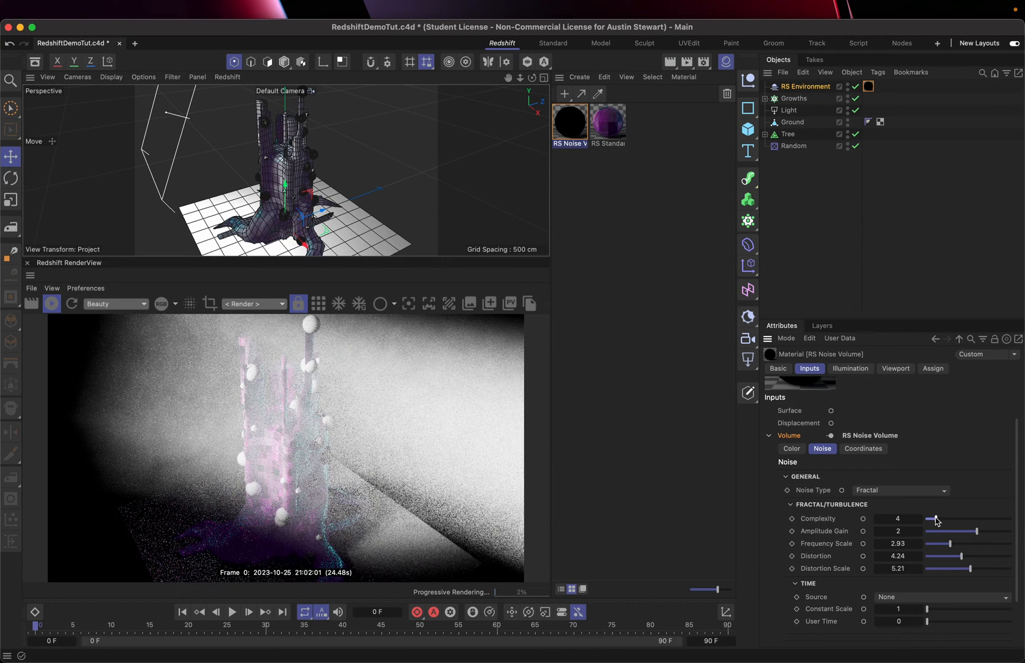
pyautogui.moveTo(933, 518); pyautogui.dragTo(945, 518)
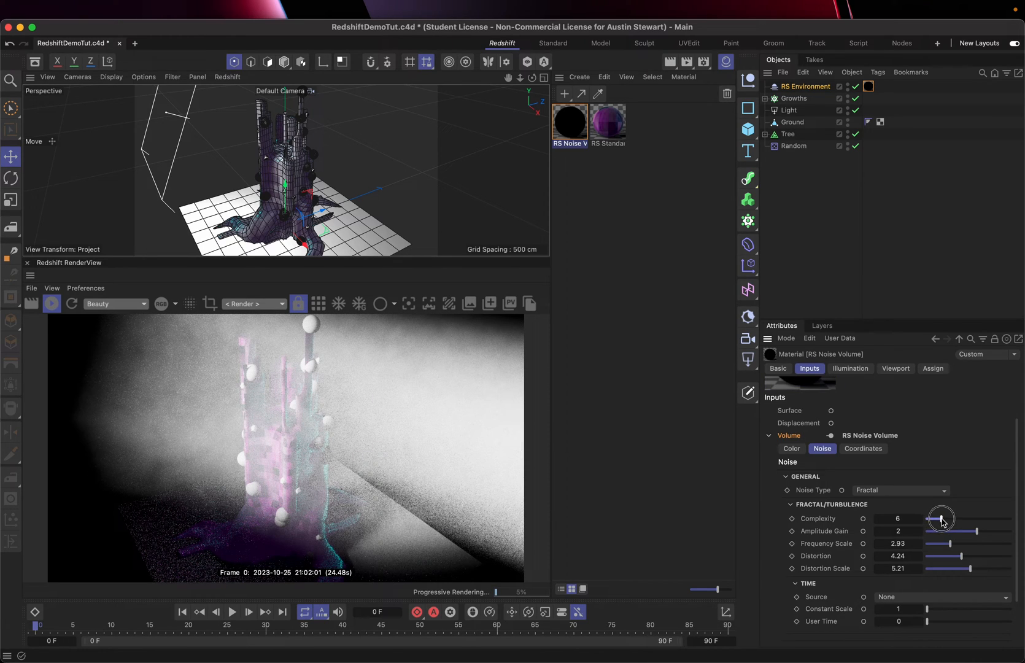
pyautogui.moveTo(942, 519); pyautogui.dragTo(944, 515)
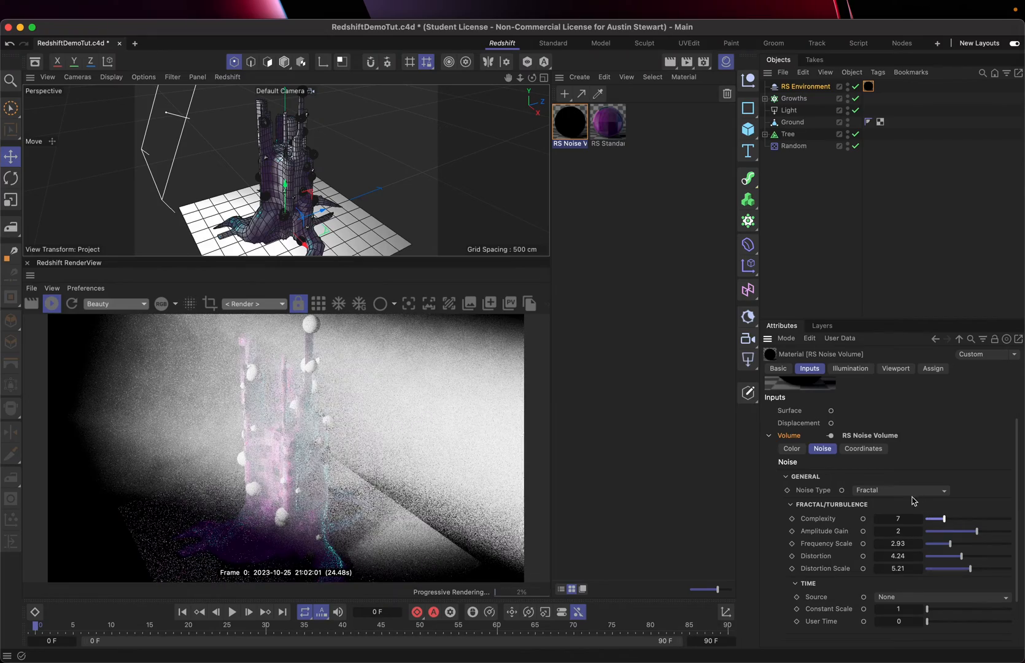
# Step: Test Cell noise, then keep Turbulence at complexity 7
pyautogui.click(901, 490)
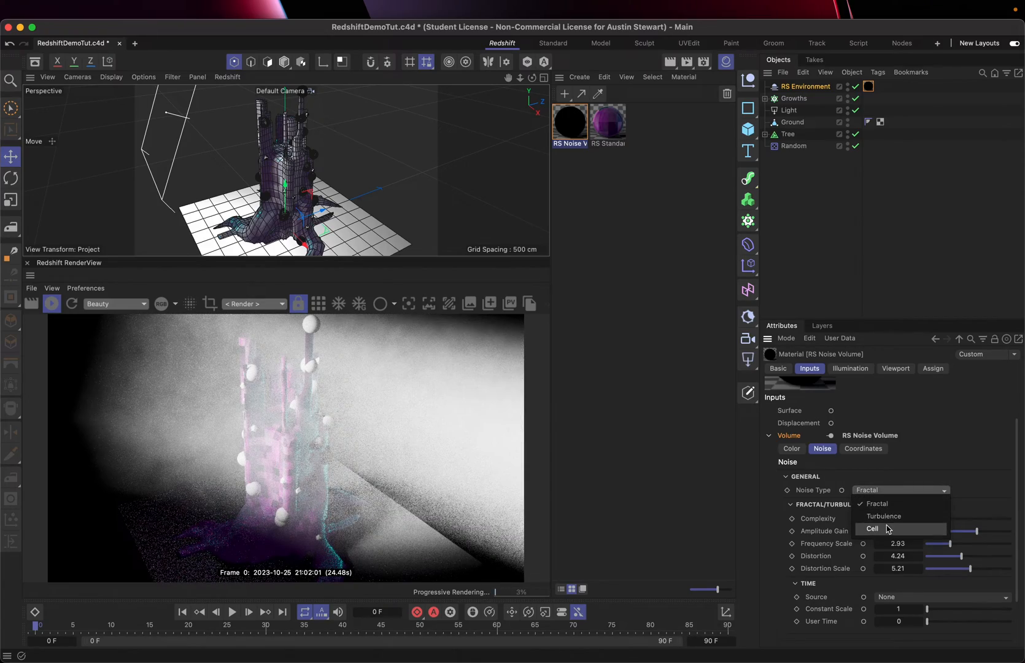
pyautogui.click(874, 528)
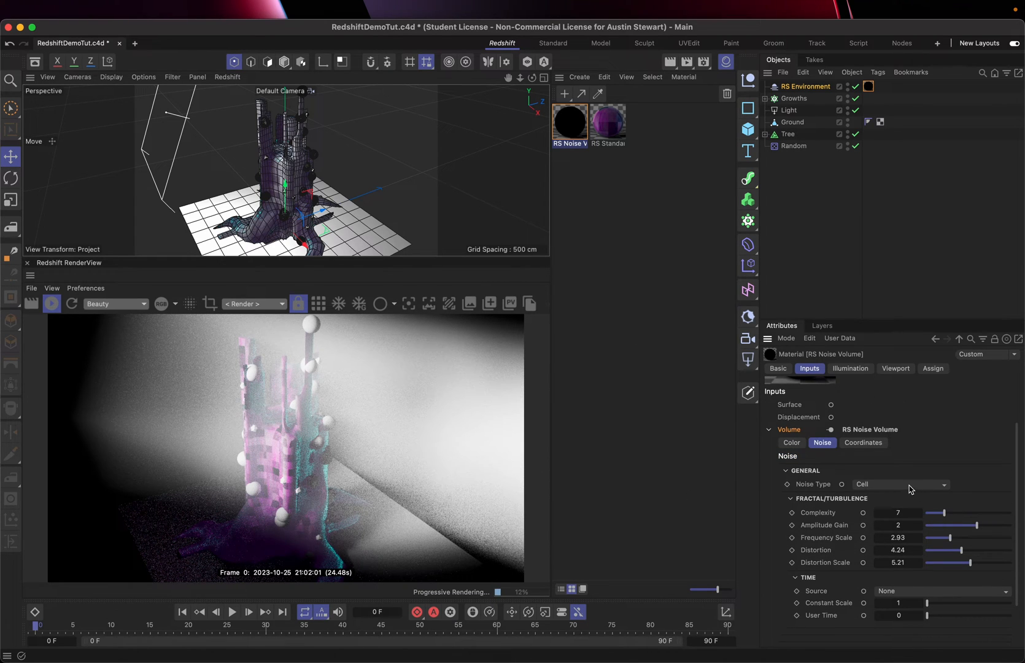
pyautogui.click(899, 484)
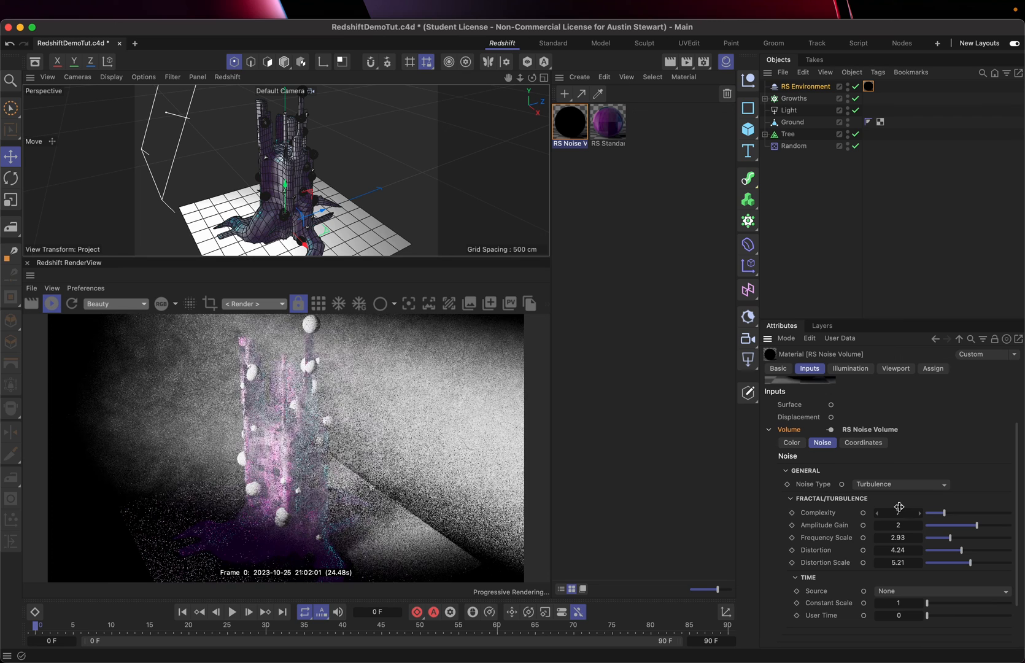
pyautogui.click(898, 513)
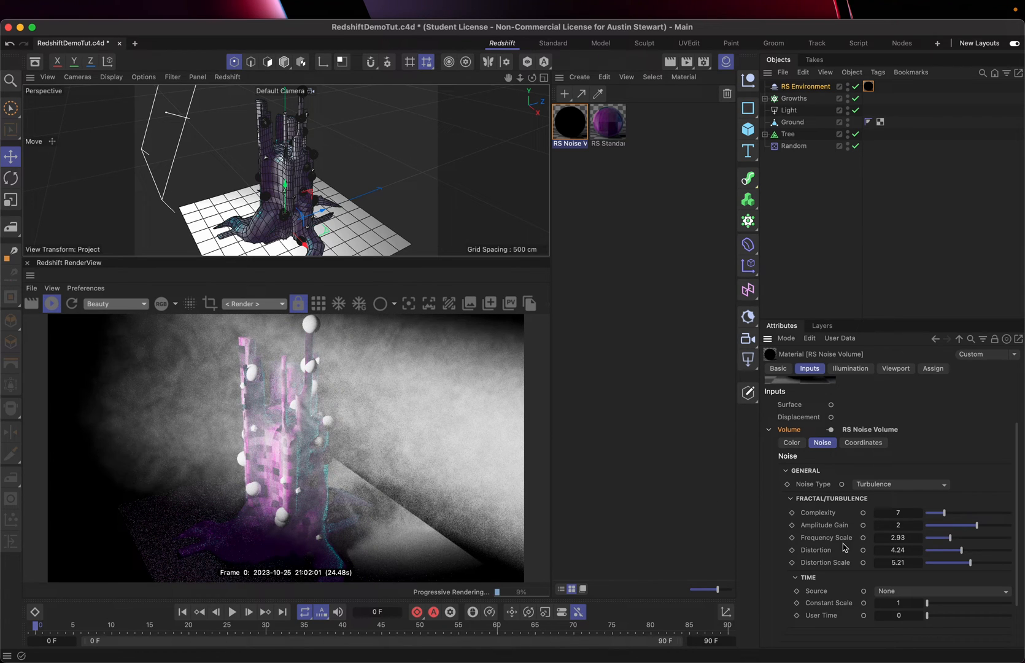
pyautogui.click(862, 442)
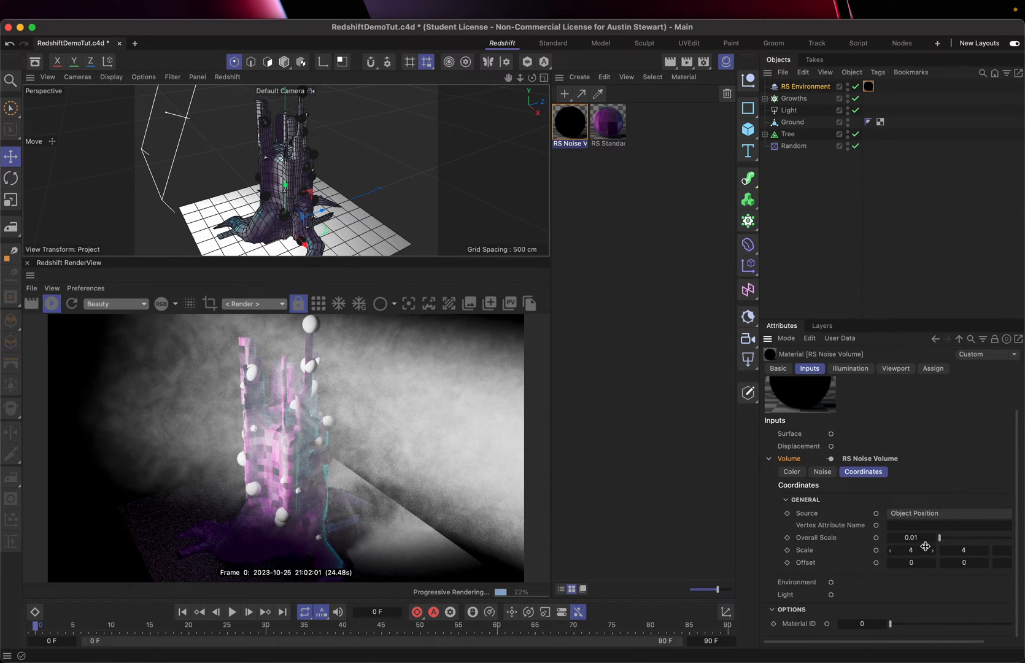
# Step: Trial noise overall scales of 3.5, 5 and 1.56, ending back at 0.01
pyautogui.moveTo(940, 537); pyautogui.dragTo(960, 538)
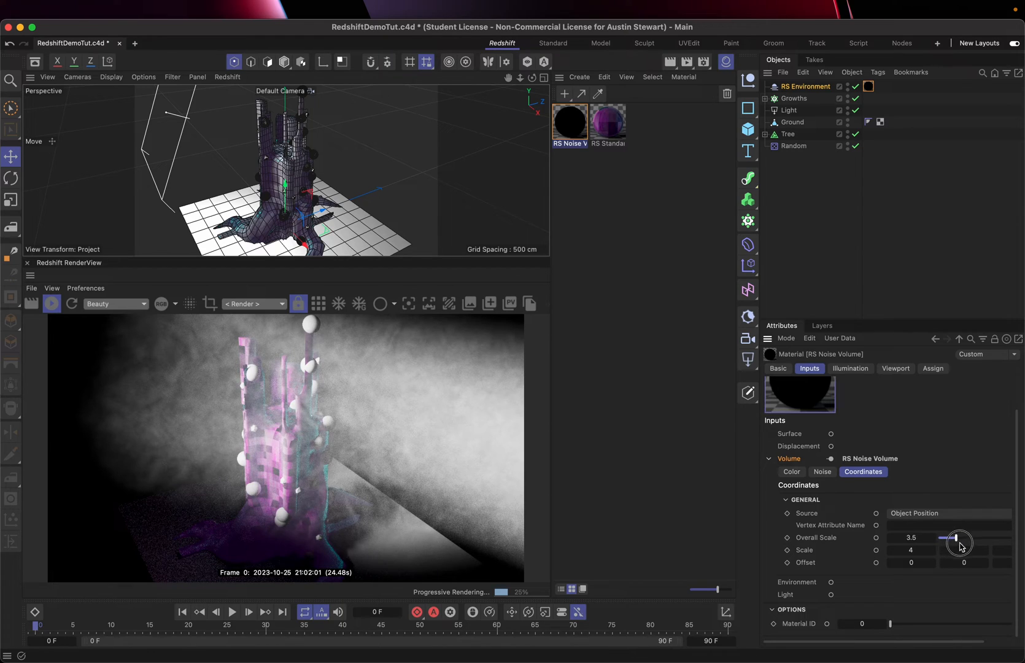
pyautogui.moveTo(959, 541); pyautogui.dragTo(965, 541)
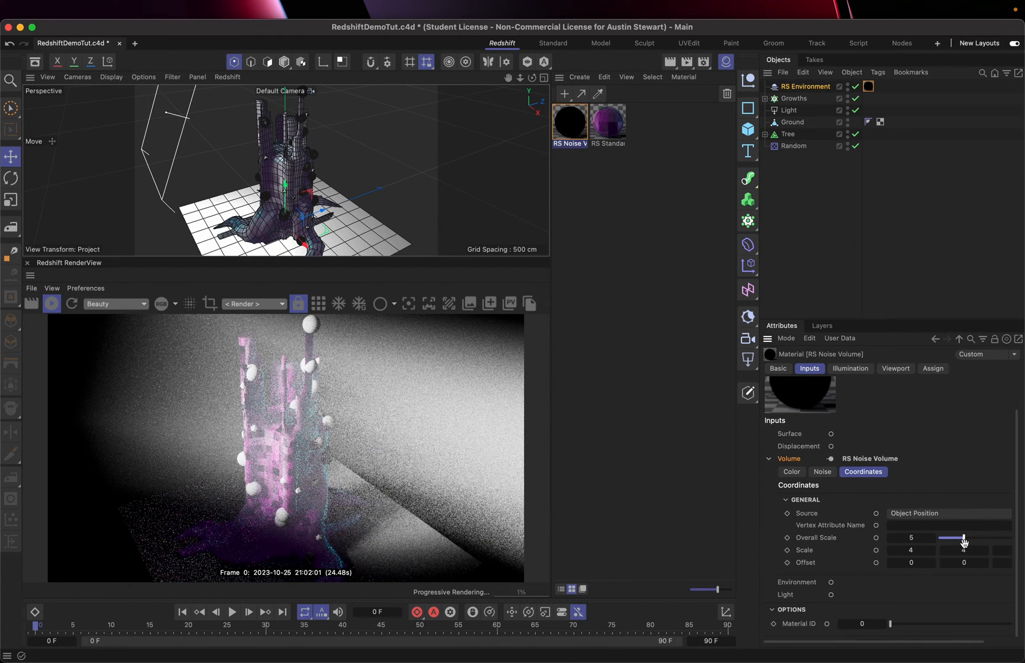
pyautogui.moveTo(964, 538); pyautogui.dragTo(932, 538)
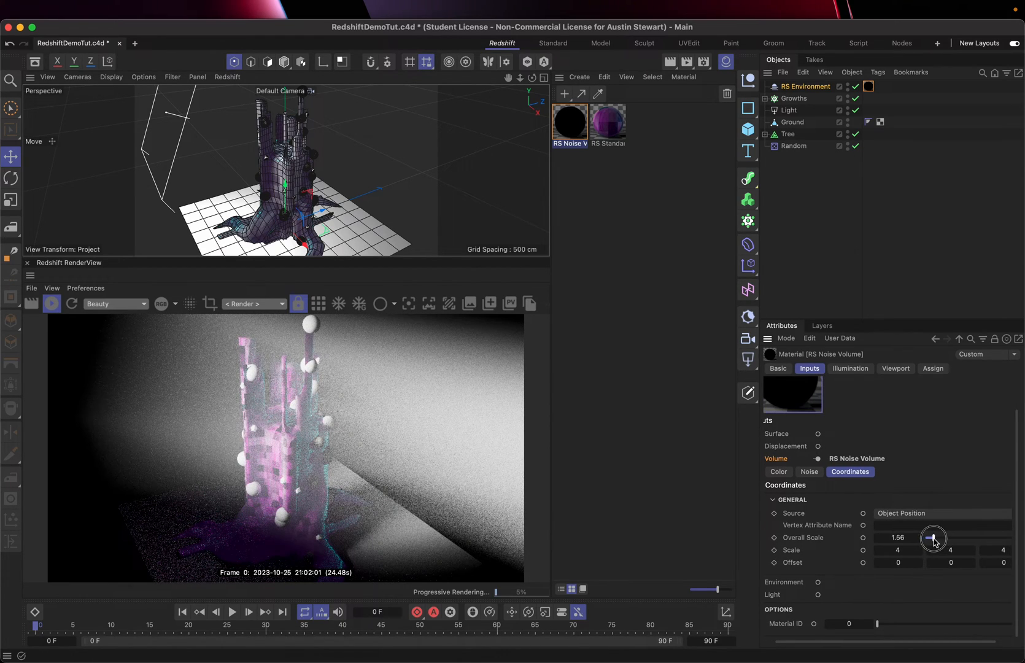
pyautogui.moveTo(934, 538); pyautogui.dragTo(927, 537)
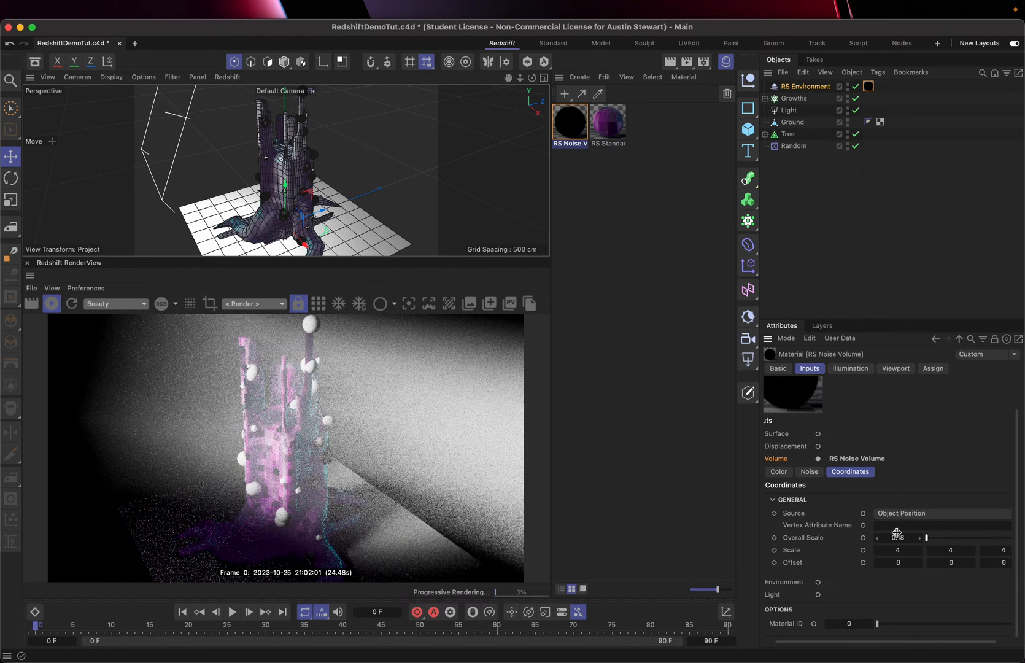
pyautogui.moveTo(912, 537); pyautogui.dragTo(896, 537)
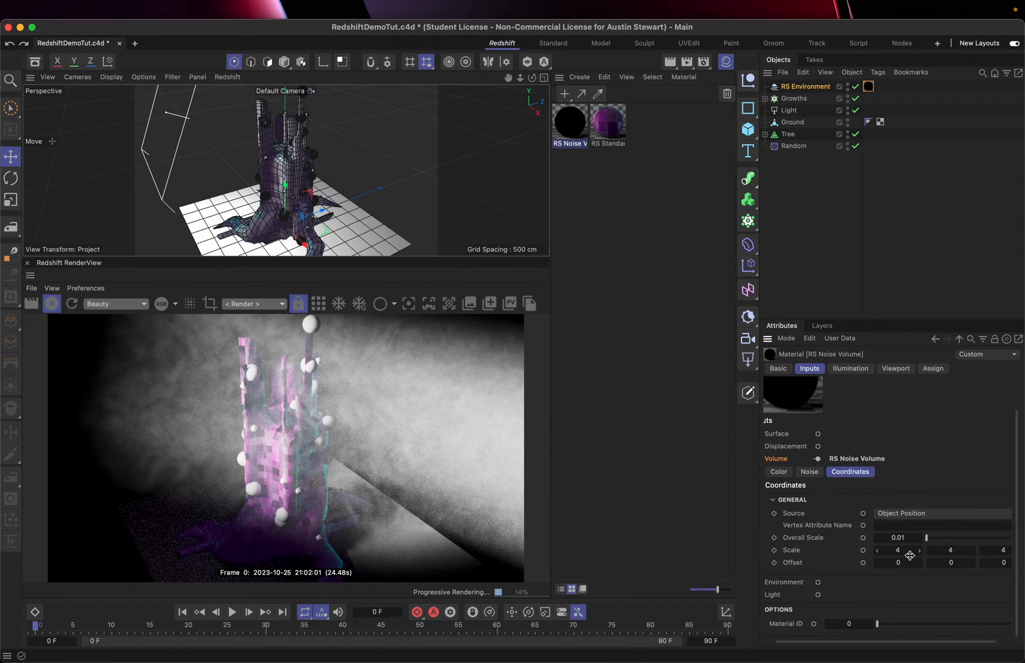
pyautogui.moveTo(906, 538); pyautogui.dragTo(922, 538)
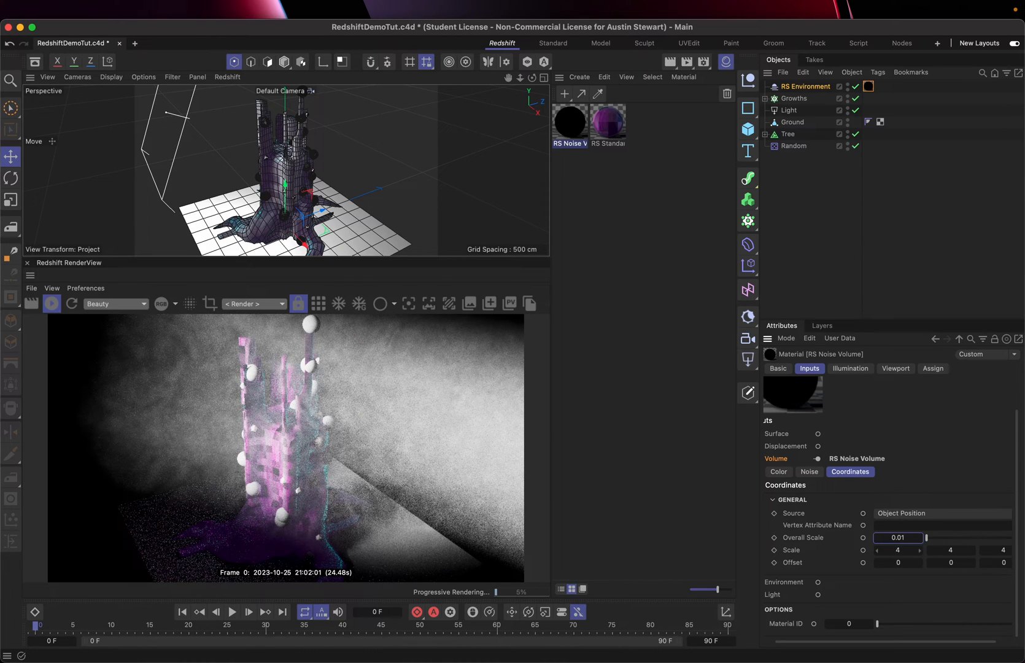
# Step: Enter 1 for the noise coordinate scale component, giving a 1, 10 streaked fog
pyautogui.click(898, 550)
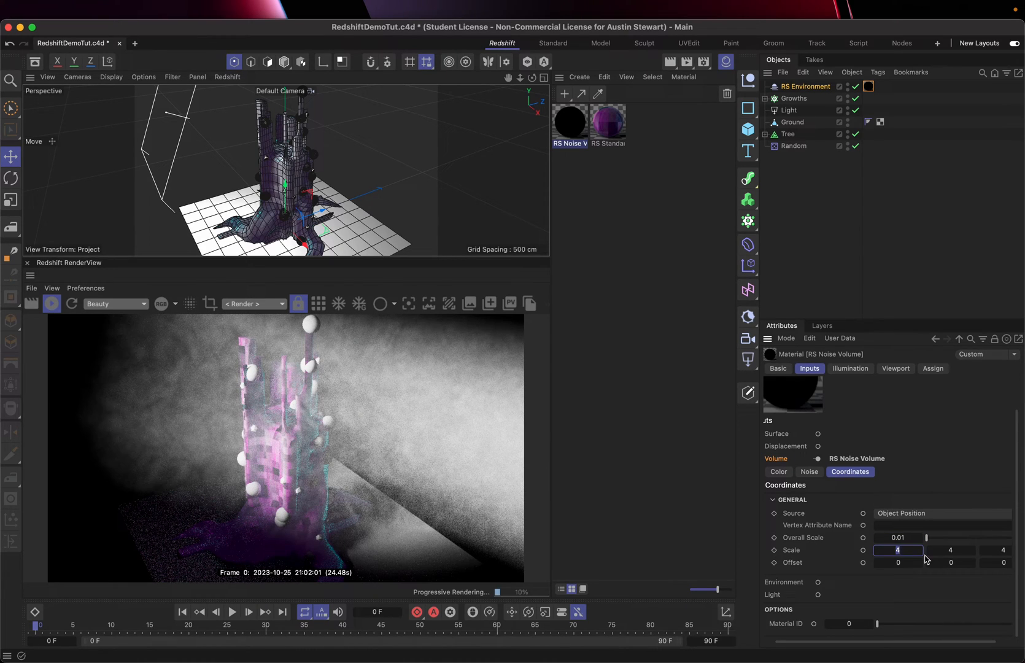
pyautogui.write('1')
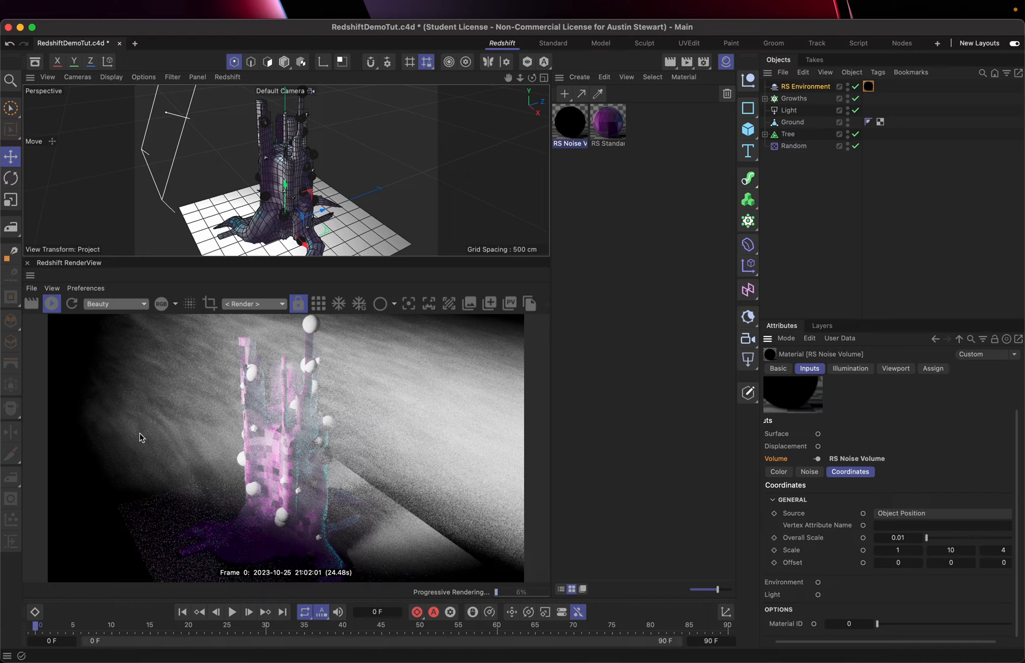
pyautogui.moveTo(215, 356)
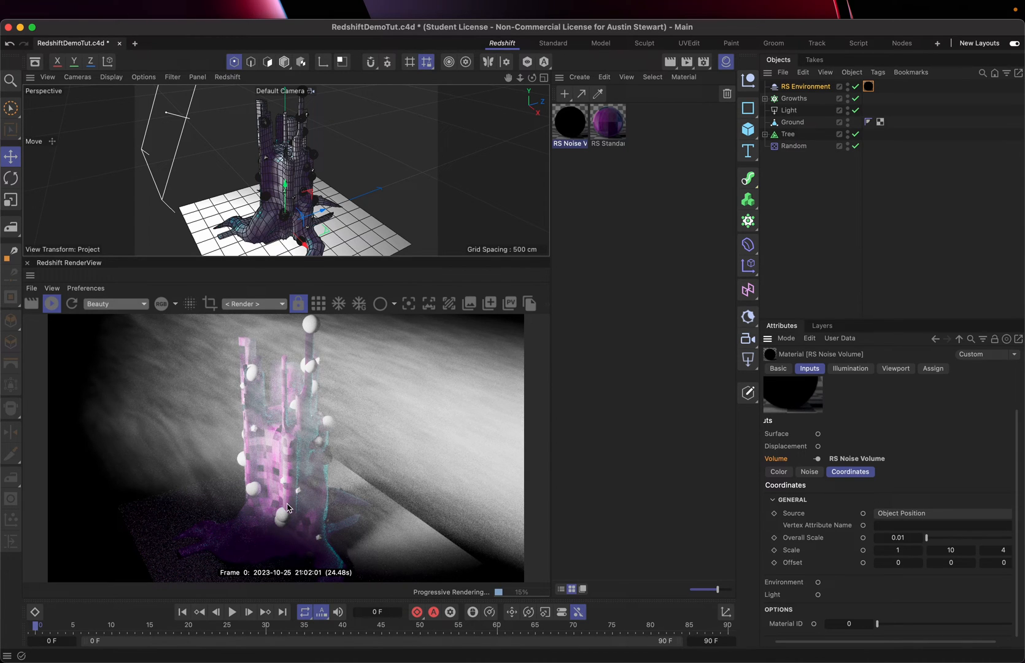
pyautogui.moveTo(413, 457)
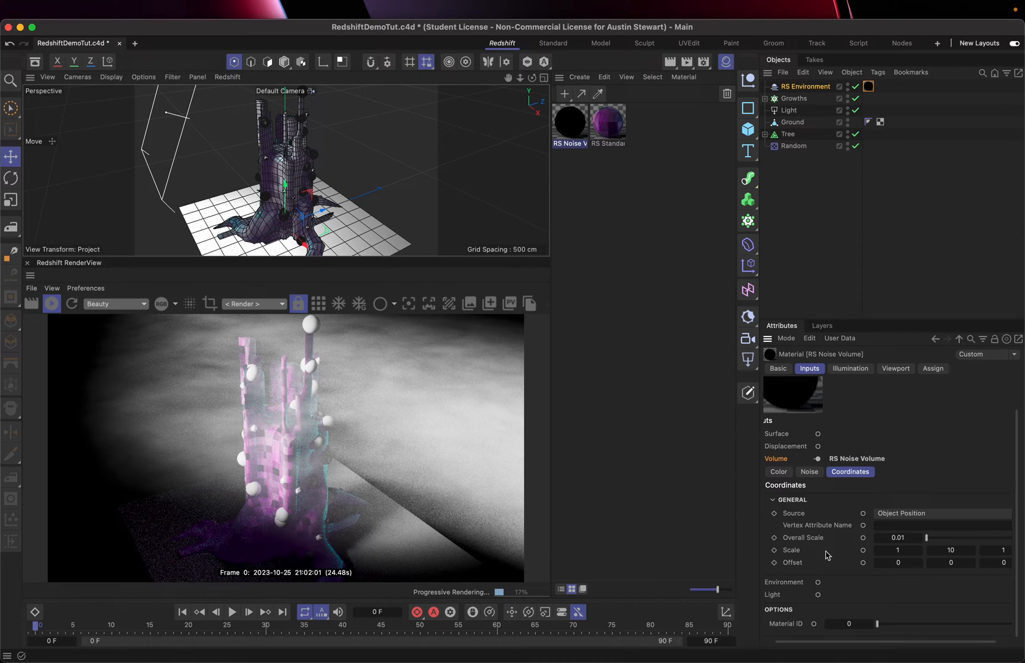
pyautogui.moveTo(868, 581)
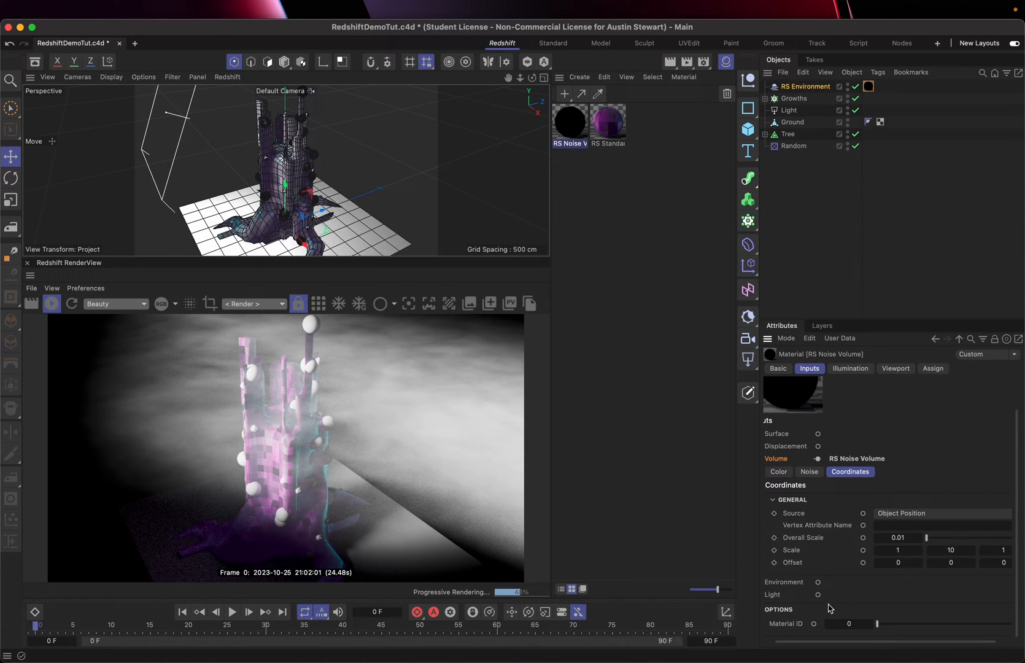
pyautogui.moveTo(164, 409)
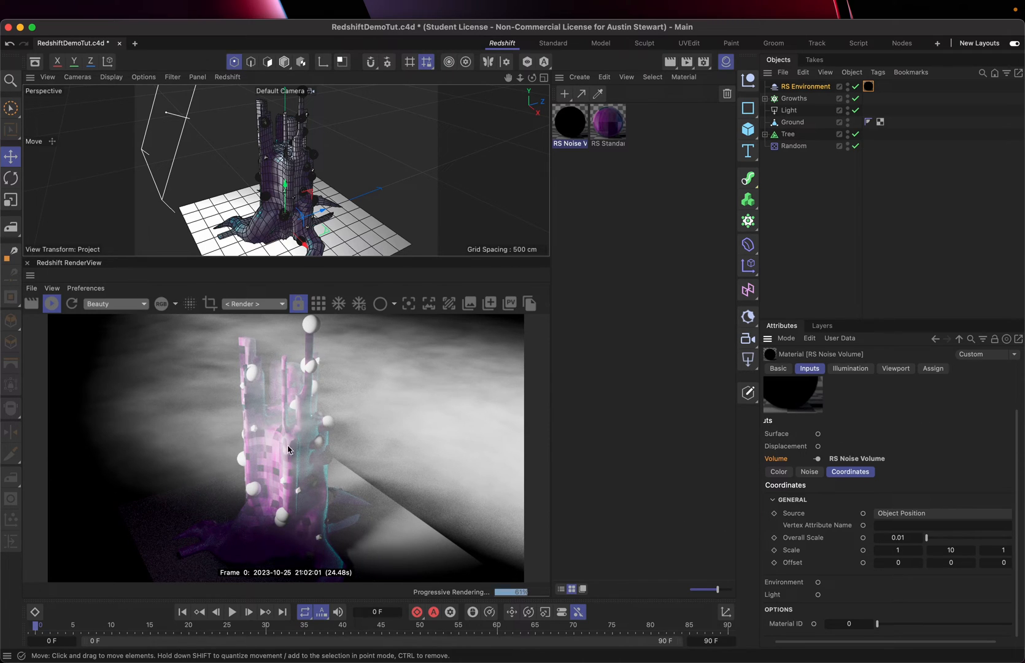
pyautogui.moveTo(204, 422)
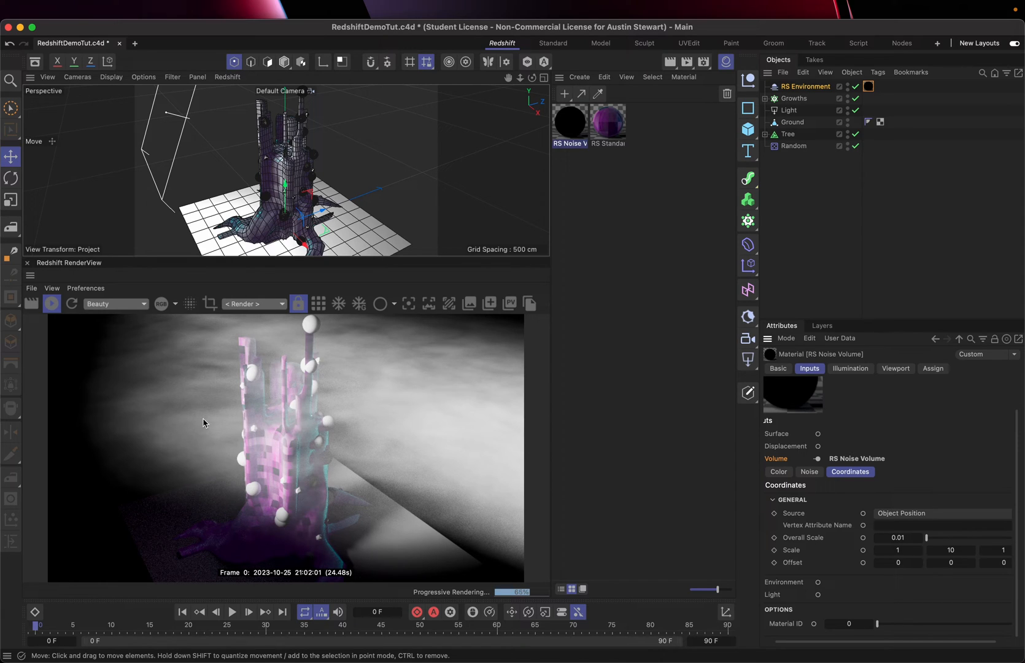
pyautogui.moveTo(306, 394)
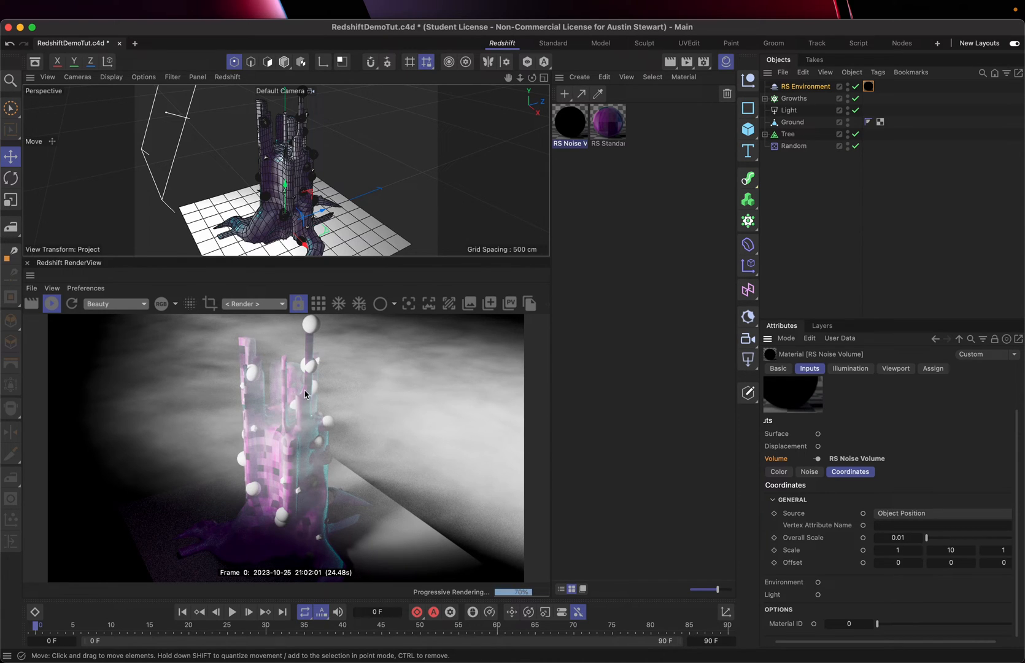
pyautogui.moveTo(300, 484)
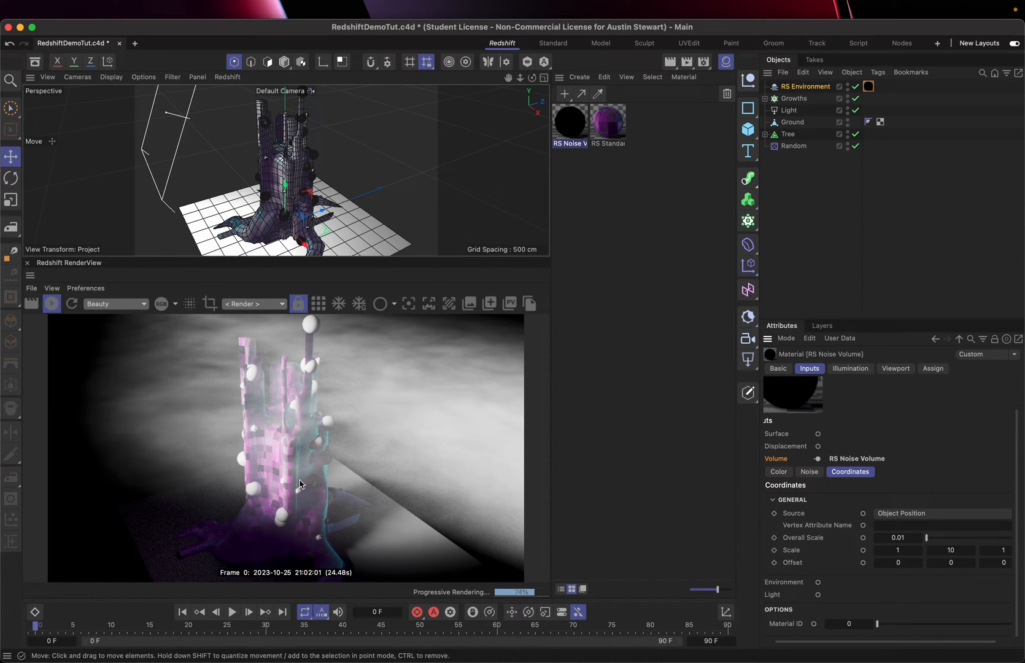
pyautogui.moveTo(222, 416)
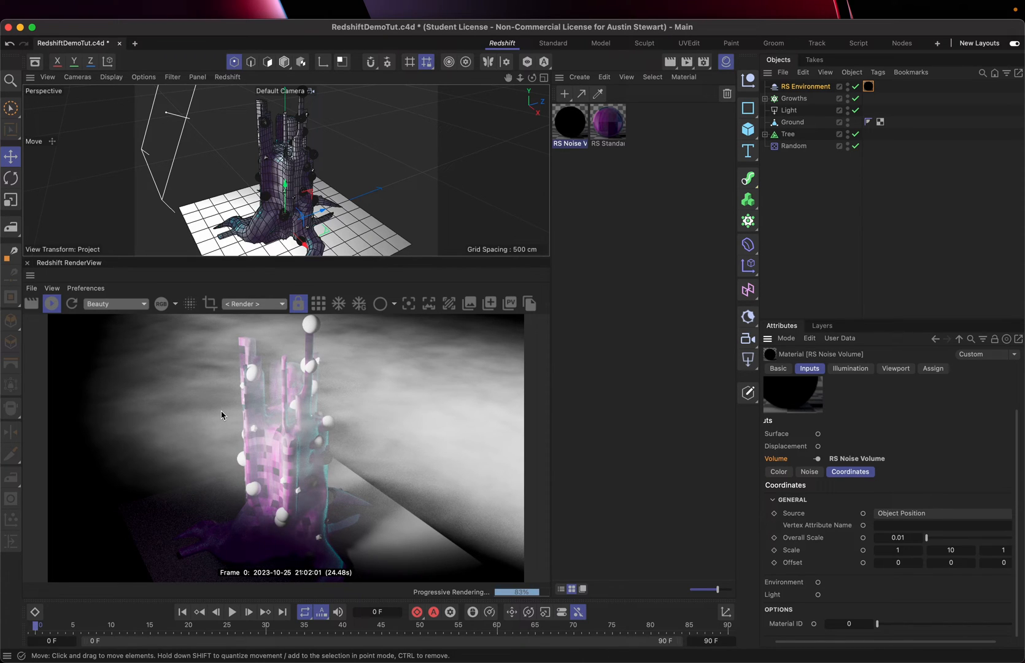
pyautogui.moveTo(146, 391)
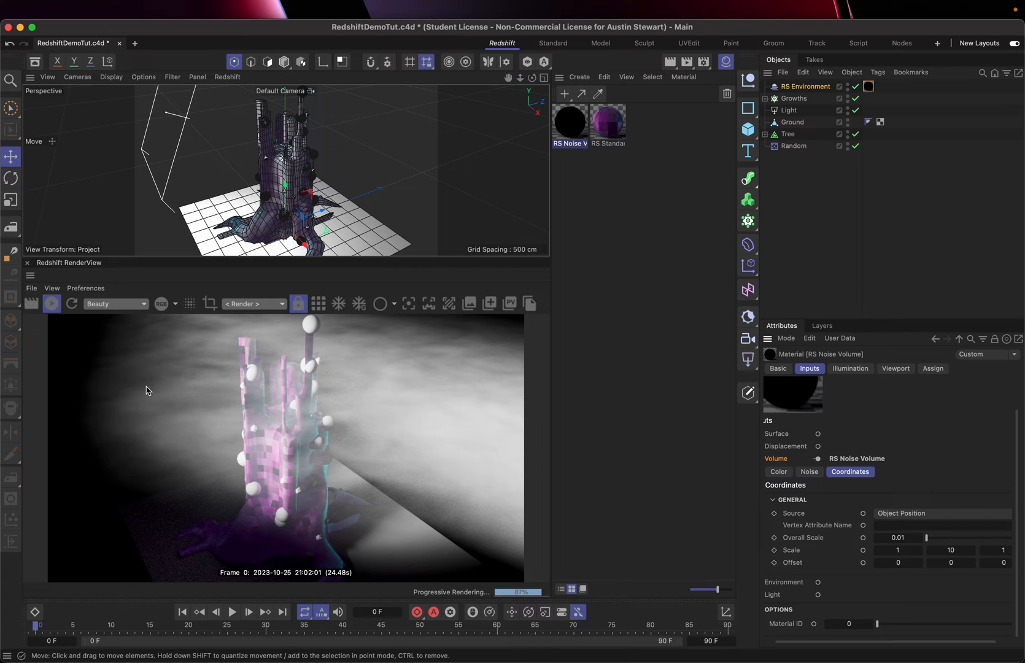
pyautogui.moveTo(235, 395)
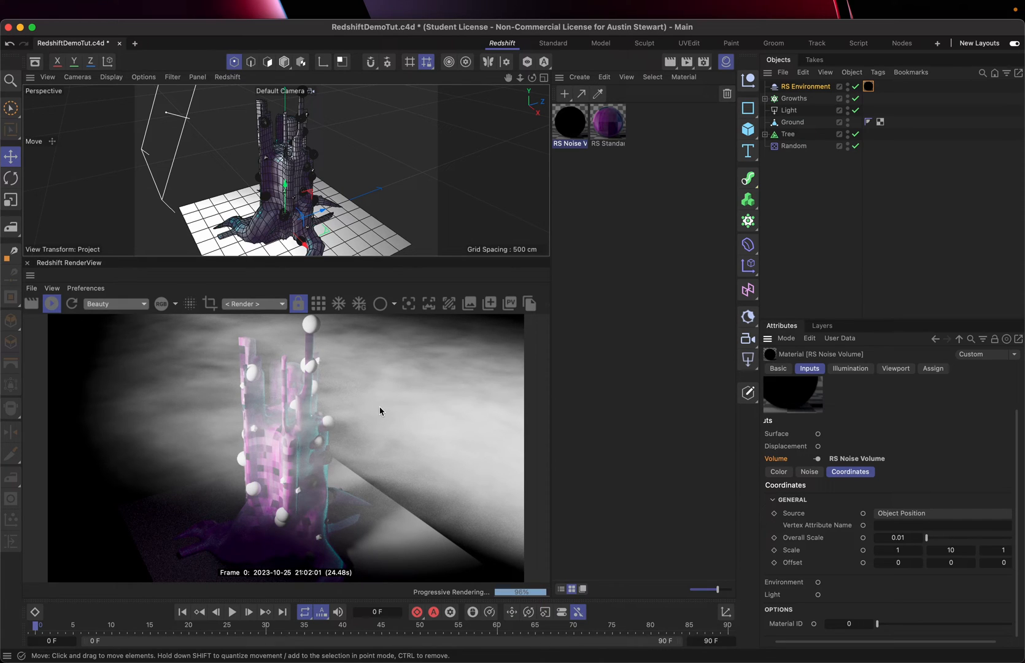
pyautogui.moveTo(113, 363)
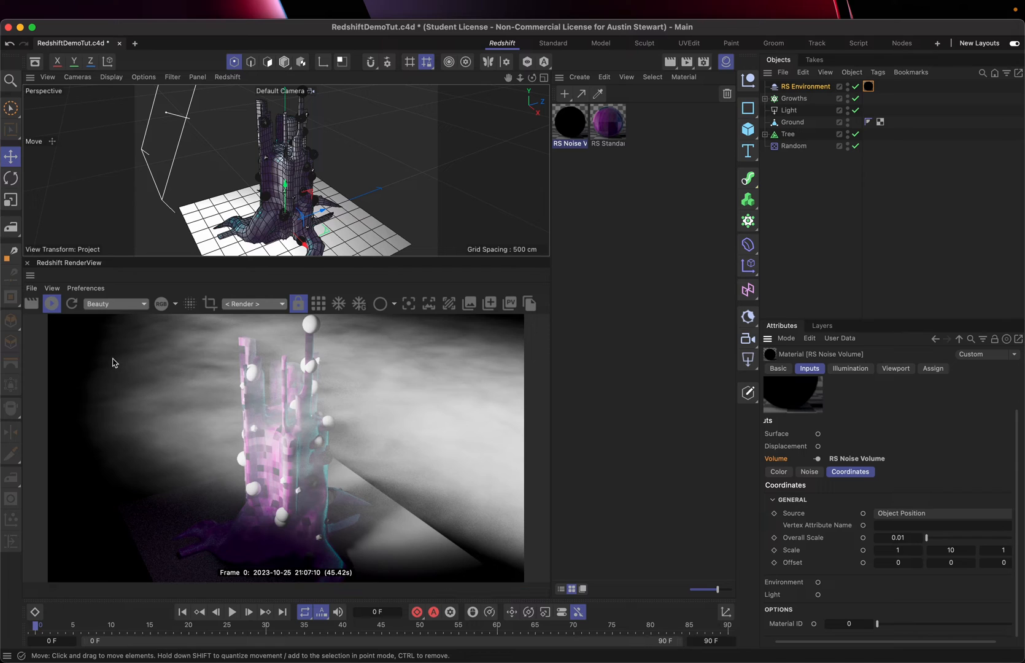
pyautogui.moveTo(355, 483)
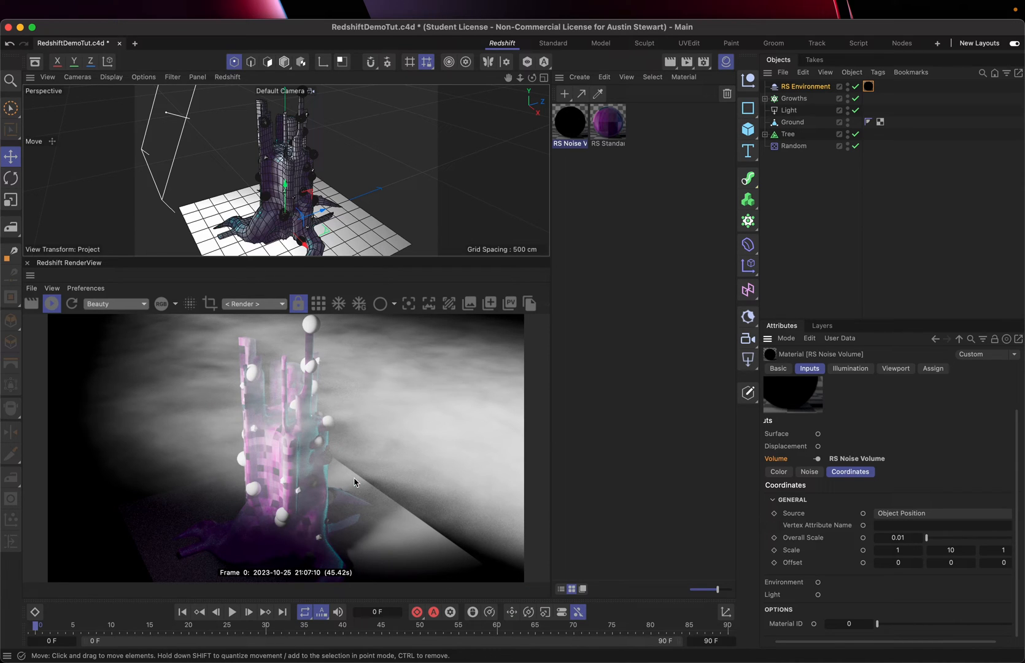
pyautogui.moveTo(711, 283)
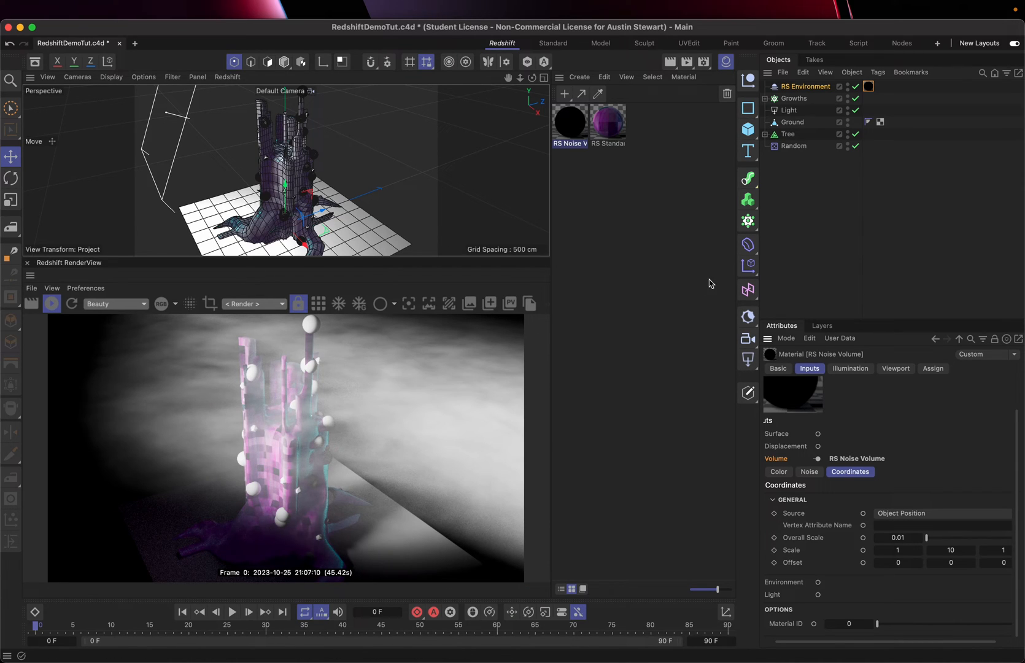
pyautogui.moveTo(748, 129)
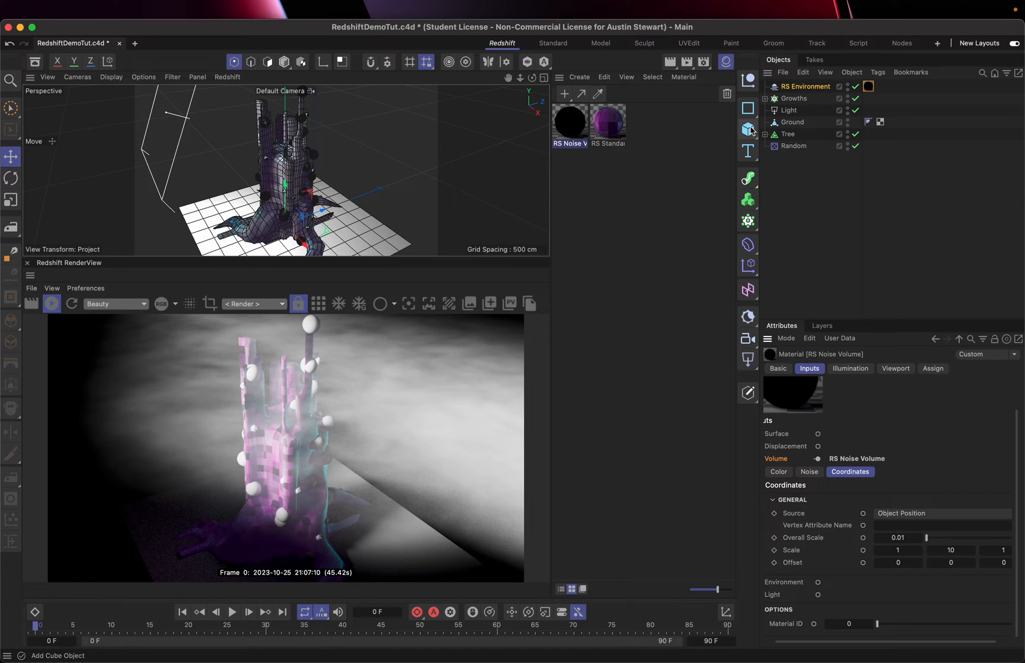
# Step: Add a Plane primitive and enter a narrower width, keeping its 400 cm height
pyautogui.click(748, 129)
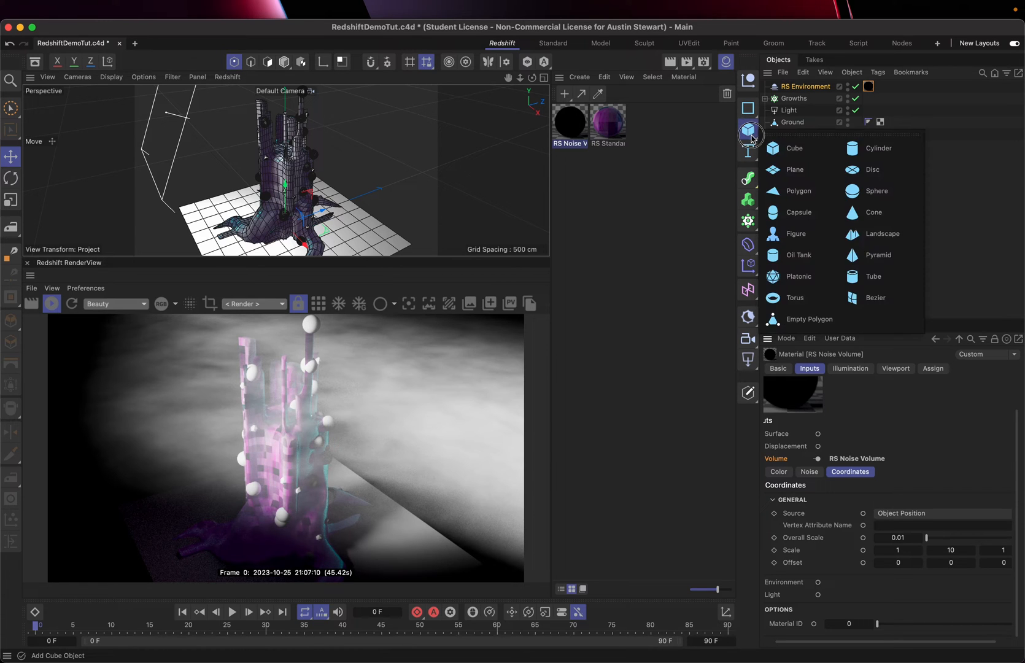
pyautogui.click(794, 170)
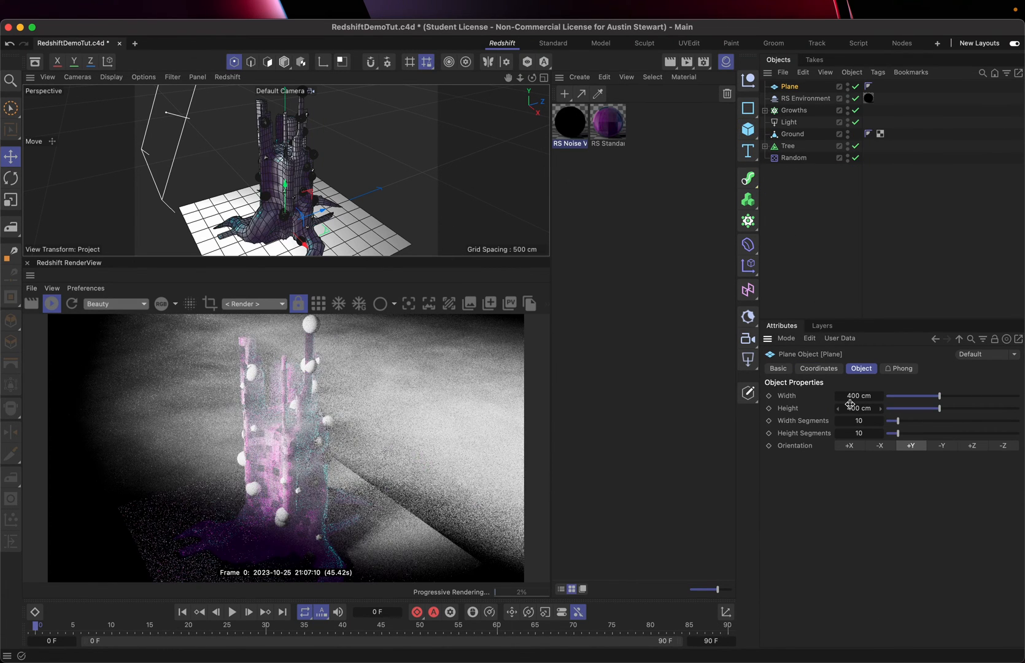
pyautogui.click(858, 395)
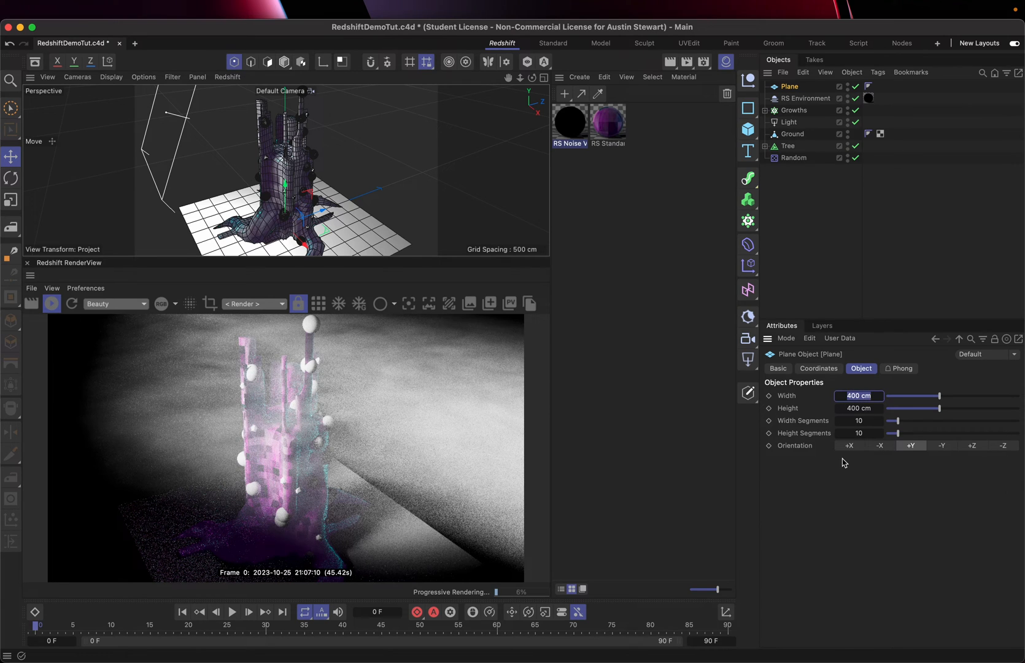
pyautogui.click(859, 396)
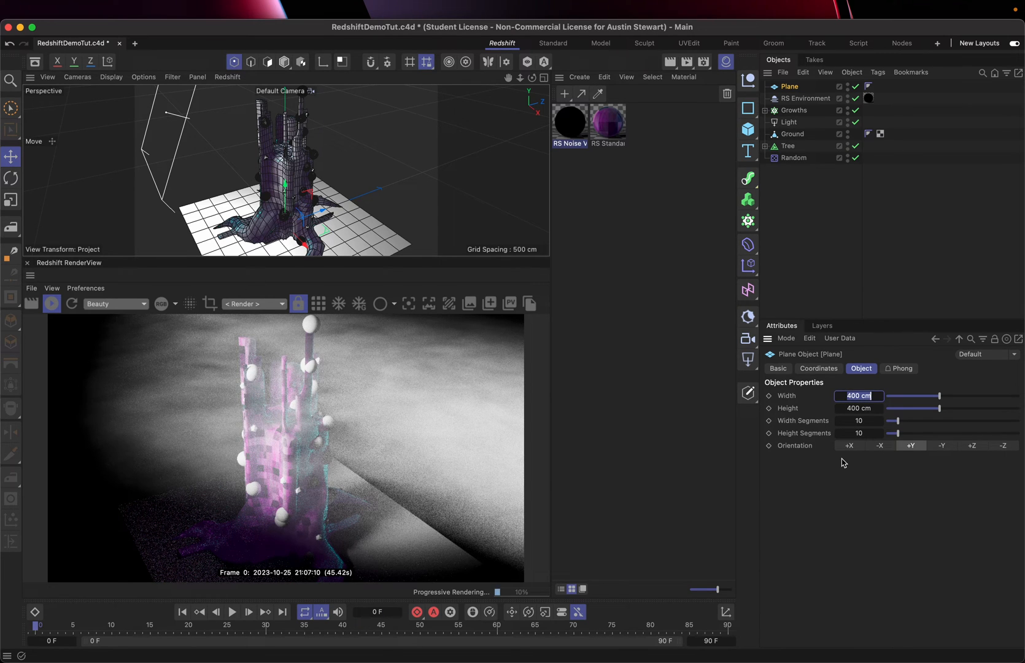
pyautogui.write('60 cm')
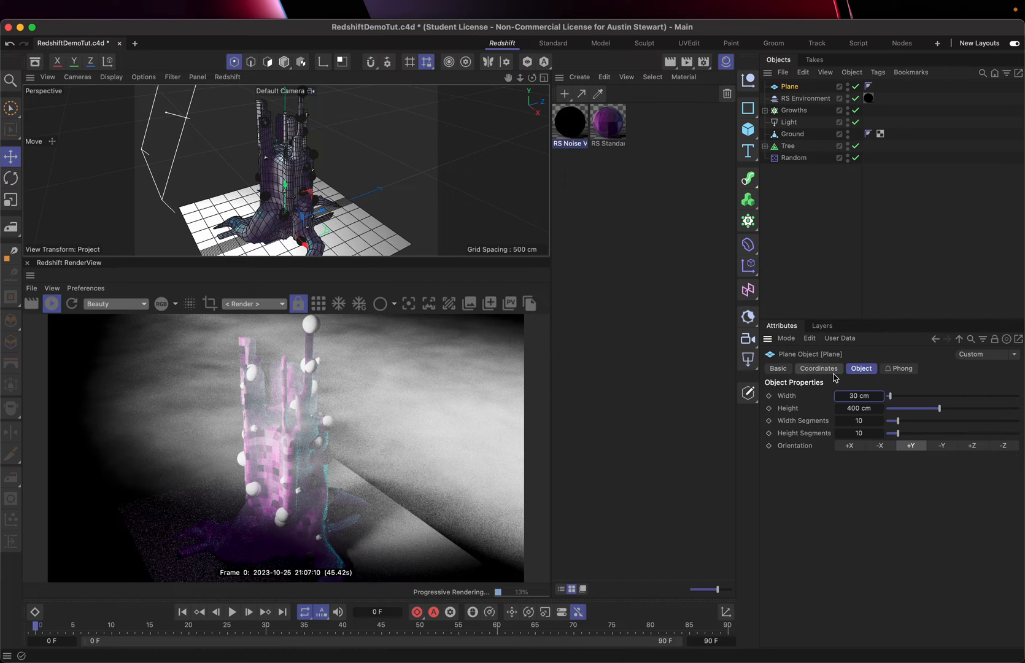
pyautogui.moveTo(747, 221)
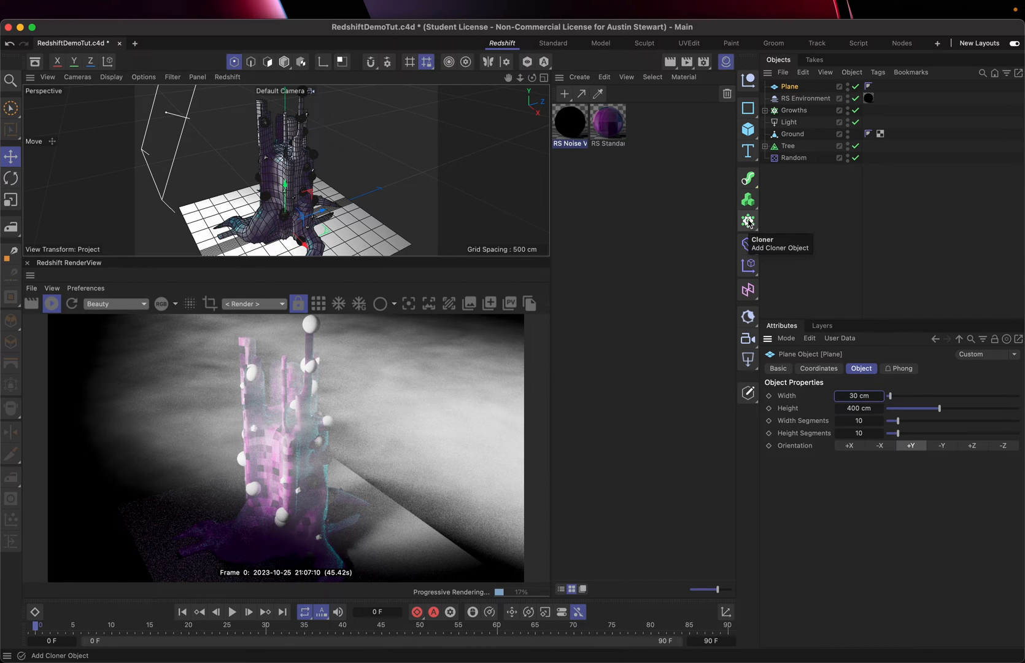
# Step: Add a Cloner, nest the plane under it and switch it to Linear mode
pyautogui.click(748, 220)
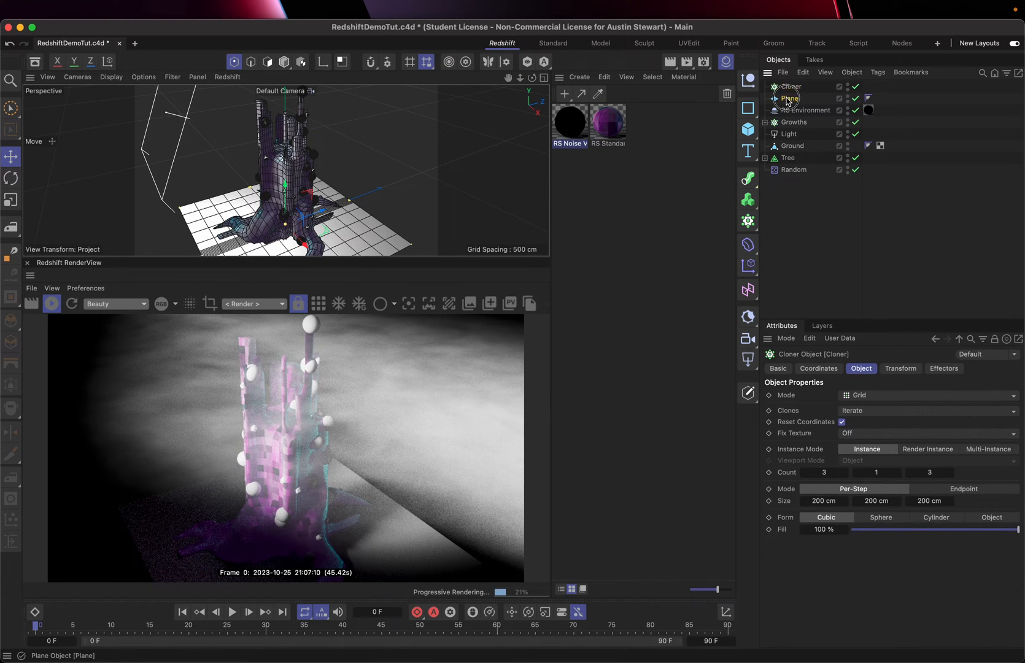
pyautogui.click(789, 99)
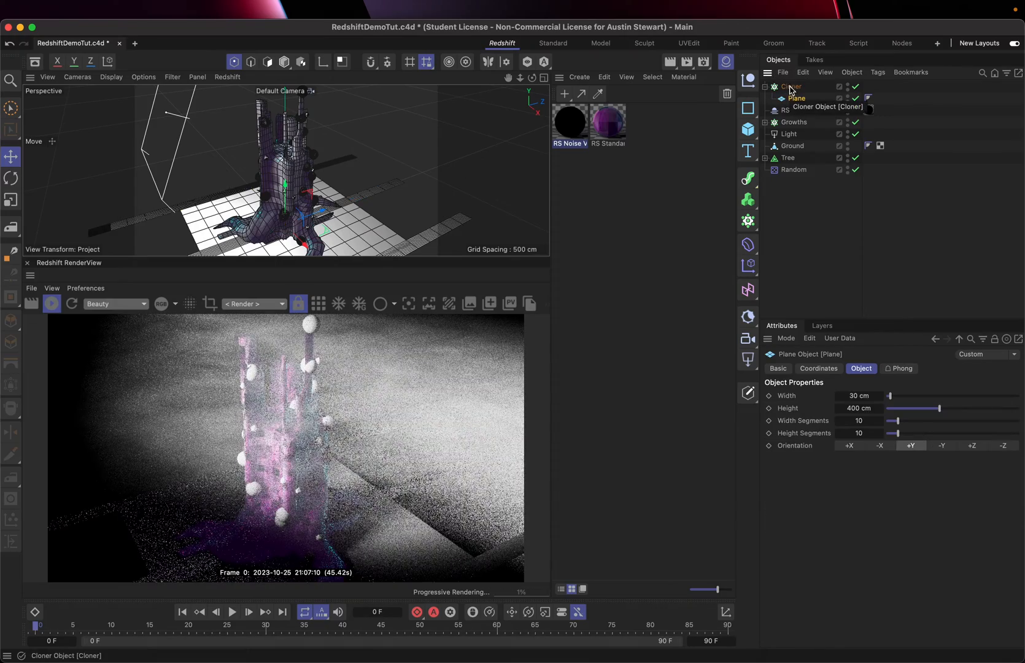
pyautogui.click(791, 86)
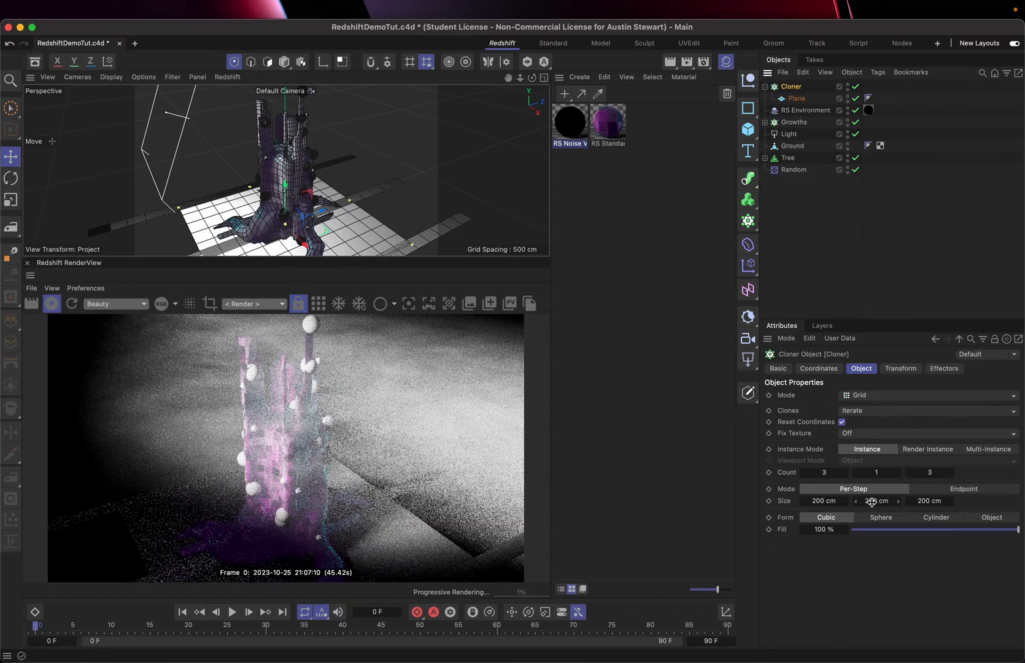
pyautogui.click(922, 395)
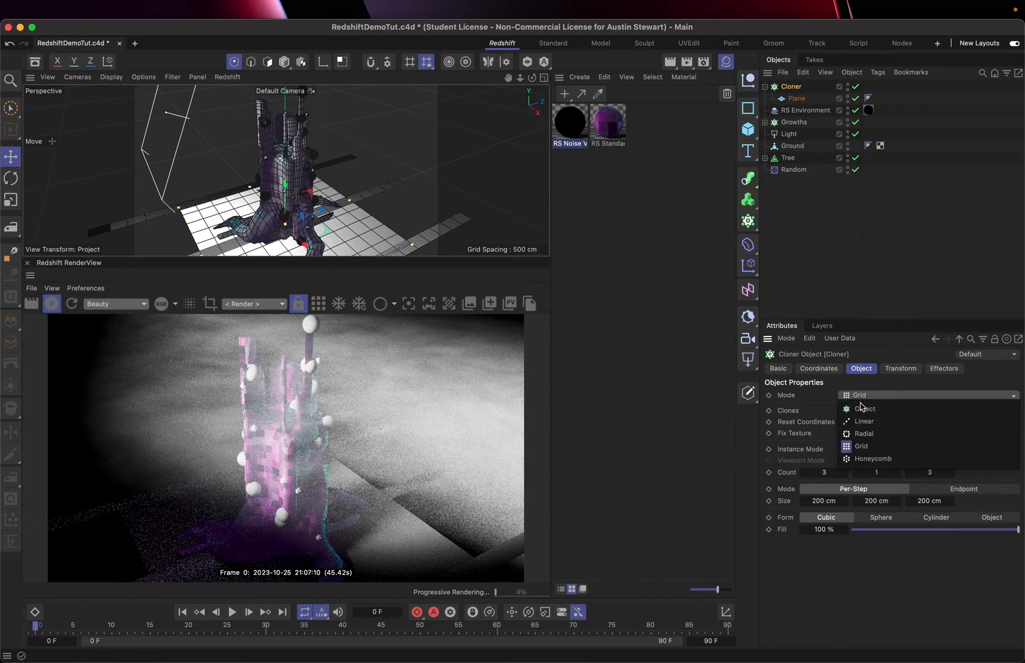
pyautogui.click(863, 420)
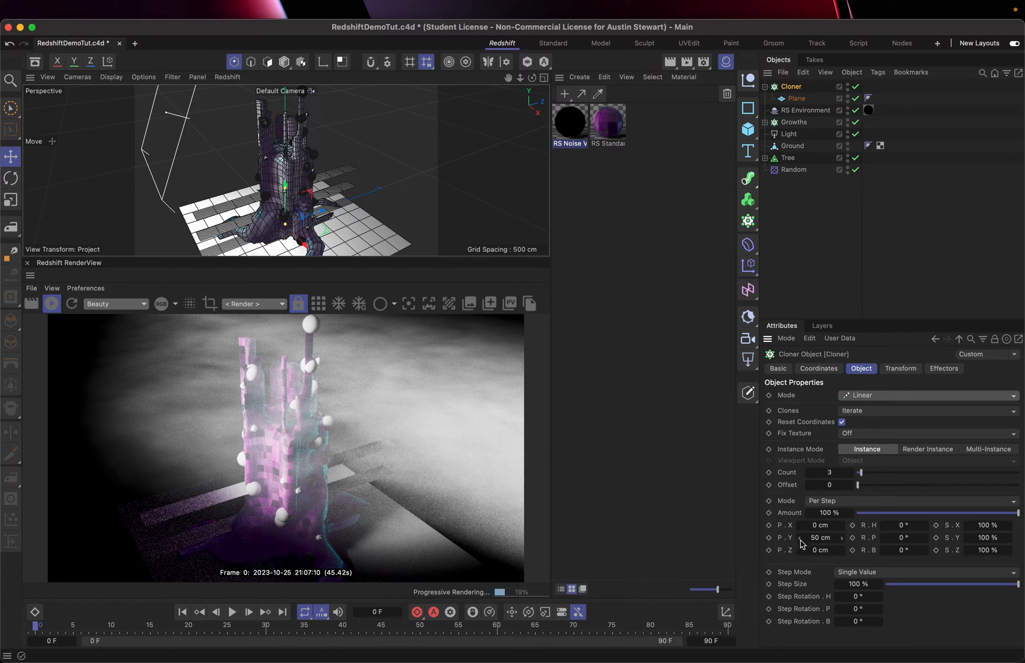
# Step: Set the clones' vertical spacing to 50 cm and edit the count toward 12
pyautogui.moveTo(818, 538); pyautogui.dragTo(810, 538)
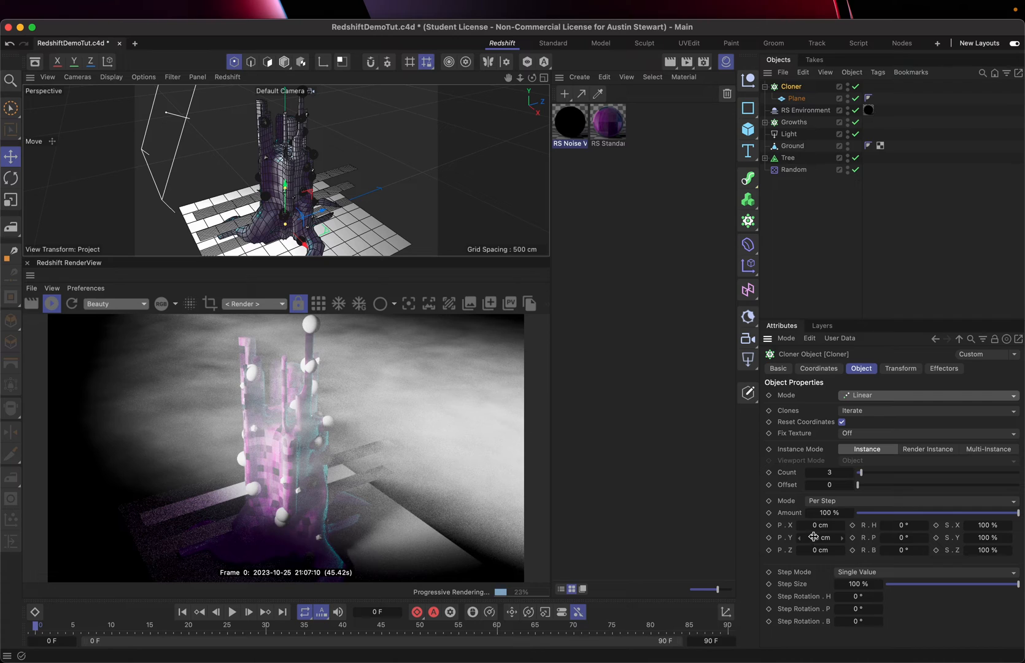
pyautogui.moveTo(819, 536); pyautogui.dragTo(844, 536)
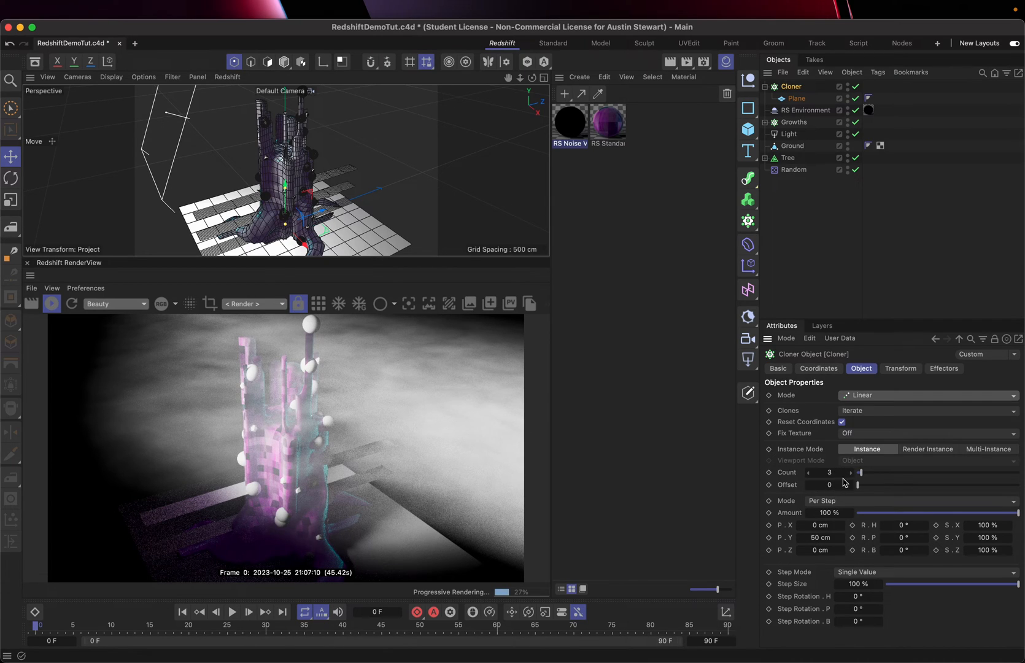
pyautogui.click(829, 472)
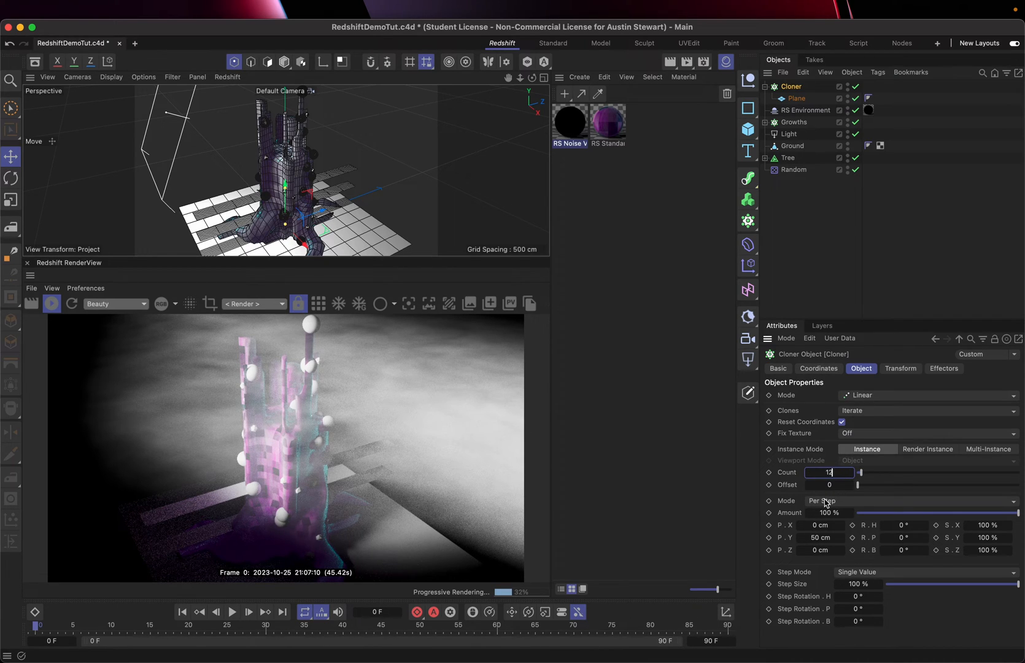
pyautogui.moveTo(900, 468)
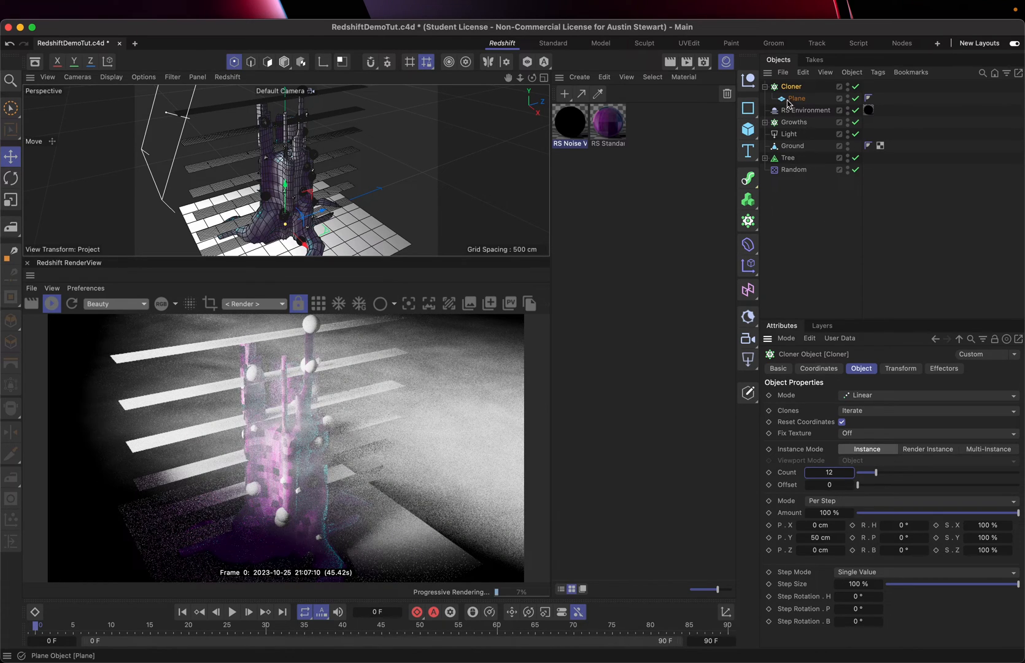
# Step: Nest the cloned plane under a new Null so the slats can be tilted
pyautogui.click(796, 98)
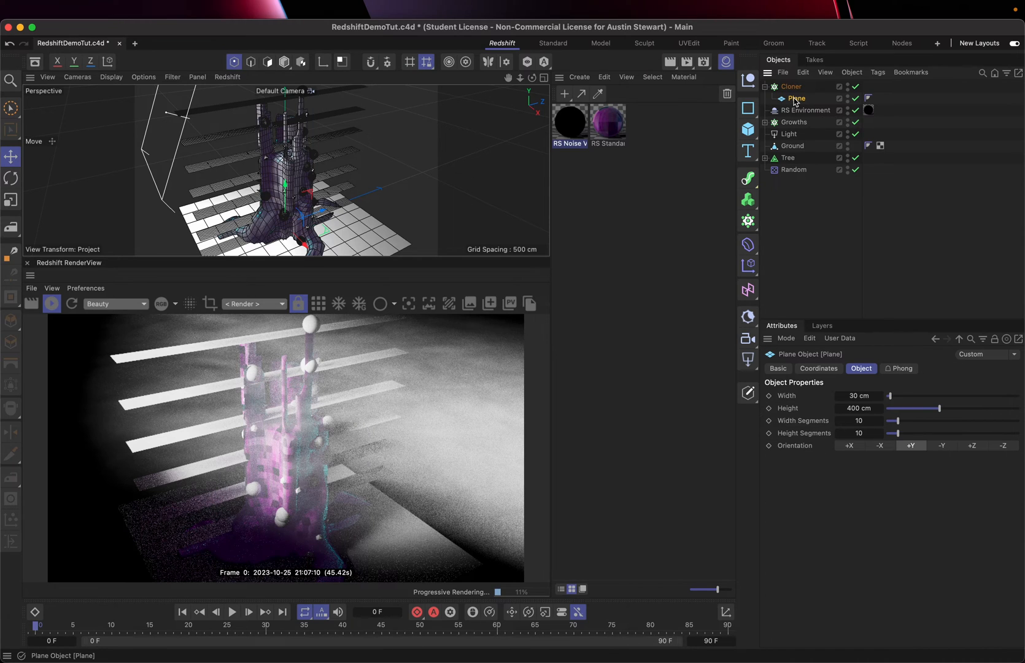
pyautogui.click(747, 80)
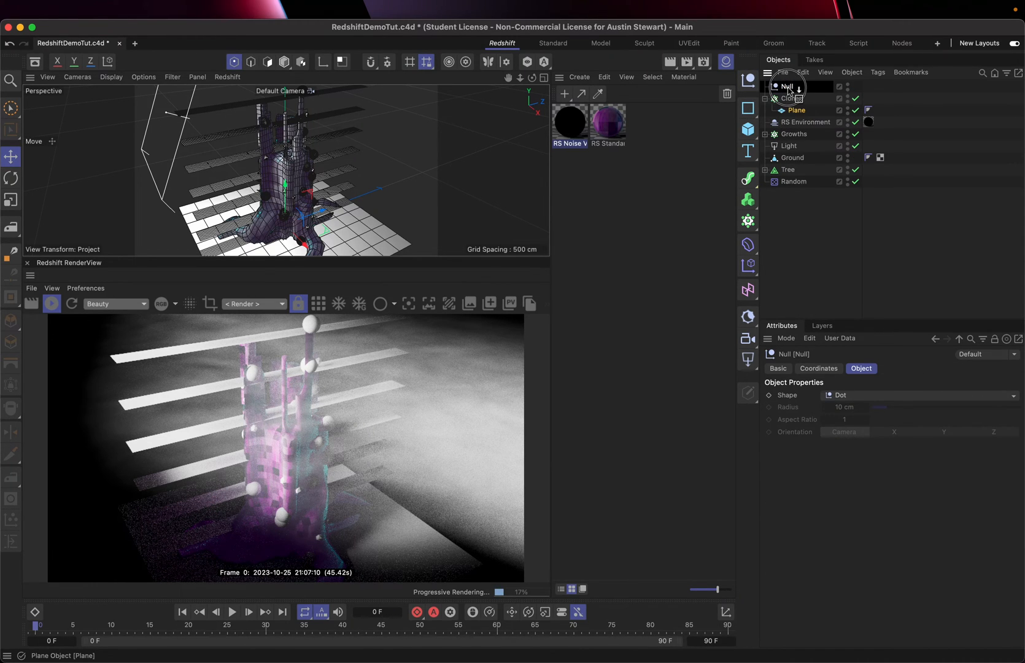
pyautogui.click(795, 109)
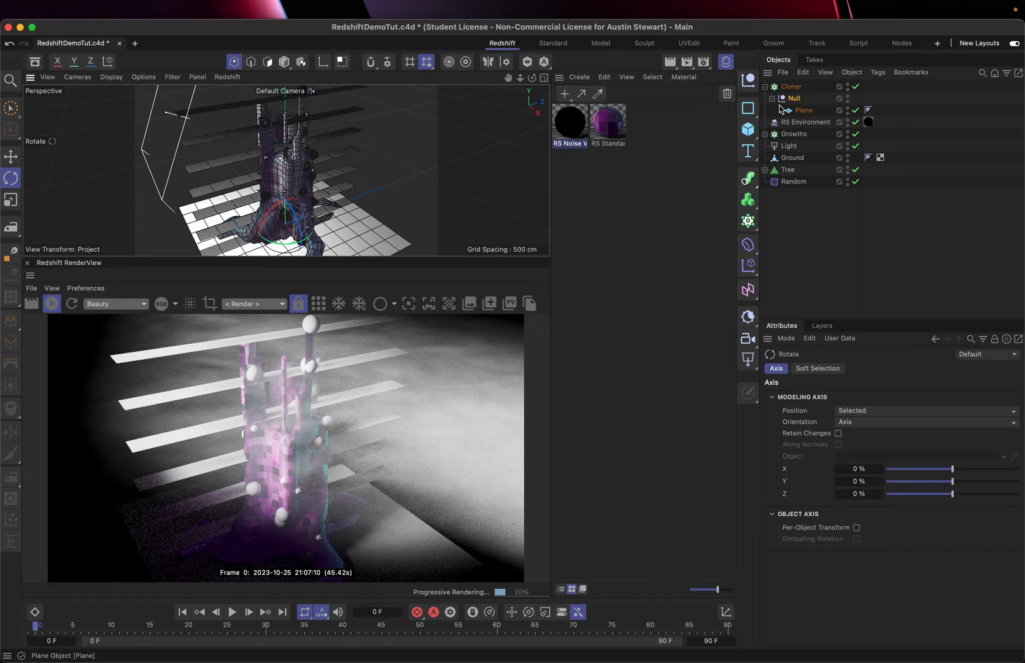
# Step: Size the blind's plane to 30 by 400 cm, then select the Cloner for spacing
pyautogui.click(803, 109)
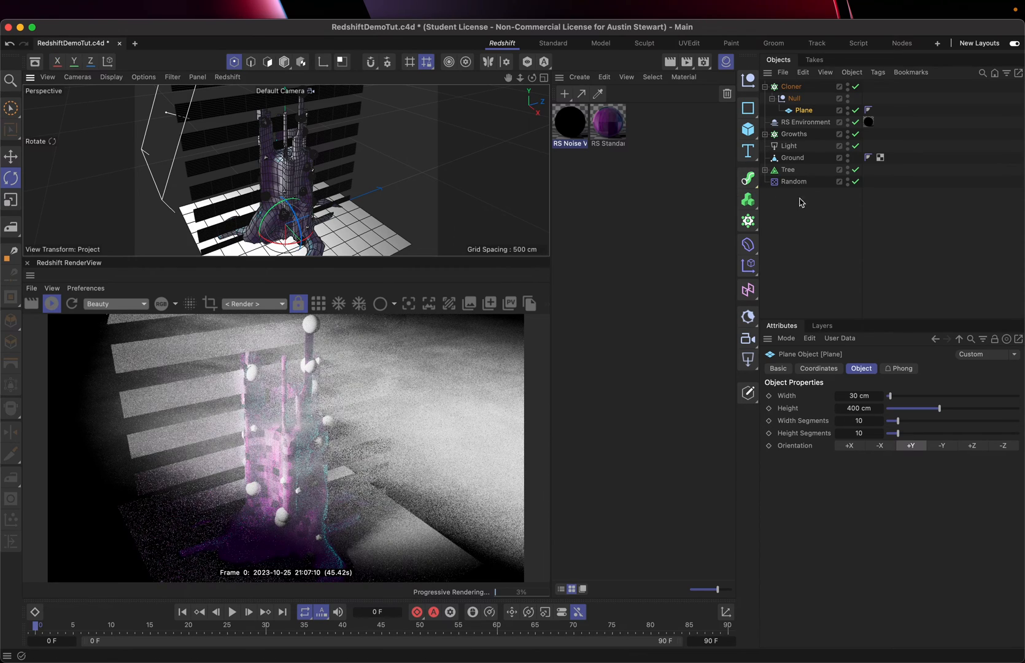
pyautogui.click(791, 86)
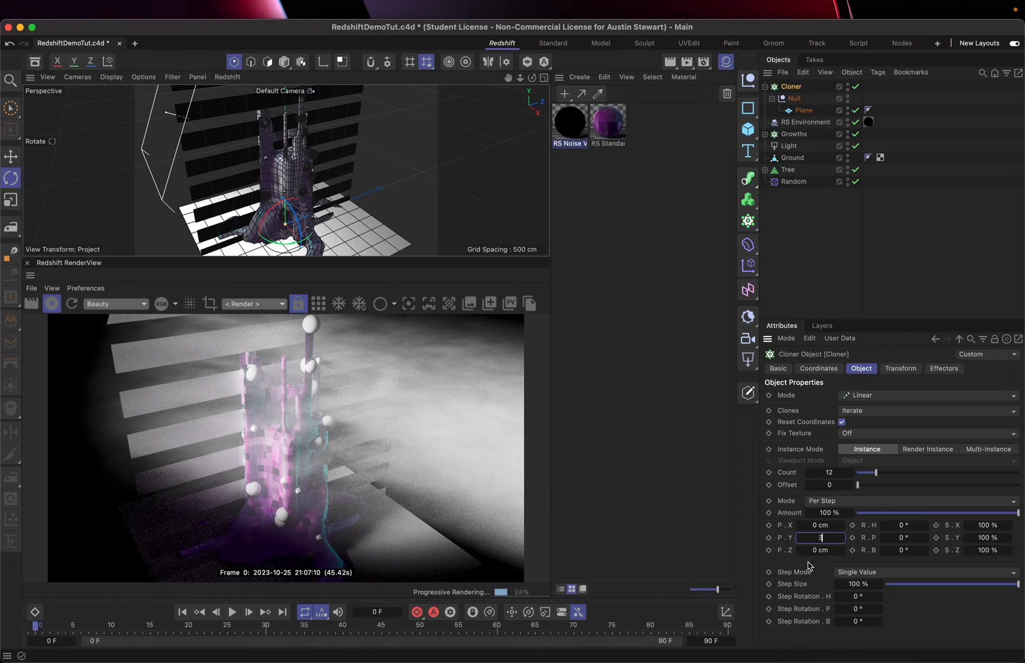
# Step: Set the Cloner's P.Y spacing to 31 cm, verifying the Plane's size against it
pyautogui.write('31 cm')
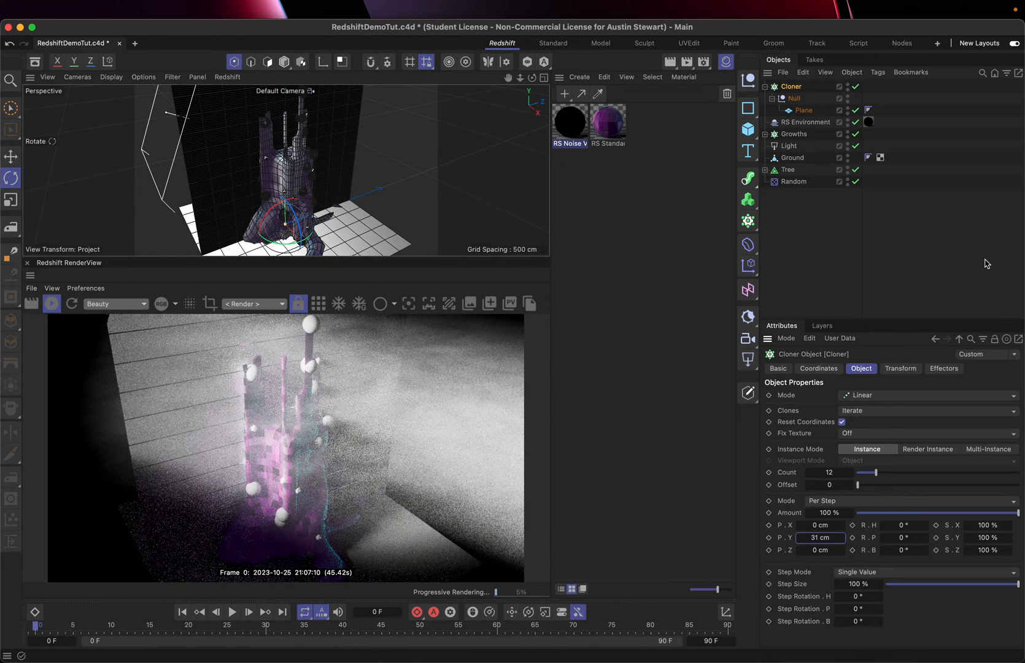
pyautogui.click(804, 109)
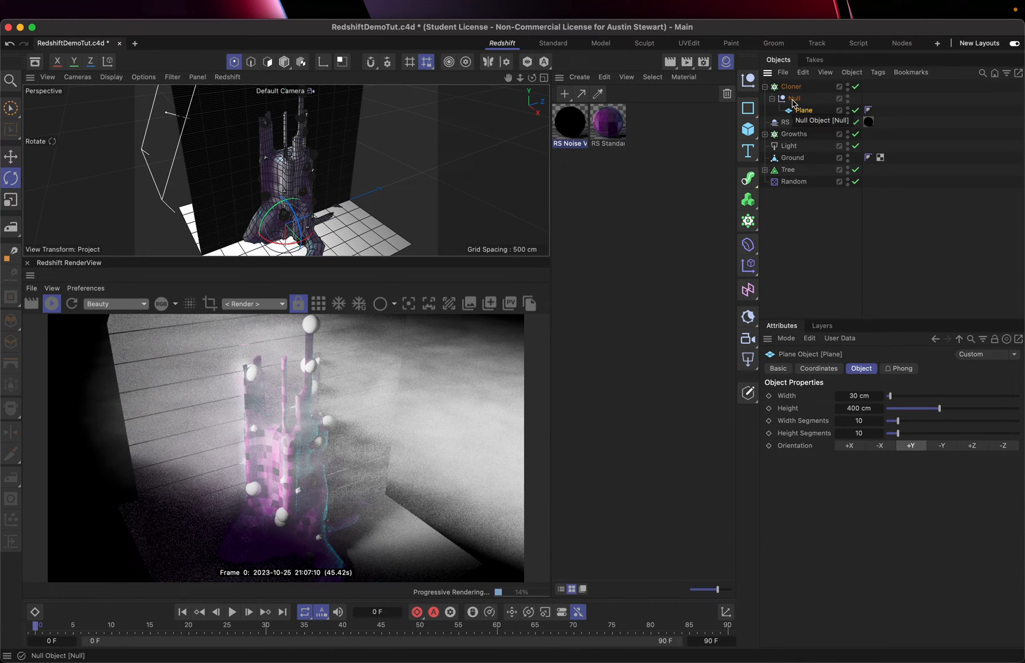
pyautogui.click(791, 86)
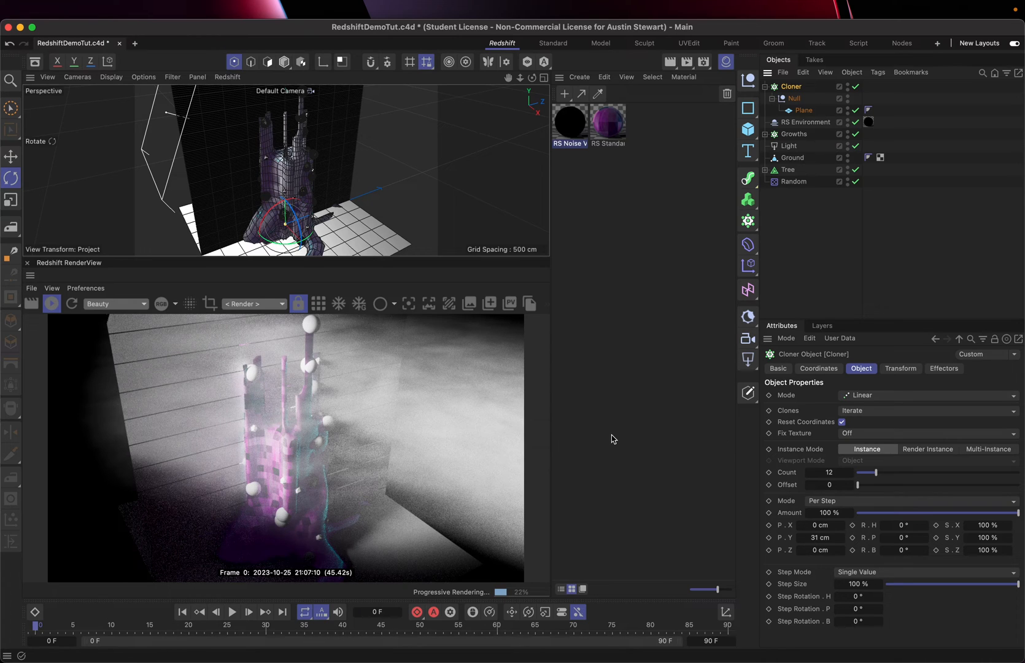
pyautogui.moveTo(159, 374)
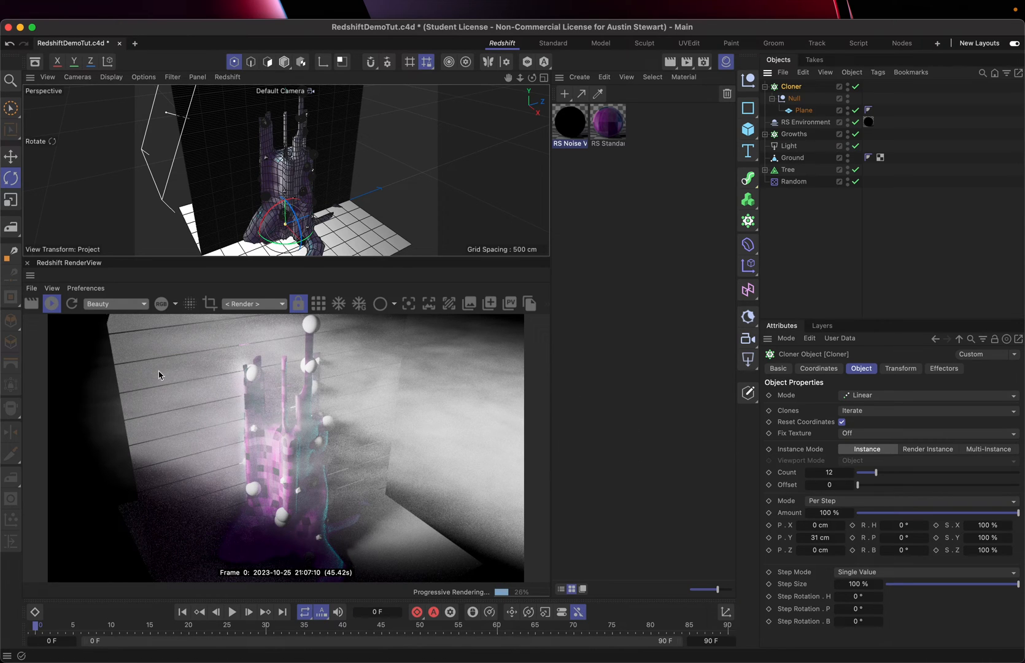
pyautogui.moveTo(157, 351)
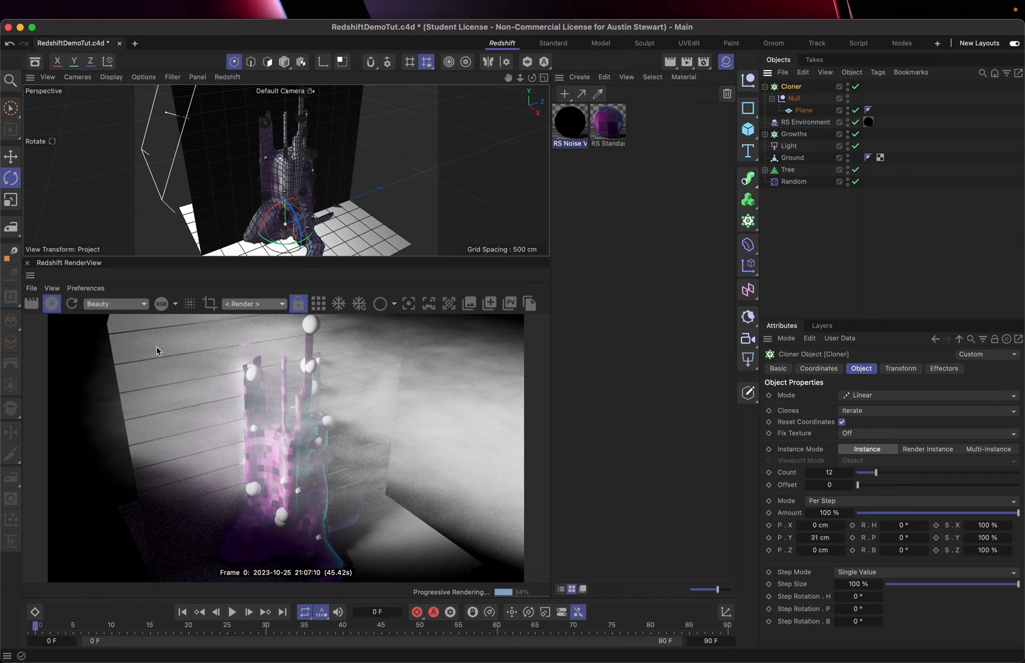
pyautogui.moveTo(791, 86)
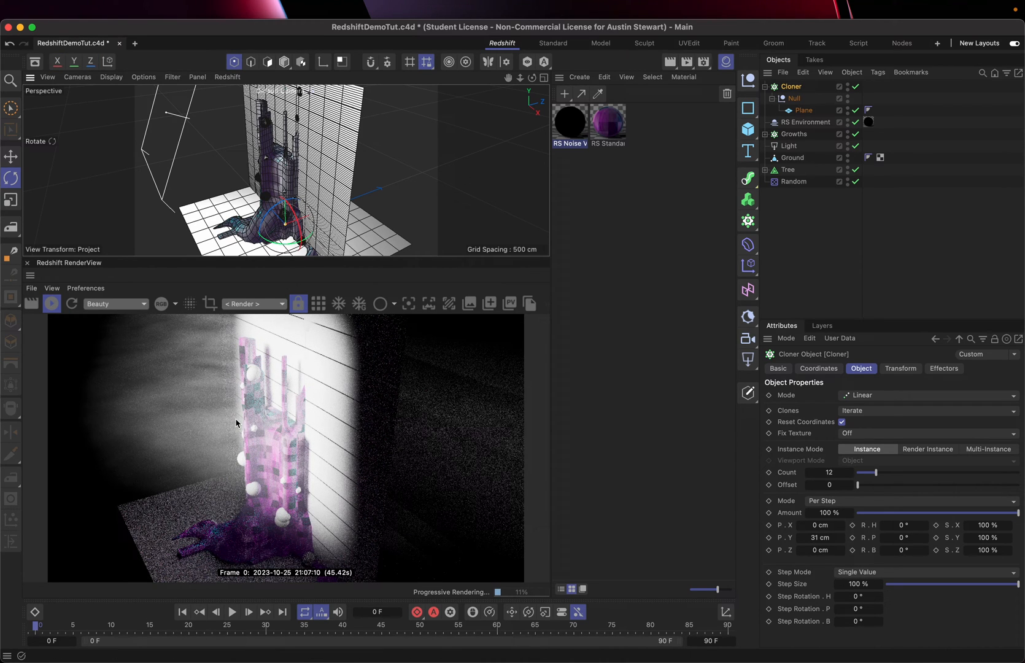
pyautogui.moveTo(326, 237)
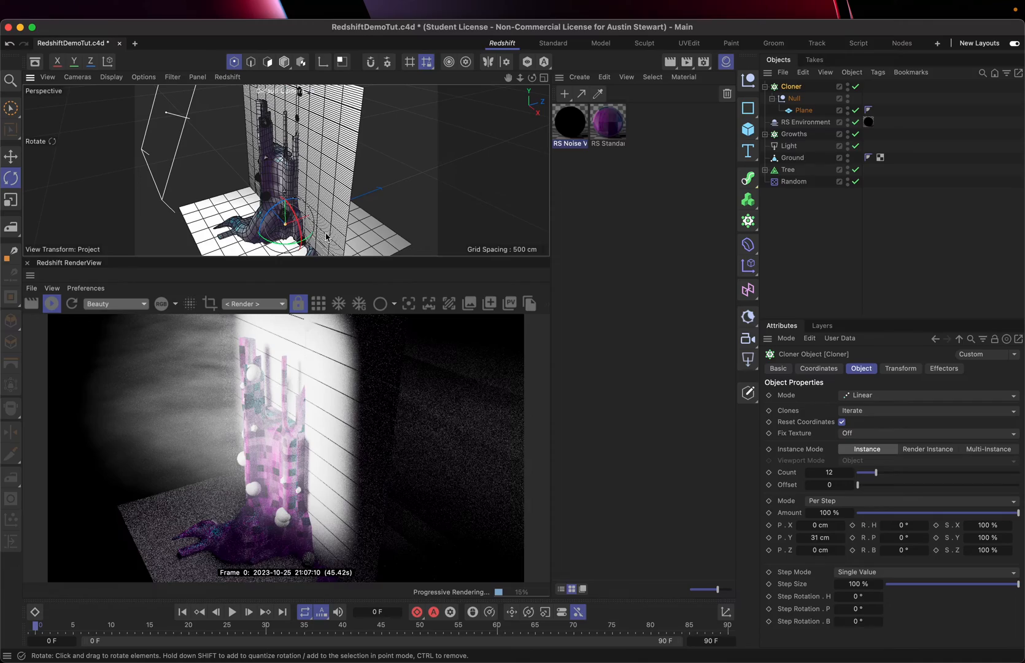
# Step: Switch to the Move tool after standing the blind upright
pyautogui.click(11, 157)
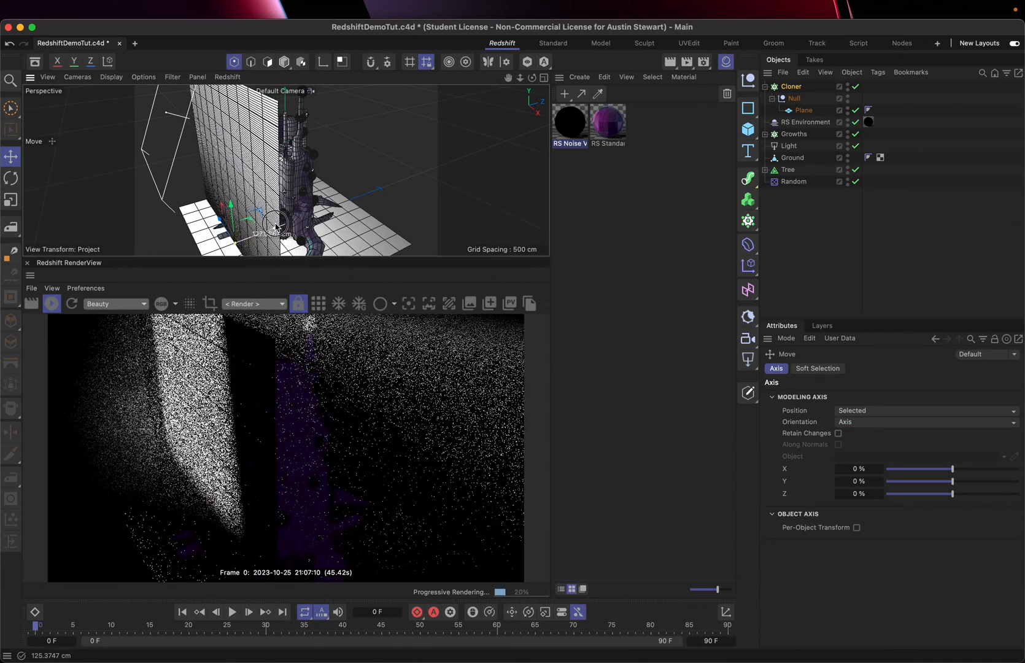
# Step: Drag the Cloner blind left of the tree and further in front of the Light
pyautogui.moveTo(275, 222); pyautogui.dragTo(248, 235)
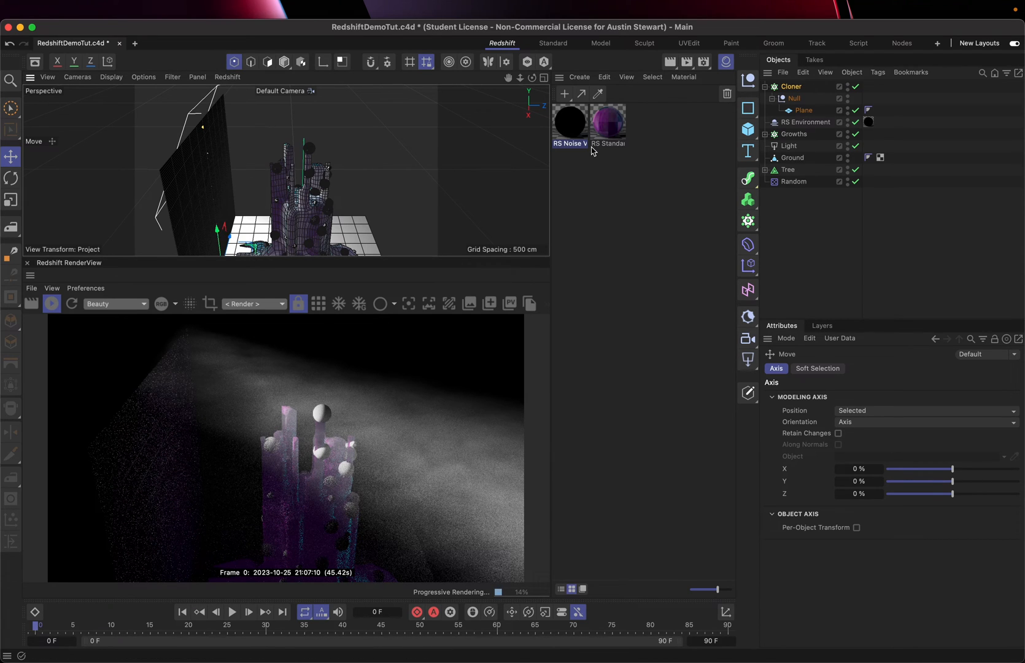
pyautogui.click(789, 146)
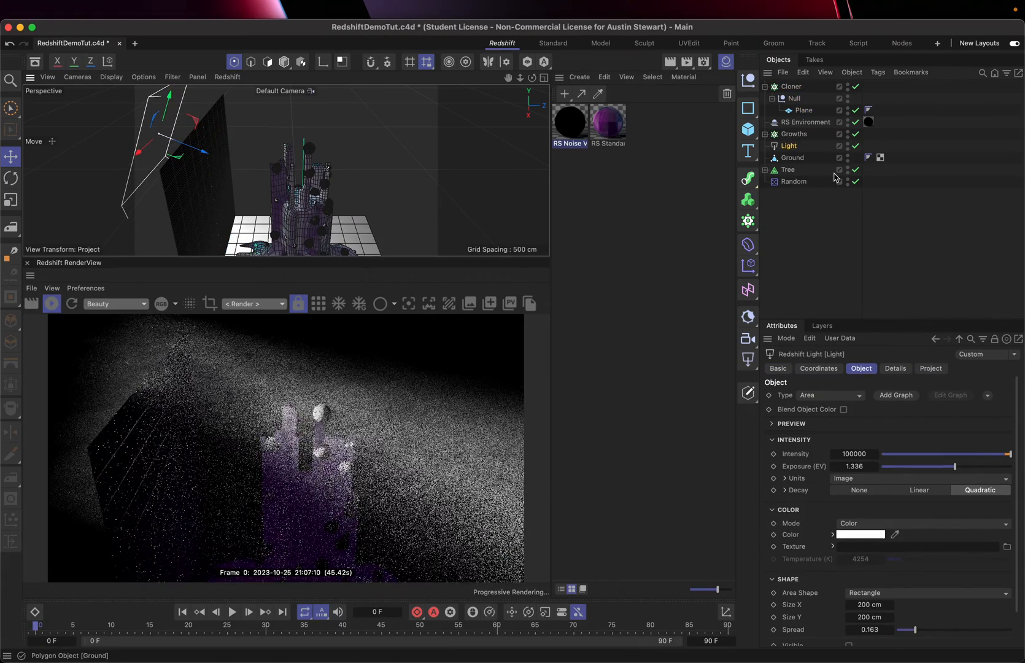
pyautogui.click(791, 86)
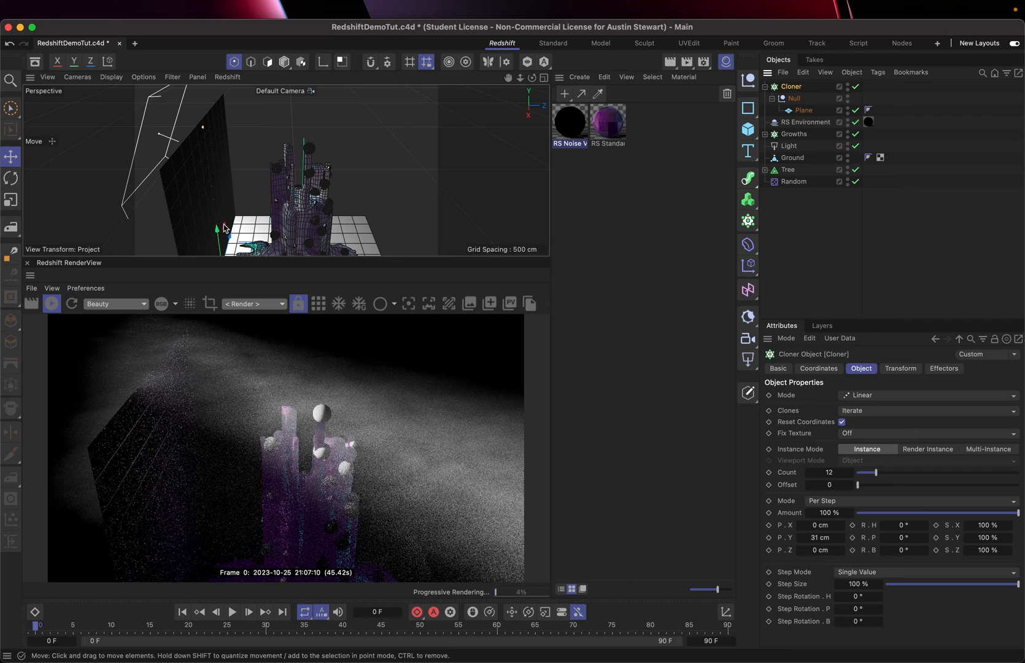
pyautogui.moveTo(226, 228); pyautogui.dragTo(216, 193)
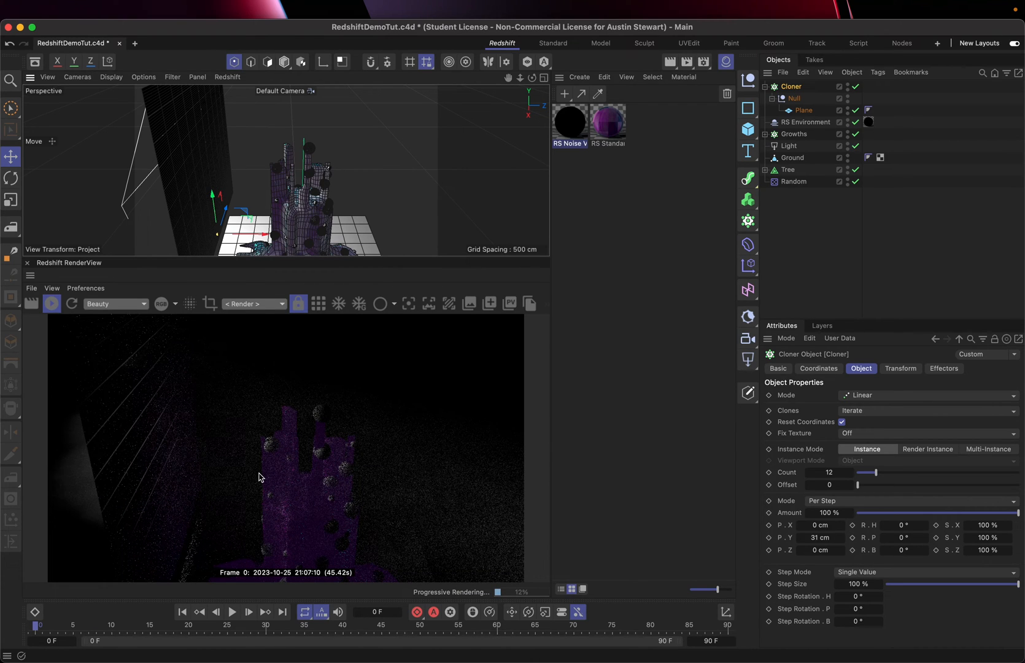
pyautogui.click(802, 110)
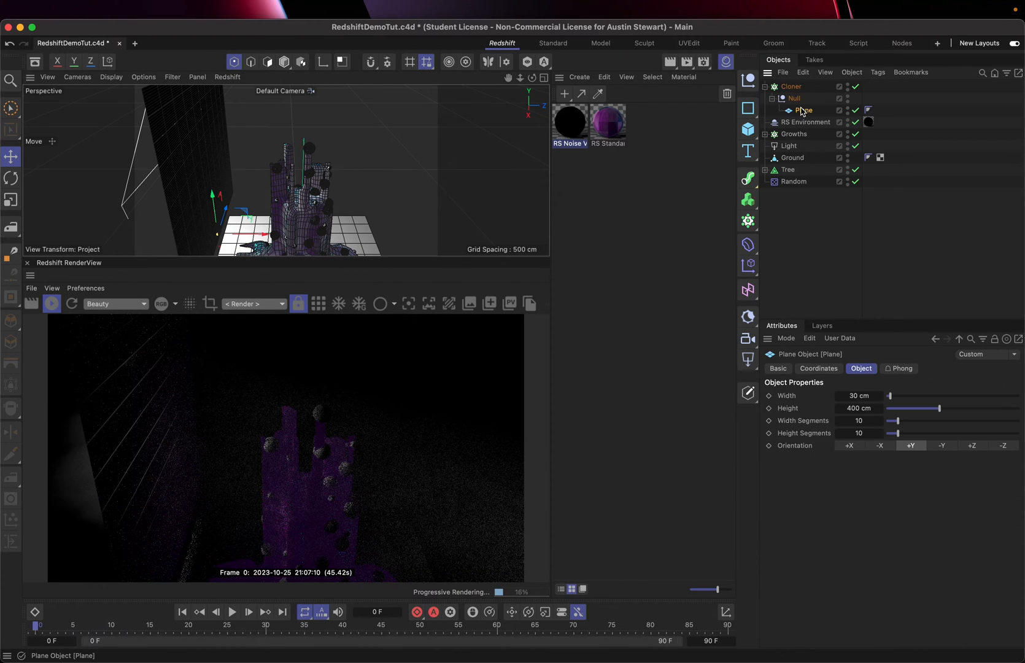
# Step: Rotate the Plane so the slats tilt open like louvers, nearly edge-on to the light
pyautogui.click(11, 178)
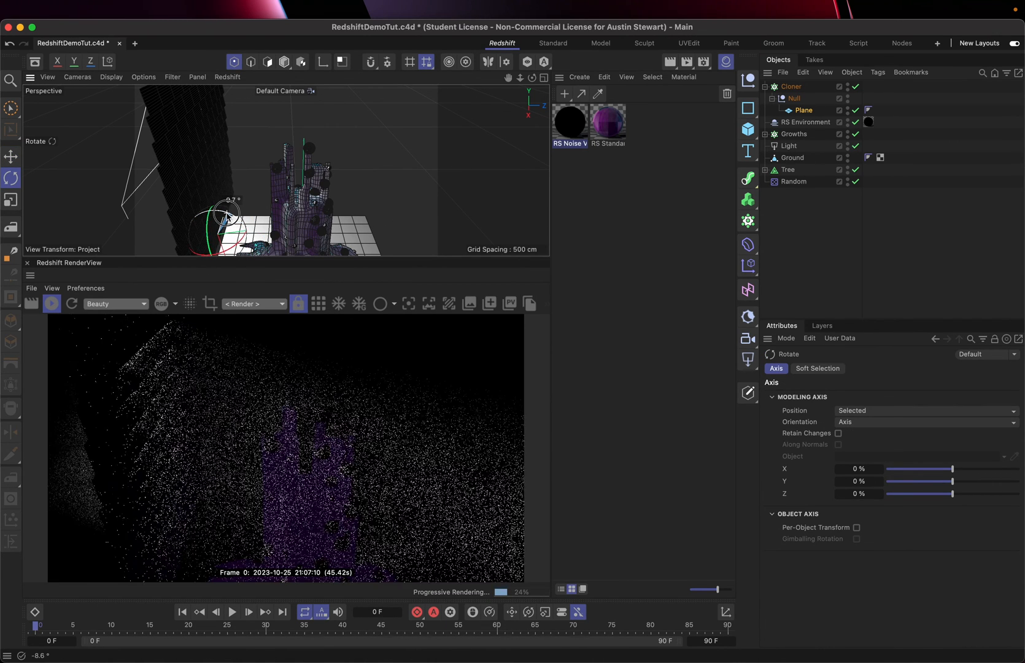
pyautogui.moveTo(226, 216); pyautogui.dragTo(216, 216)
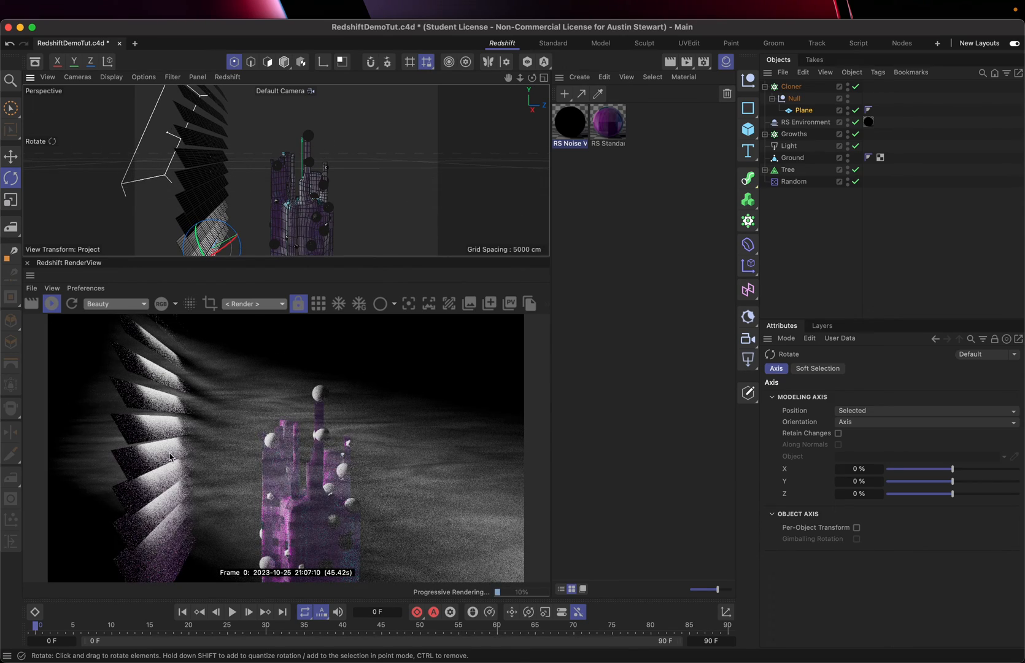
pyautogui.moveTo(266, 460)
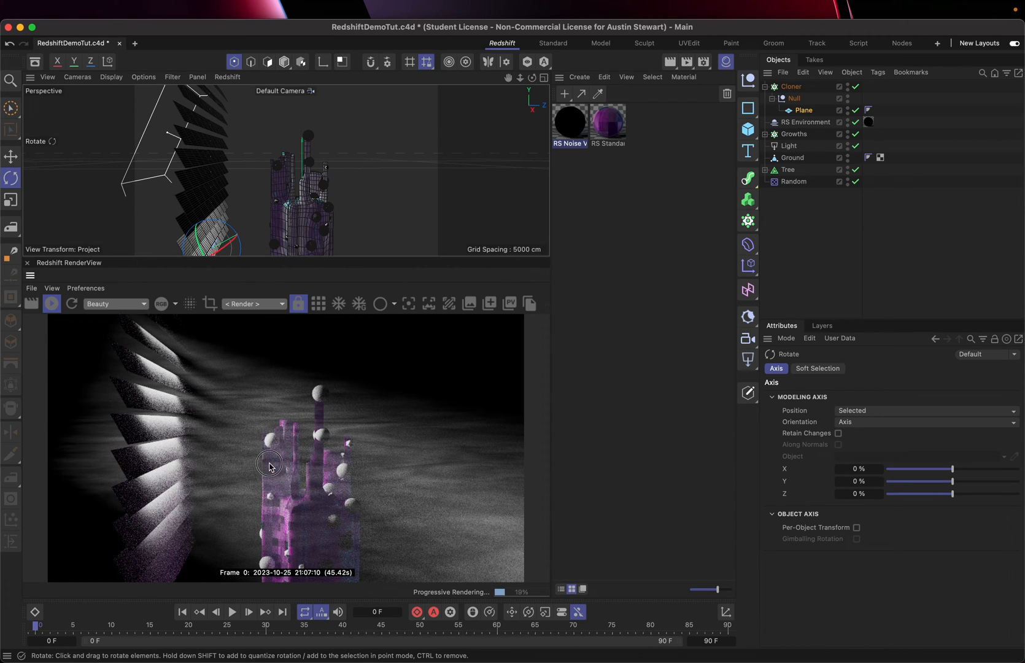
pyautogui.moveTo(243, 453)
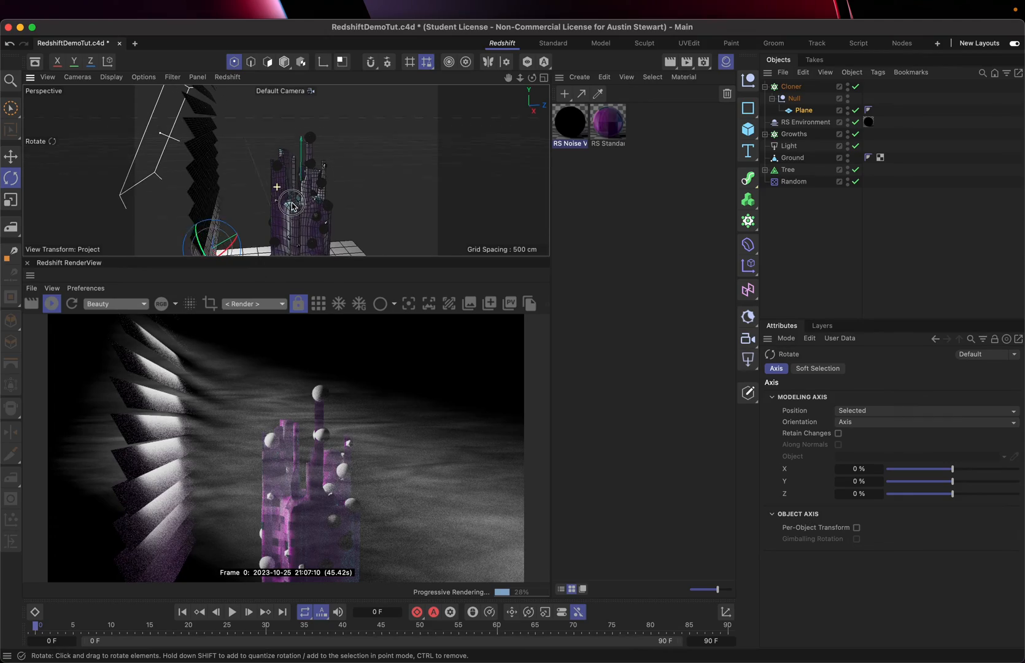
pyautogui.moveTo(291, 205); pyautogui.dragTo(304, 212)
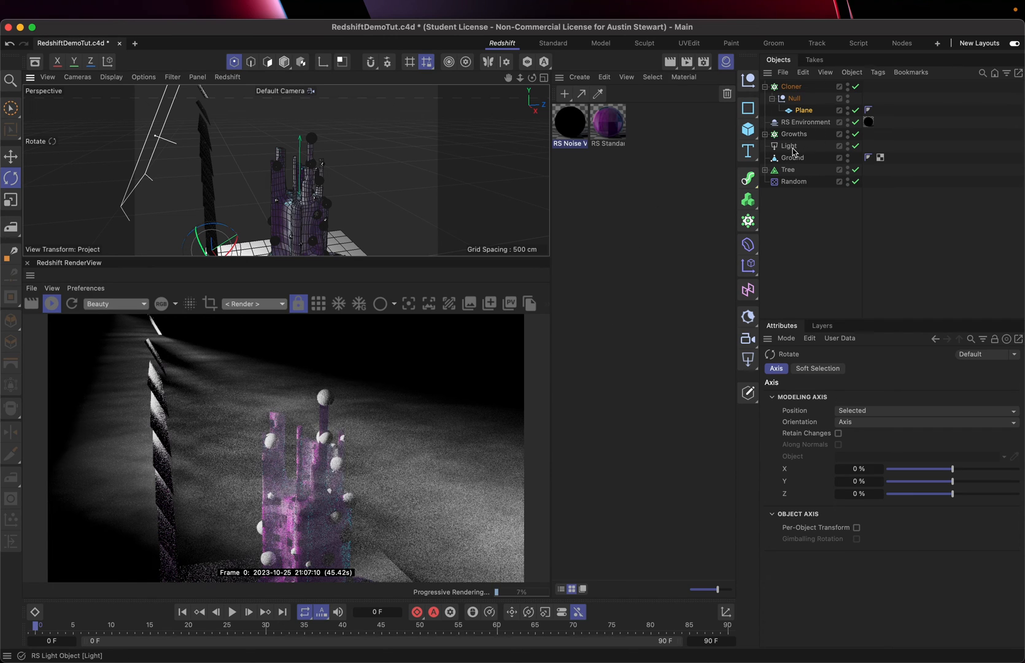
# Step: Reduce the Light's Shape > Spread to about 0.06 for longer, tighter shafts
pyautogui.click(790, 146)
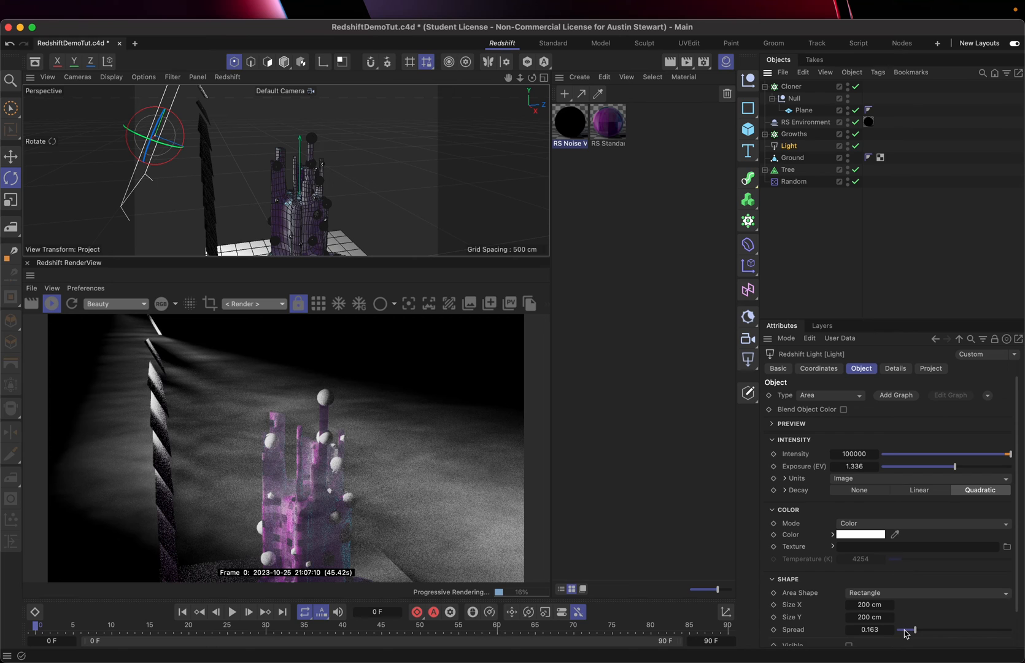
pyautogui.moveTo(912, 629); pyautogui.dragTo(906, 630)
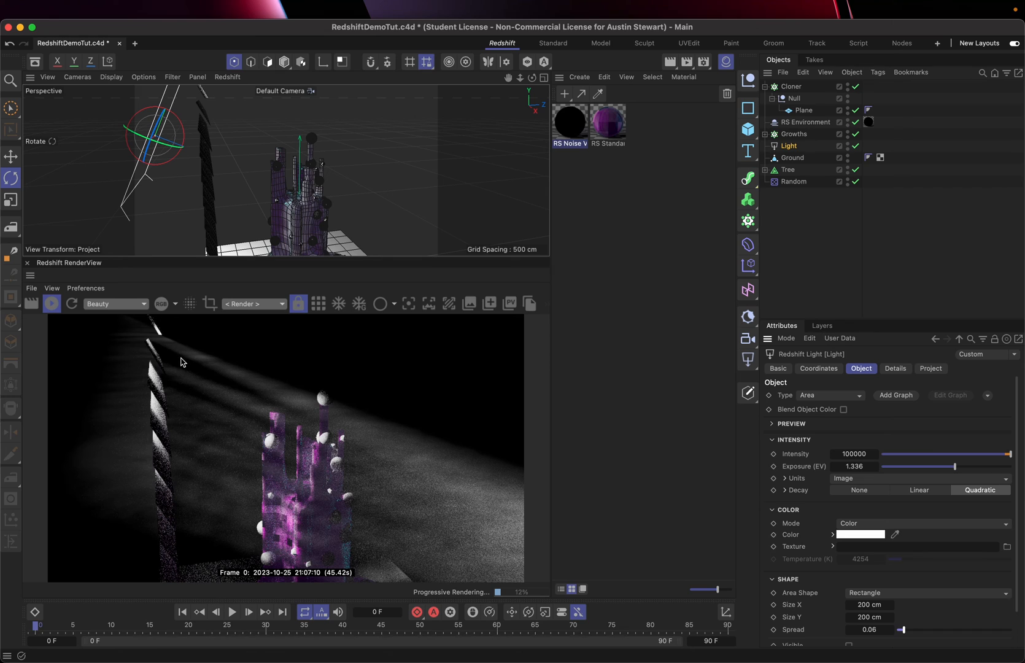
pyautogui.moveTo(220, 412)
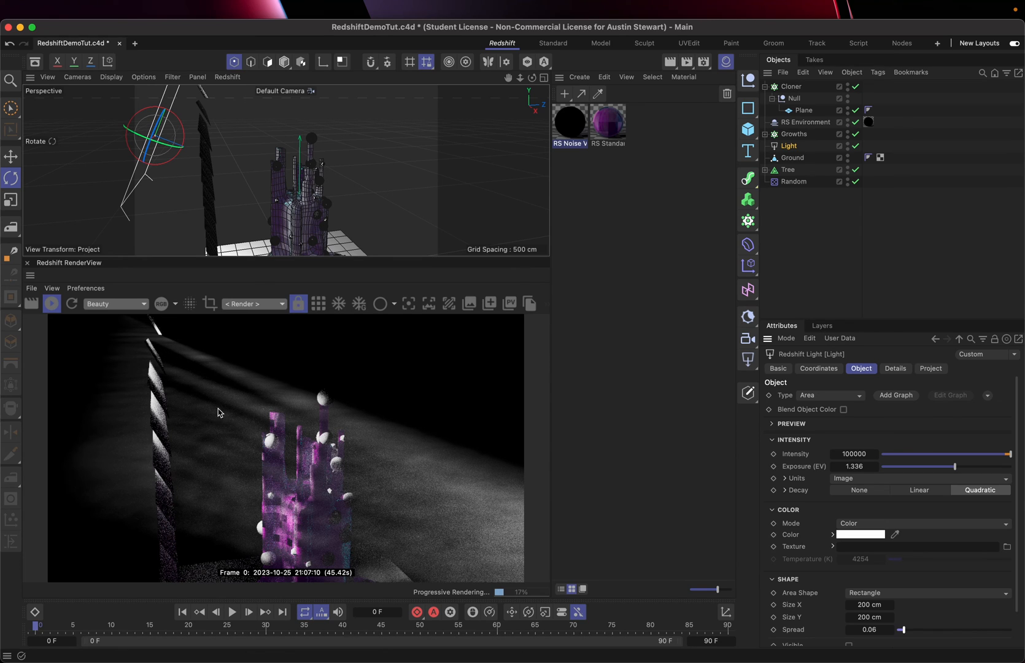
pyautogui.moveTo(273, 458)
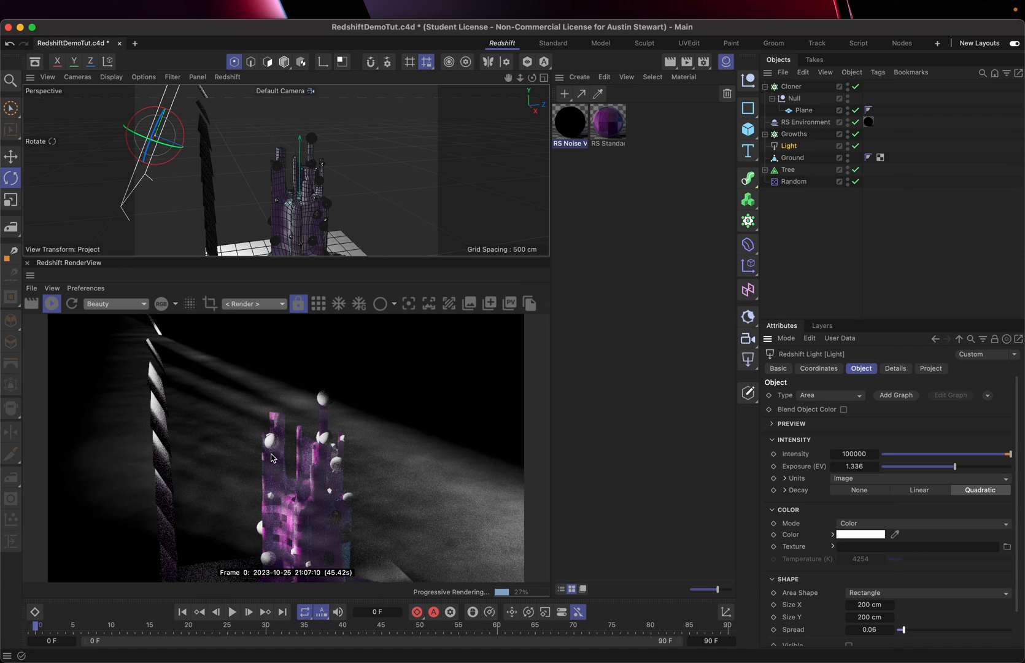
pyautogui.moveTo(219, 386)
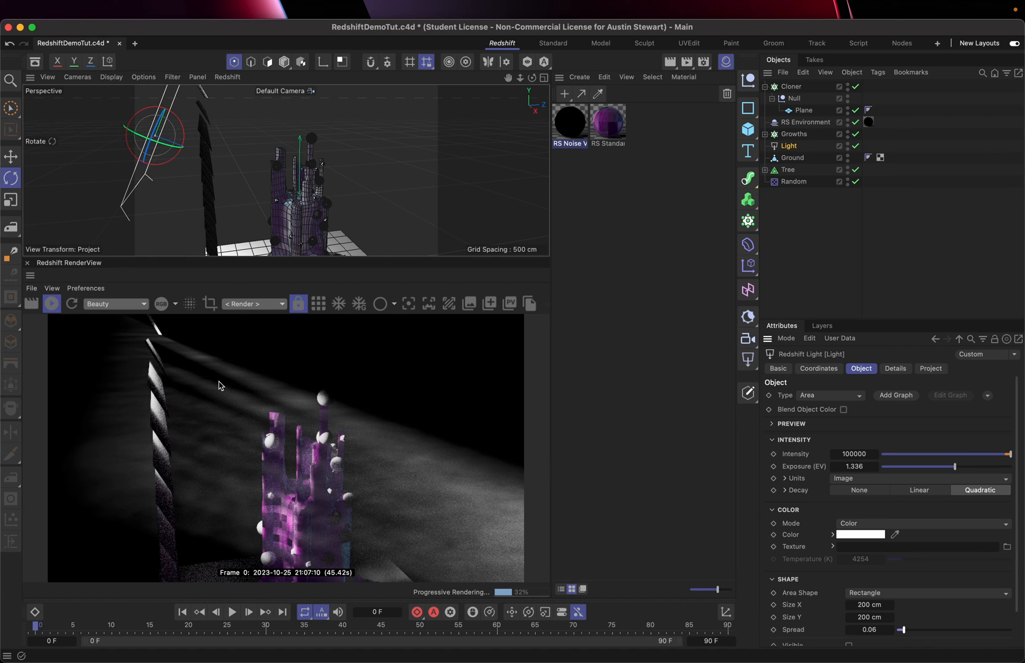
pyautogui.moveTo(253, 408)
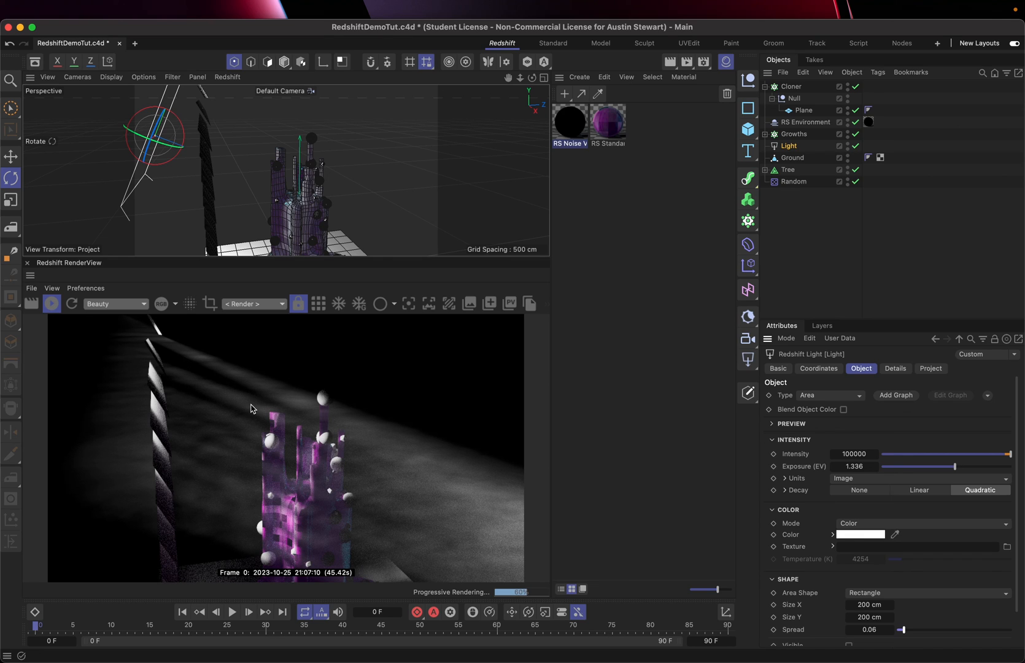
pyautogui.moveTo(207, 363)
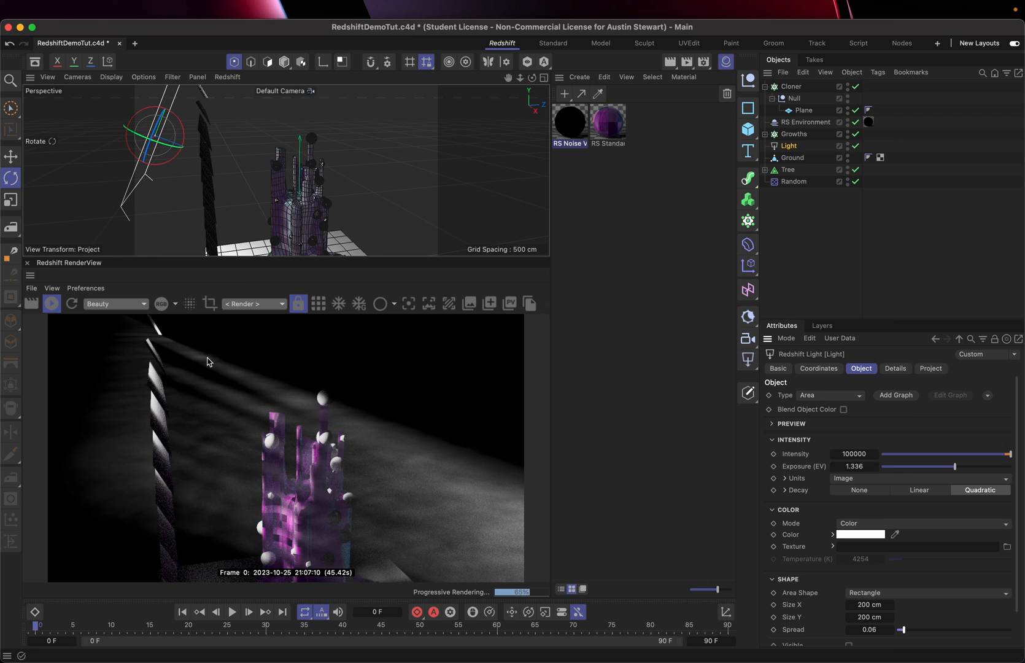
pyautogui.moveTo(368, 443)
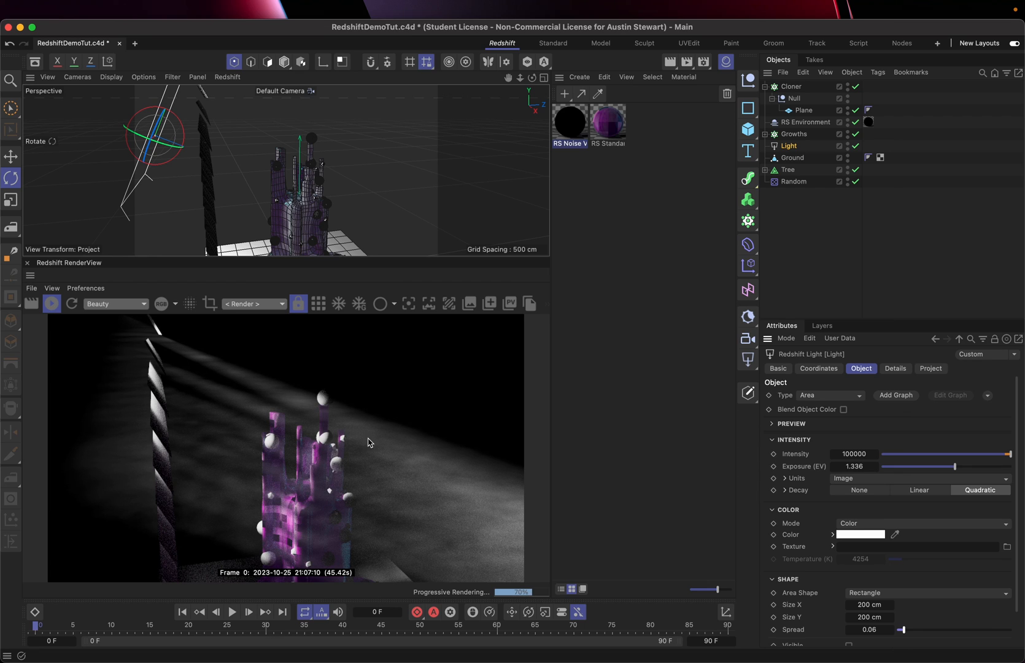
pyautogui.moveTo(887, 600)
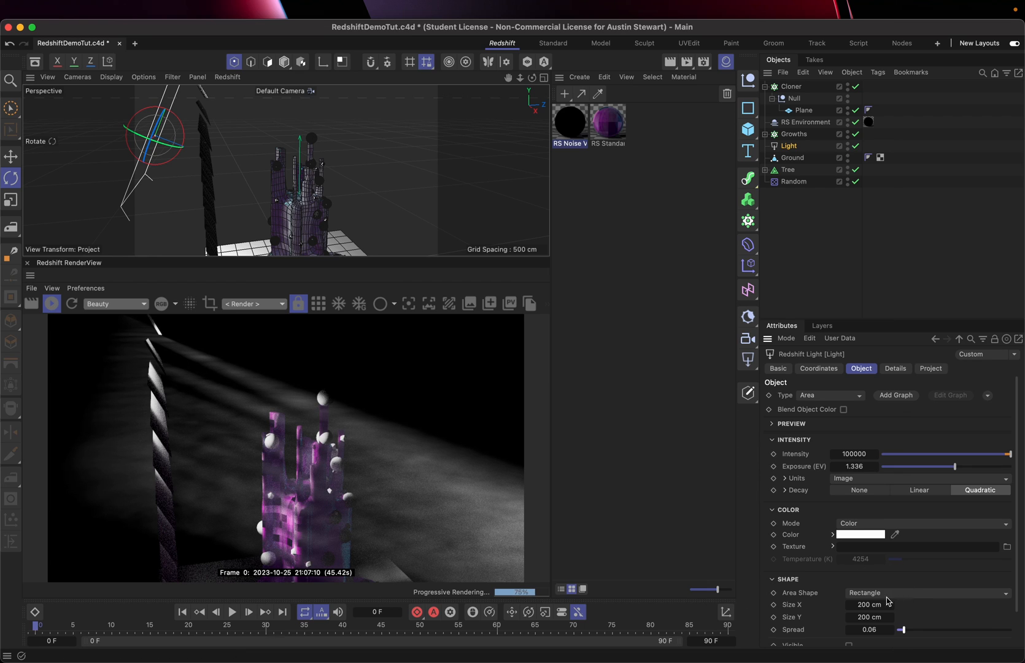